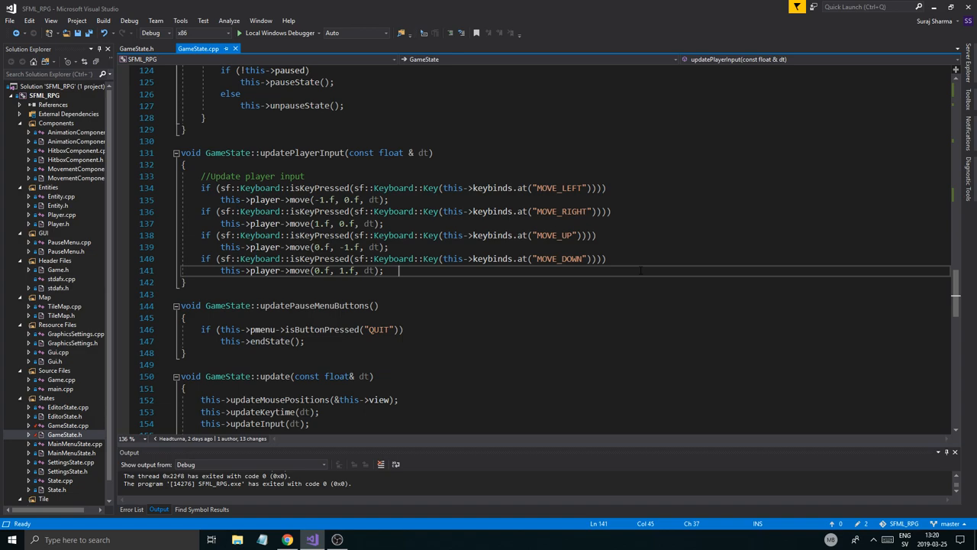
Open EditorState.cpp from the States folder in Solution Explorer.
{"action": "scroll", "scroll_direction": "up", "scroll_amount": 3}
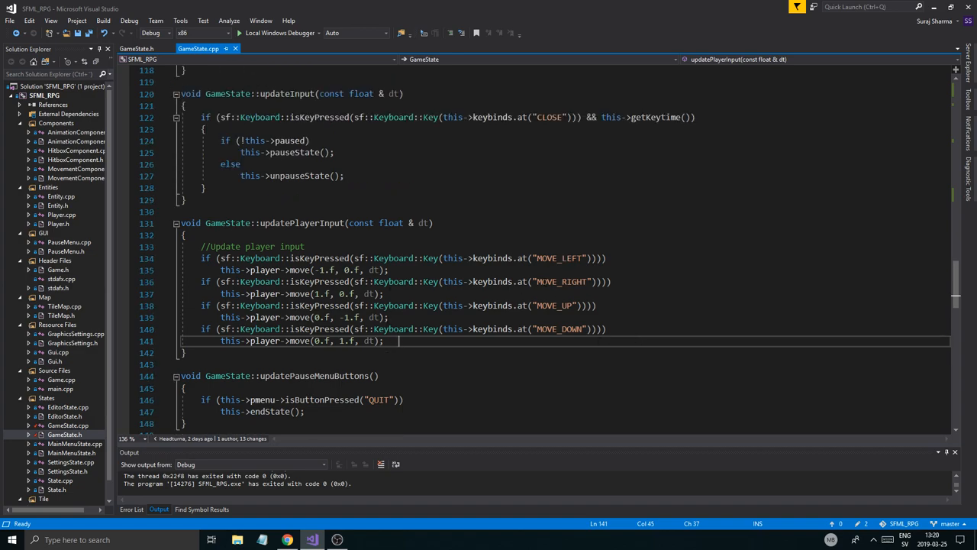
{"action": "left_click", "coordinate": [514, 223]}
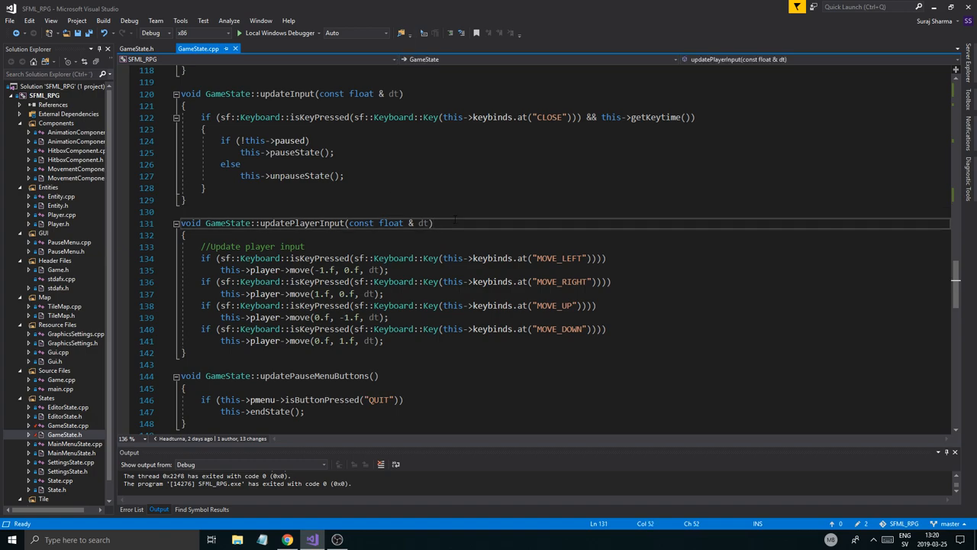
{"action": "left_click", "coordinate": [434, 223]}
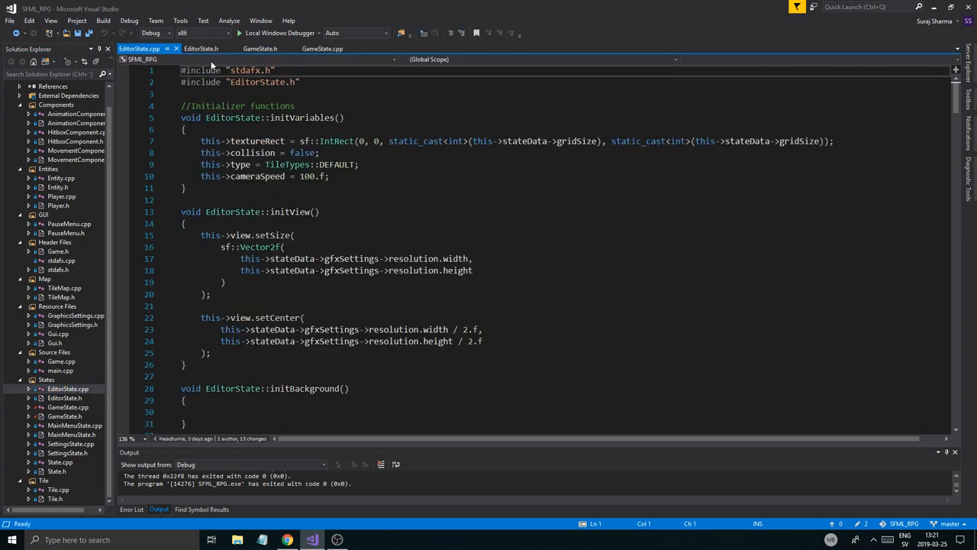
Add 'sf::RectangleShape collisionBox;' after textureSelector in EditorState.h and save it.
{"action": "left_click", "coordinate": [200, 48]}
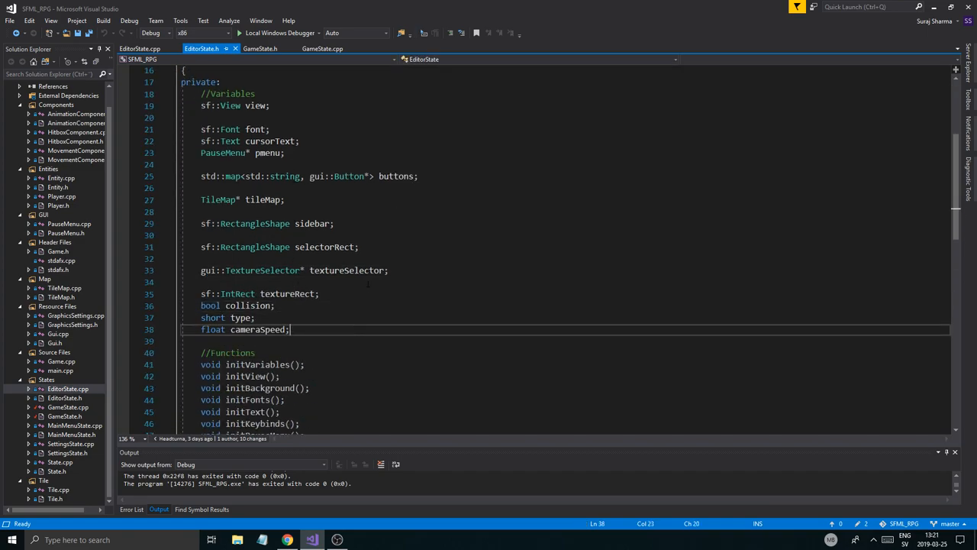
{"action": "left_click", "coordinate": [359, 247]}
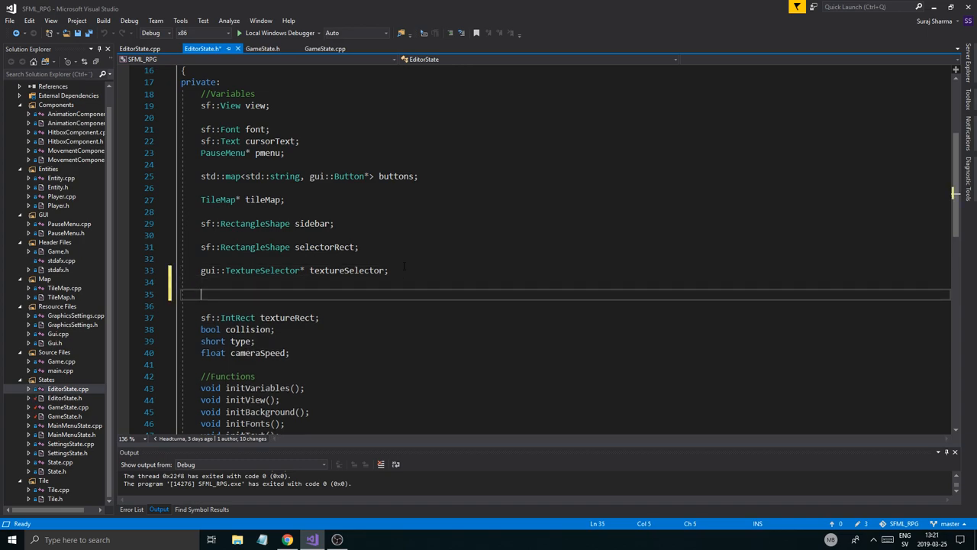
{"action": "type", "text": "sf;"}
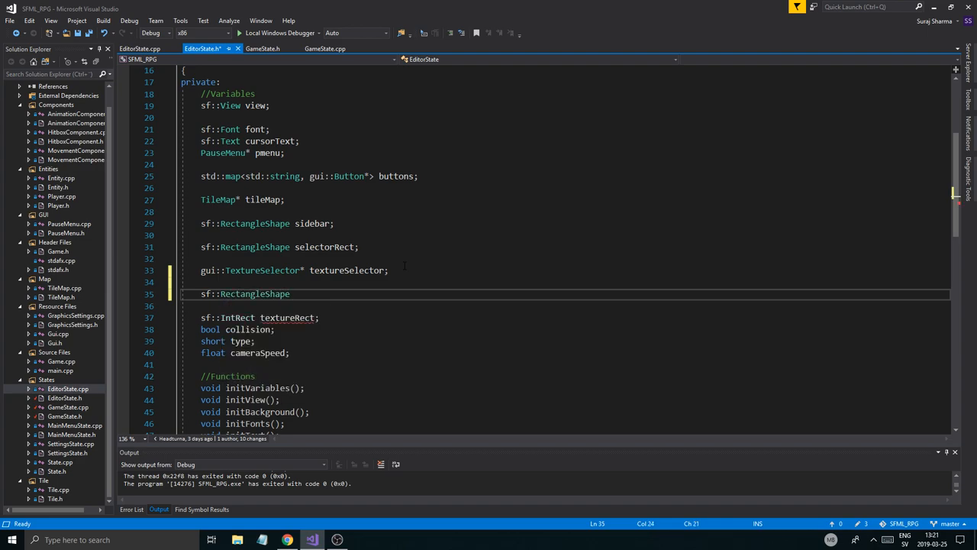
{"action": "type", "text": "collision"}
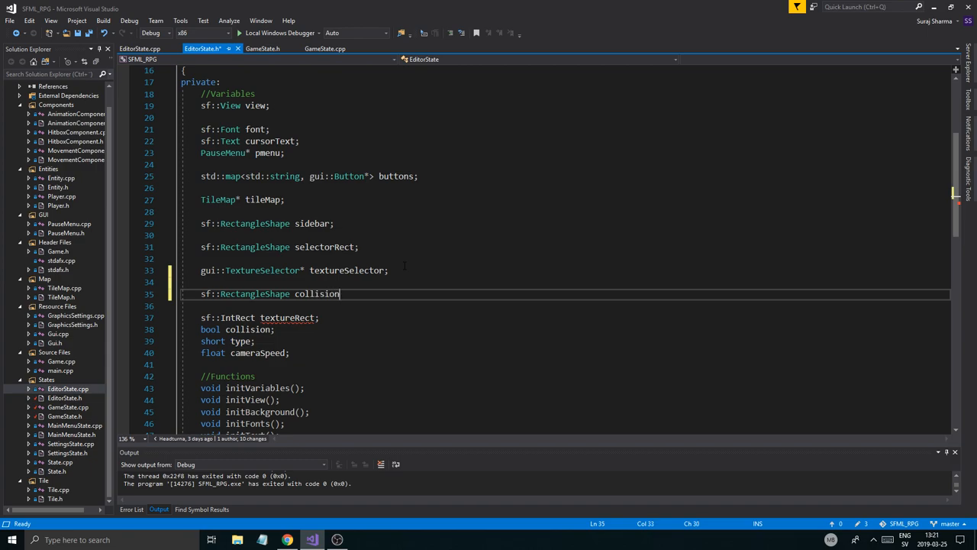
{"action": "type", "text": "Box;"}
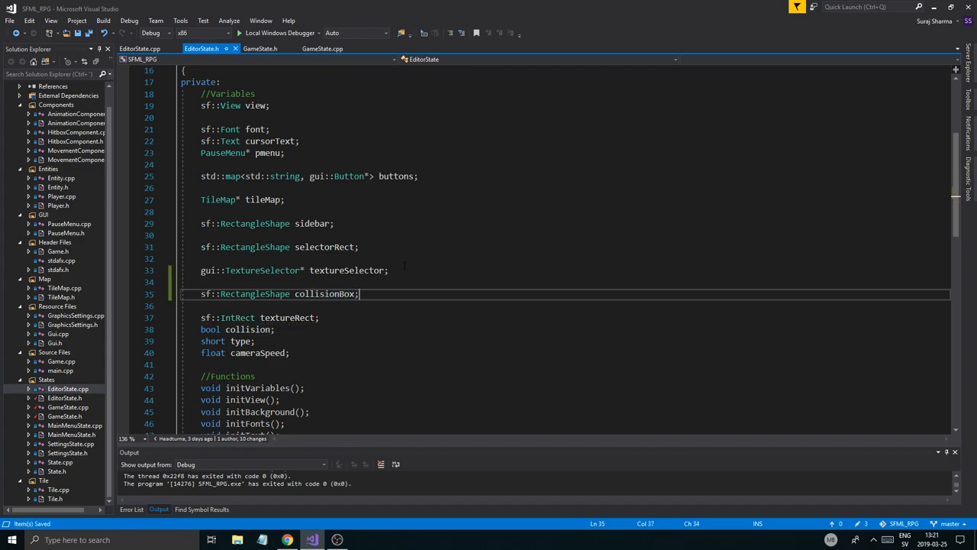
{"action": "left_click", "coordinate": [321, 48]}
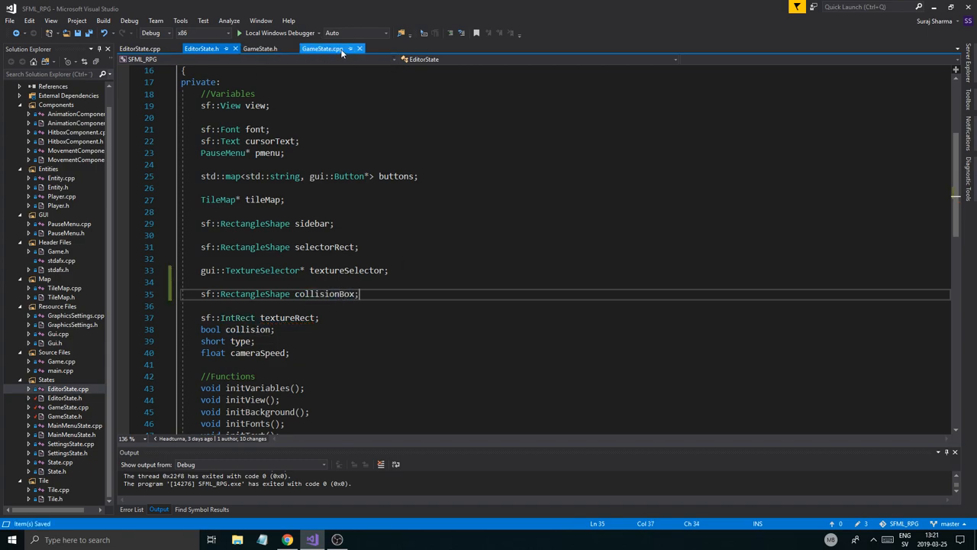
{"action": "left_click", "coordinate": [140, 48]}
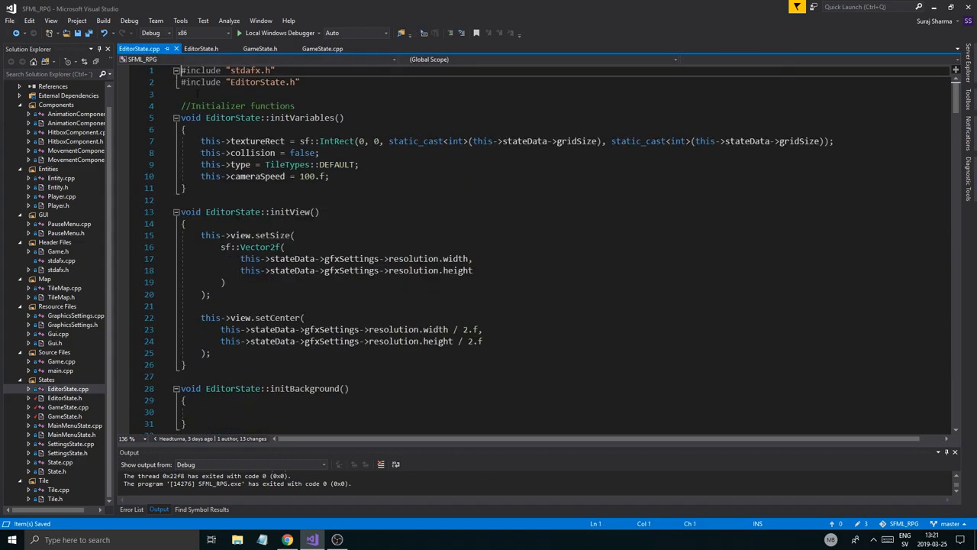
{"action": "scroll", "scroll_direction": "down", "scroll_amount": 3}
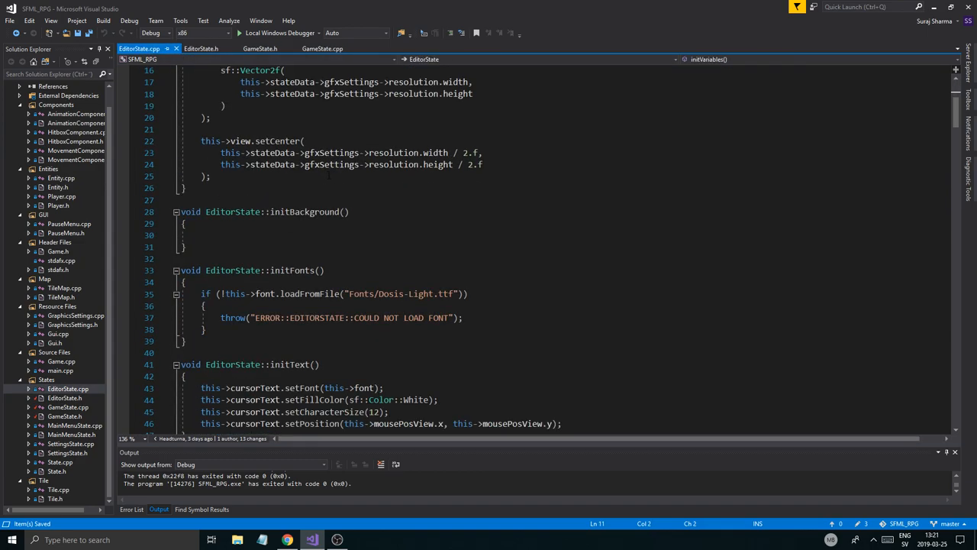
{"action": "scroll", "scroll_direction": "down", "scroll_amount": 3}
{"action": "type", "text": "gui::TextureSelector* textureSelector;"}
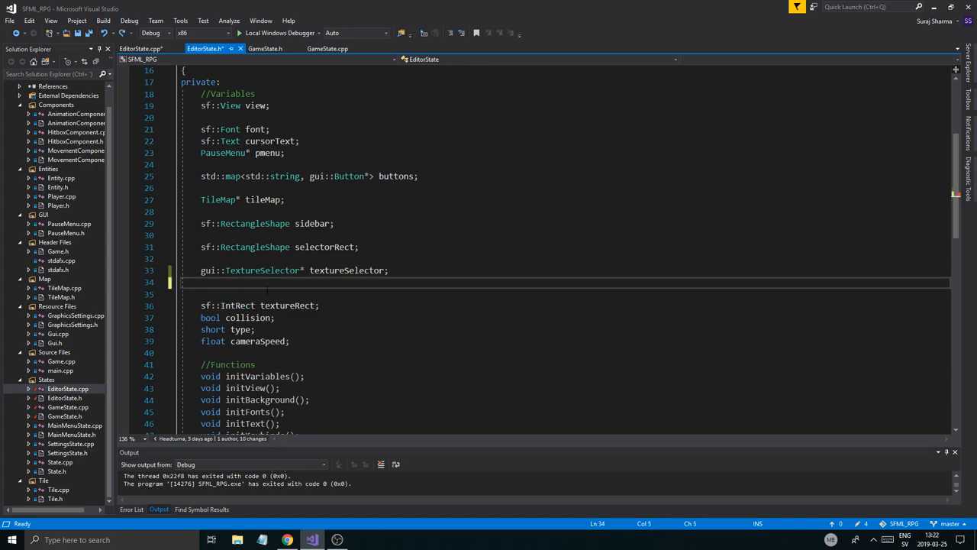
{"action": "type", "text": "sf;;"}
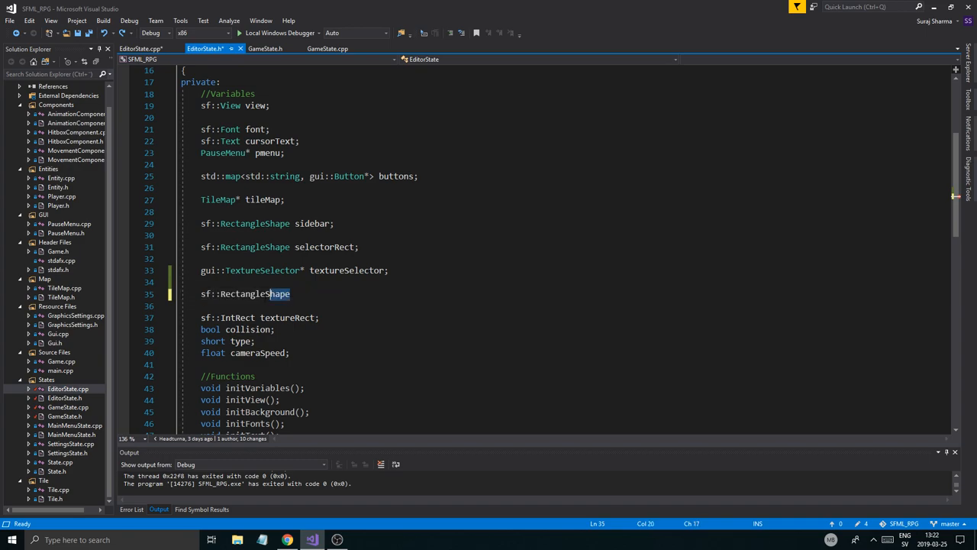
{"action": "type", "text": "collisionBox;"}
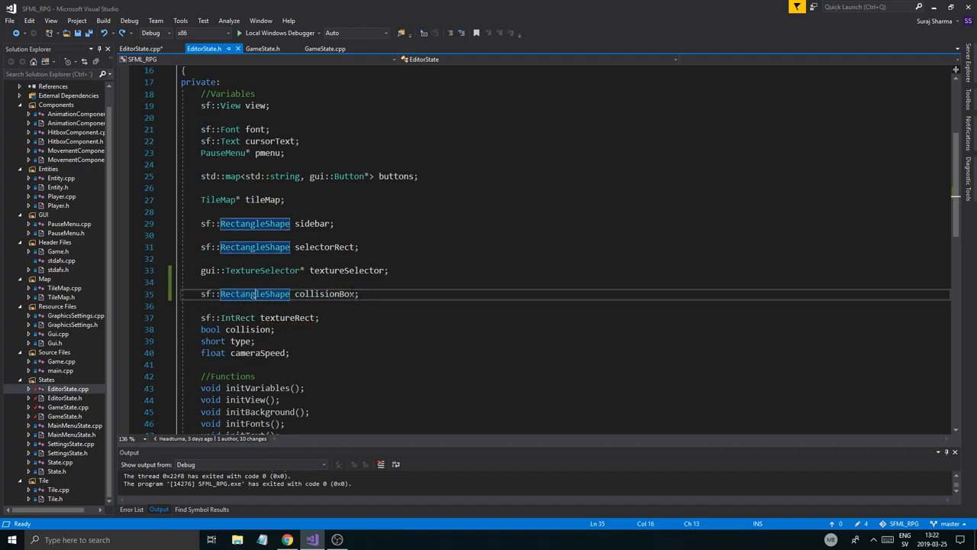
{"action": "key", "text": "Delete"}
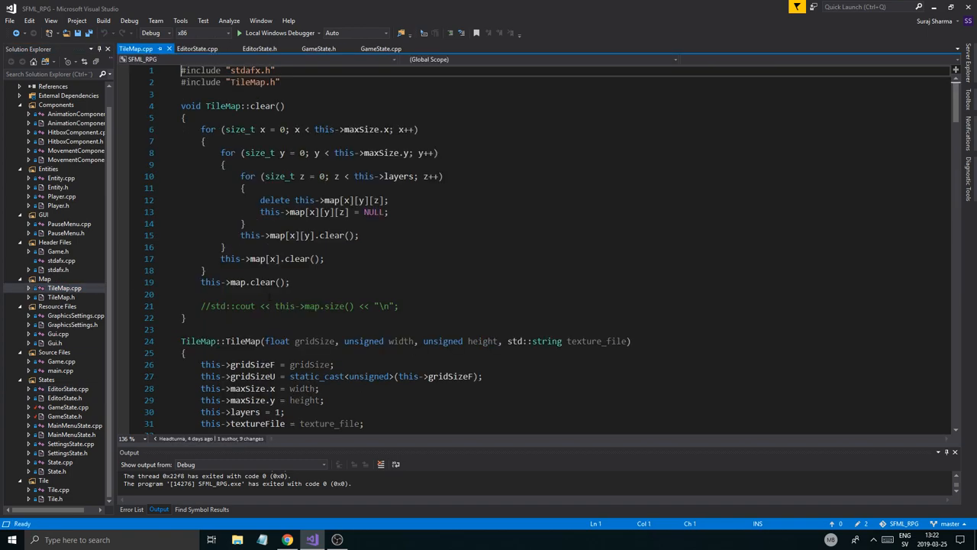
Scroll through TileMap.cpp toward the TileMap constructor.
{"action": "scroll", "scroll_direction": "down", "scroll_amount": 3}
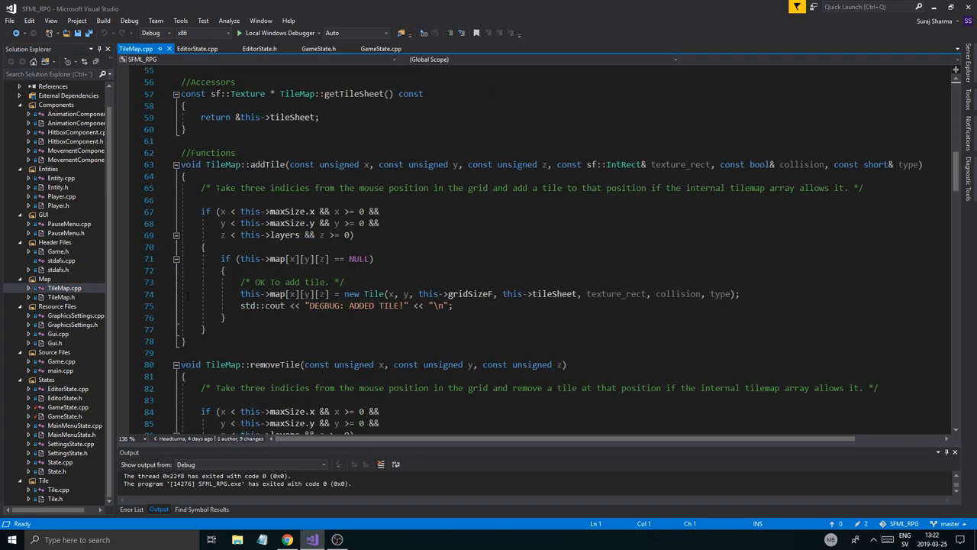
{"action": "scroll", "scroll_direction": "down", "scroll_amount": 3}
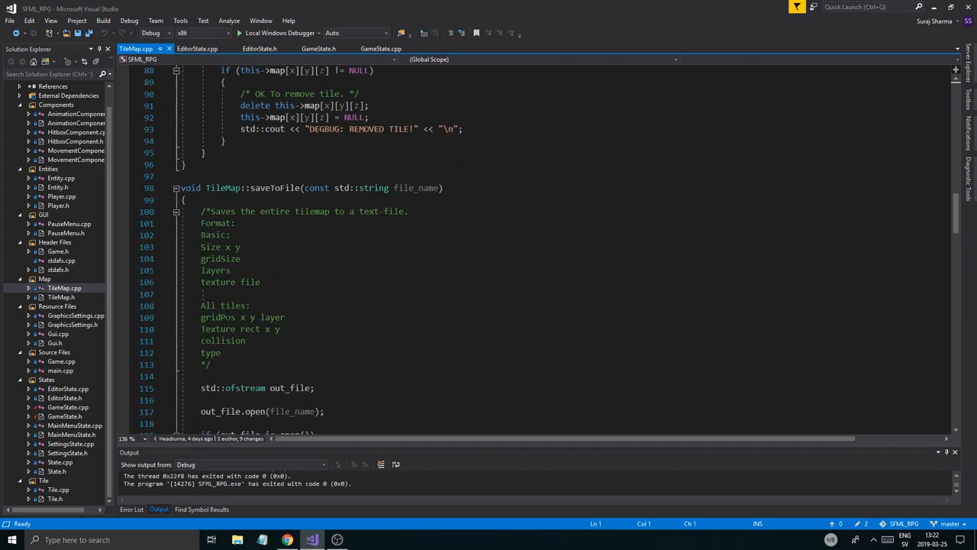
{"action": "scroll", "scroll_direction": "down", "scroll_amount": 3}
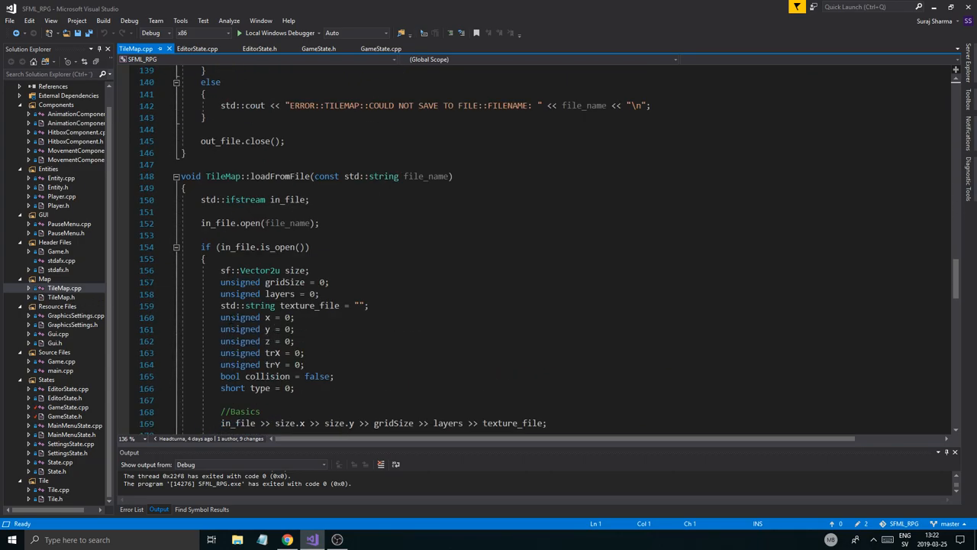
{"action": "scroll", "scroll_direction": "down", "scroll_amount": 3}
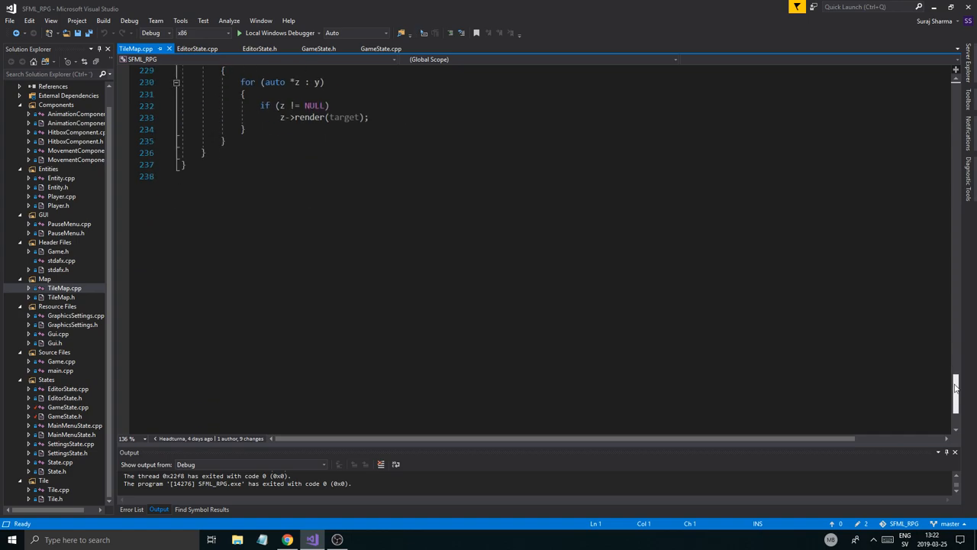
{"action": "scroll", "scroll_direction": "up", "scroll_amount": 3}
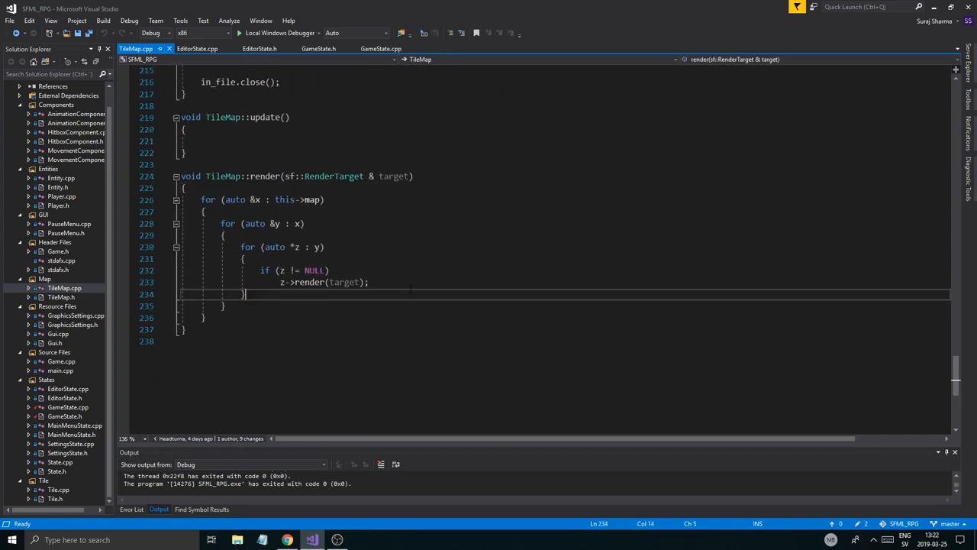
Declare 'sf::RectangleShape collisionBox;' in the TileMap header, then find the constructor's loadFromFile check.
{"action": "key", "text": "ctrl+Home"}
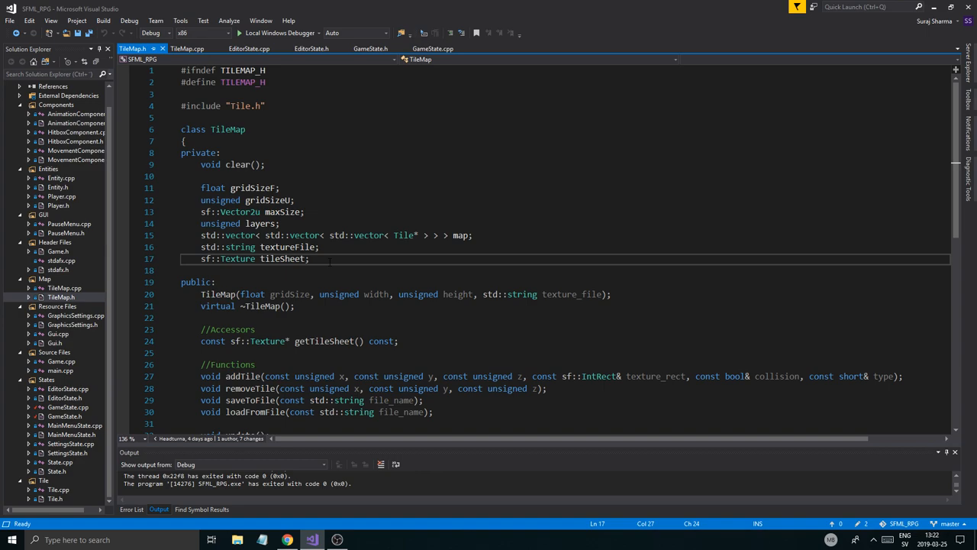
{"action": "type", "text": "sf::RectangleShape collisionBox;"}
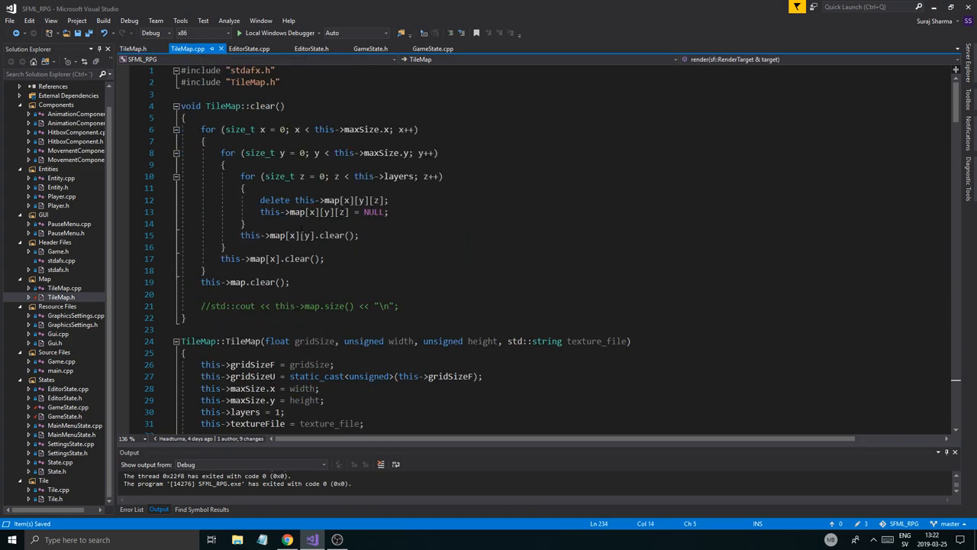
{"action": "scroll", "scroll_direction": "down", "scroll_amount": 3}
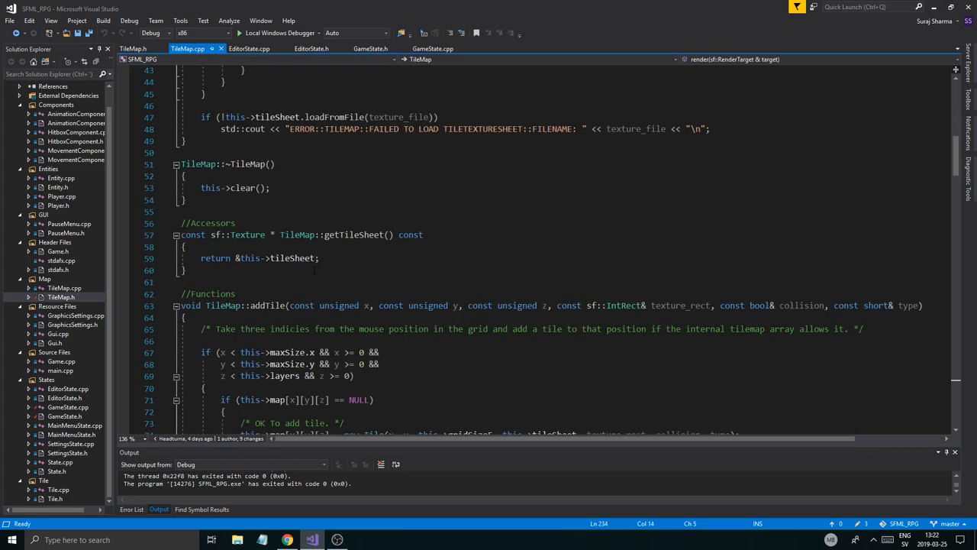
{"action": "scroll", "scroll_direction": "down", "scroll_amount": 3}
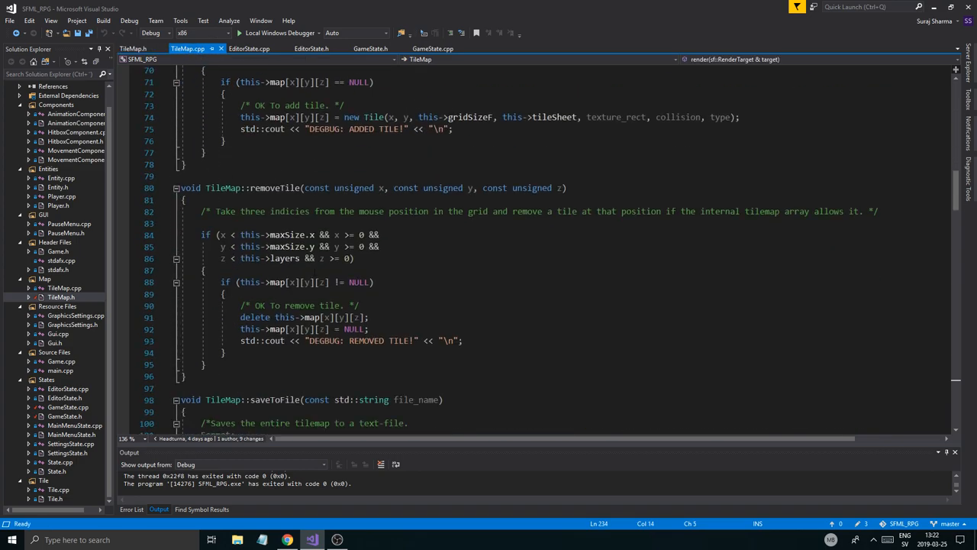
{"action": "scroll", "scroll_direction": "up", "scroll_amount": 3}
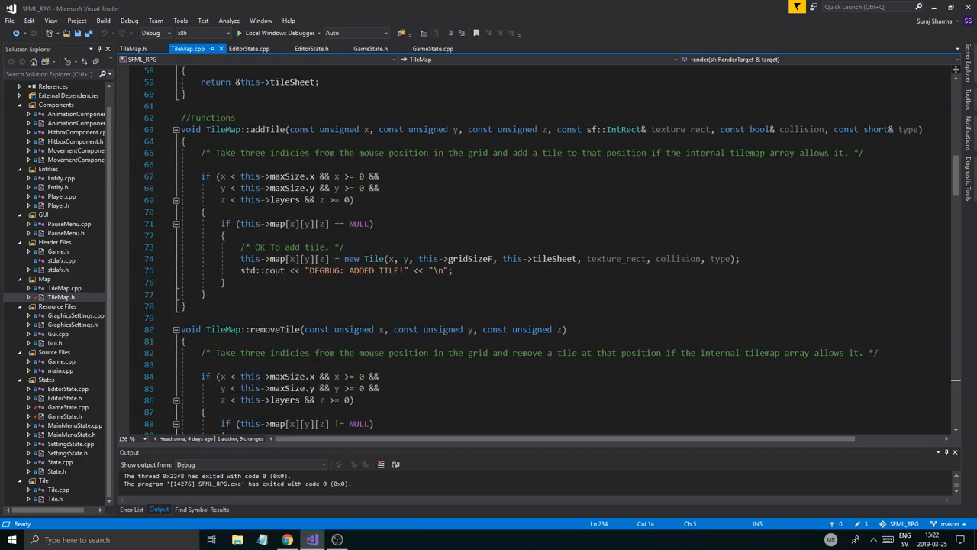
{"action": "scroll", "scroll_direction": "up", "scroll_amount": 3}
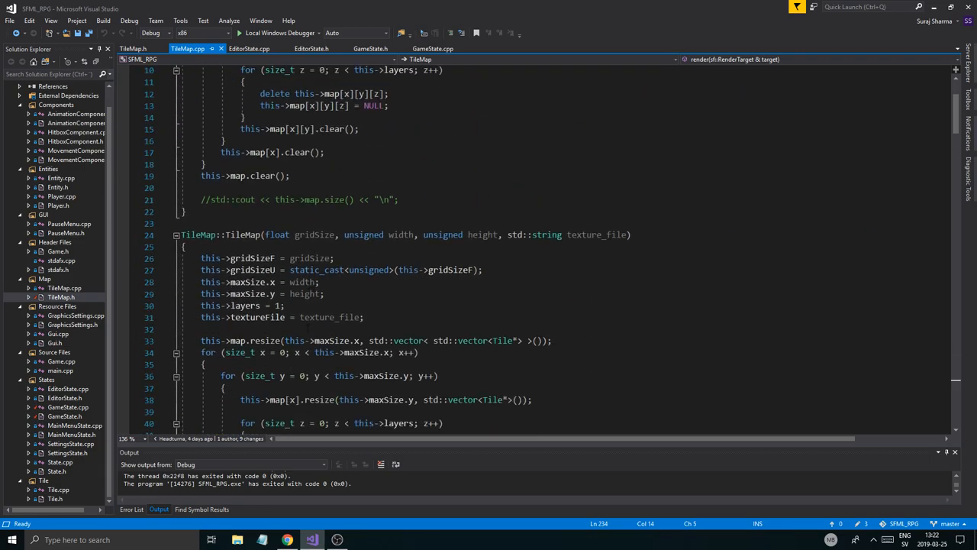
{"action": "scroll", "scroll_direction": "down", "scroll_amount": 3}
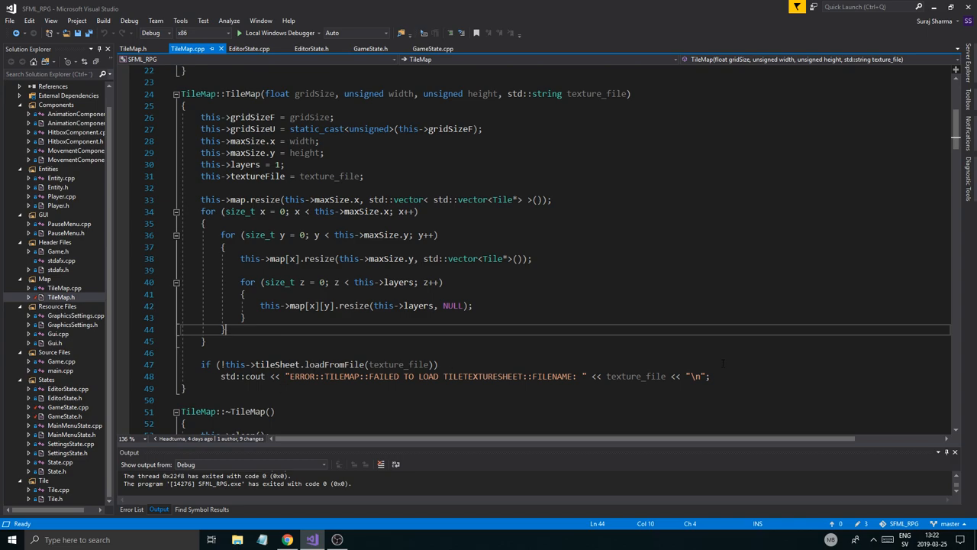
{"action": "scroll", "scroll_direction": "up", "scroll_amount": 3}
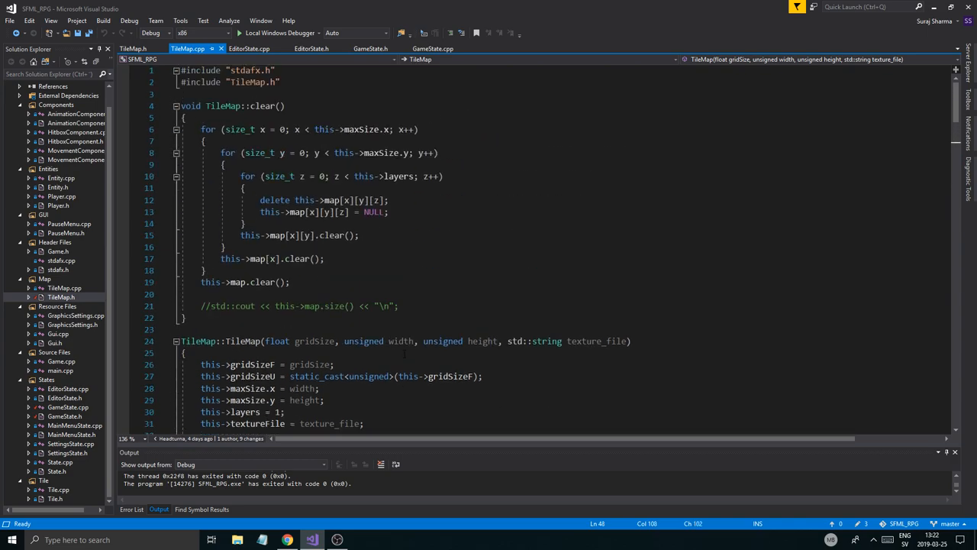
{"action": "scroll", "scroll_direction": "down", "scroll_amount": 3}
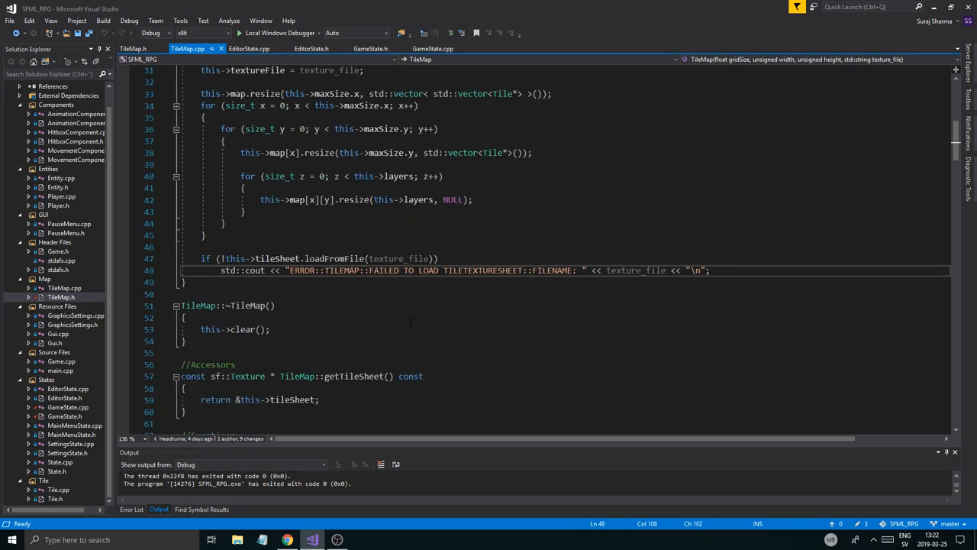
{"action": "scroll", "scroll_direction": "down", "scroll_amount": 3}
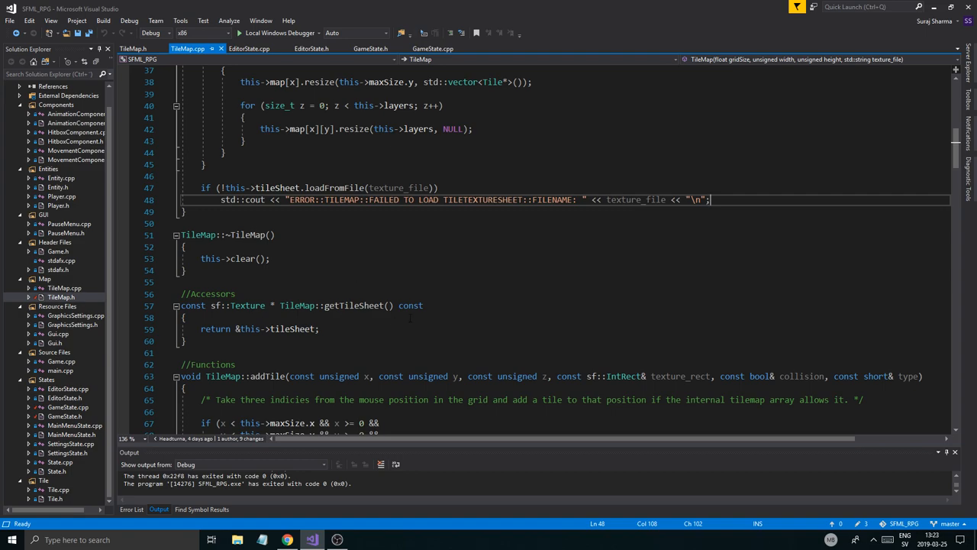
{"action": "scroll", "scroll_direction": "up", "scroll_amount": 3}
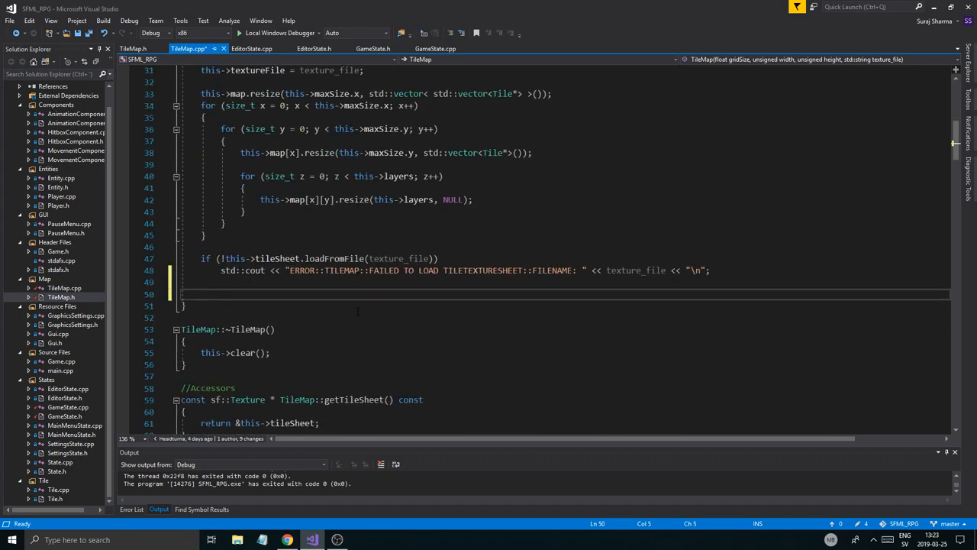
Size collisionBox to sf::Vector2f(gridSize, gridSize) in the TileMap constructor.
{"action": "type", "text": "this->c9"}
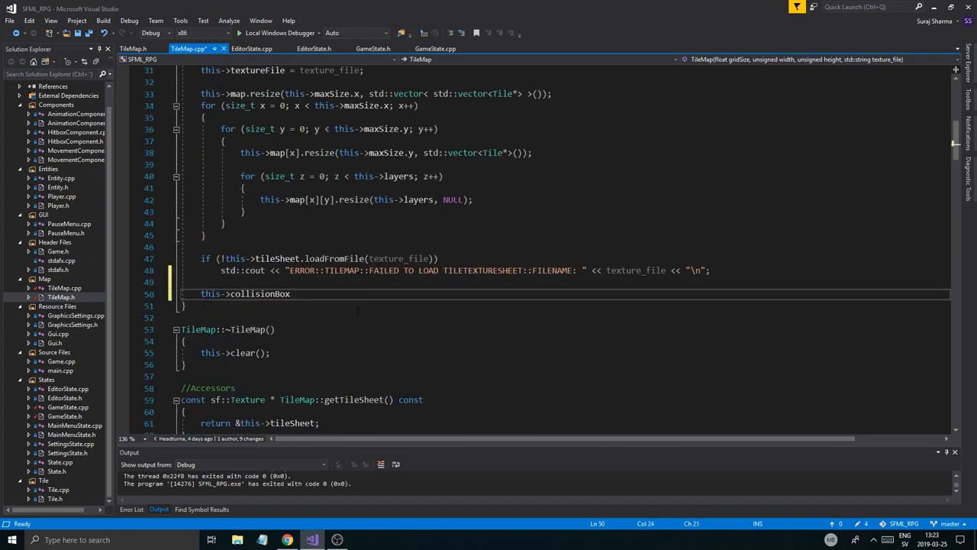
{"action": "type", "text": ".setSize("}
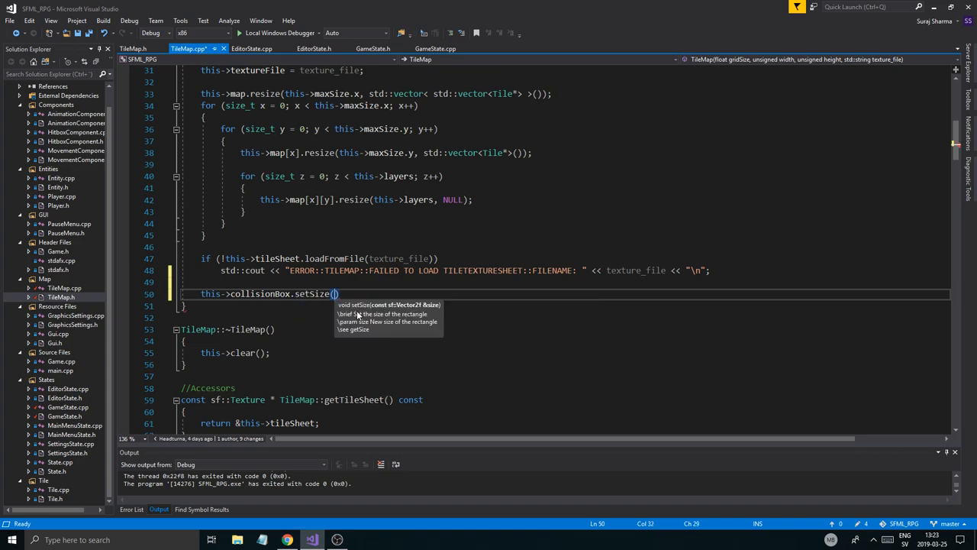
{"action": "type", "text": "s"}
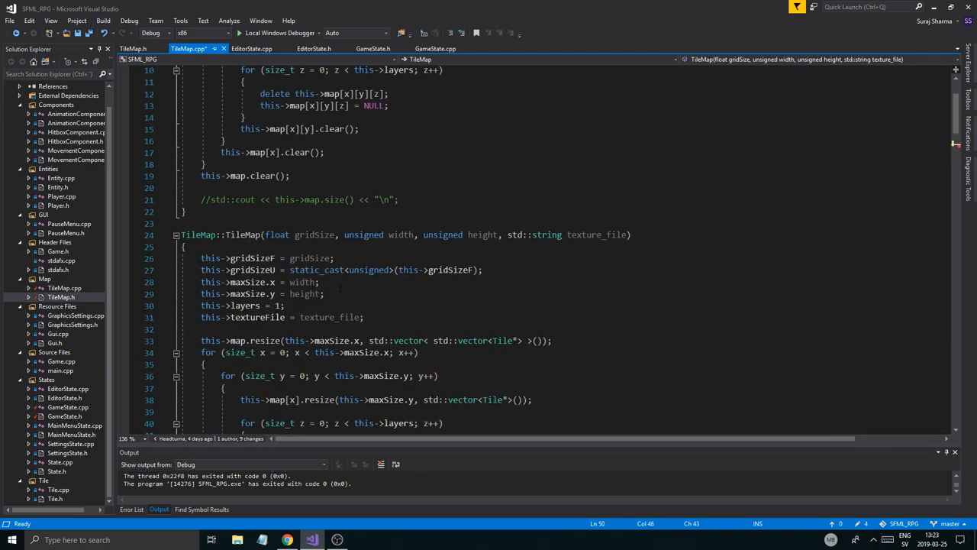
{"action": "scroll", "scroll_direction": "down", "scroll_amount": 3}
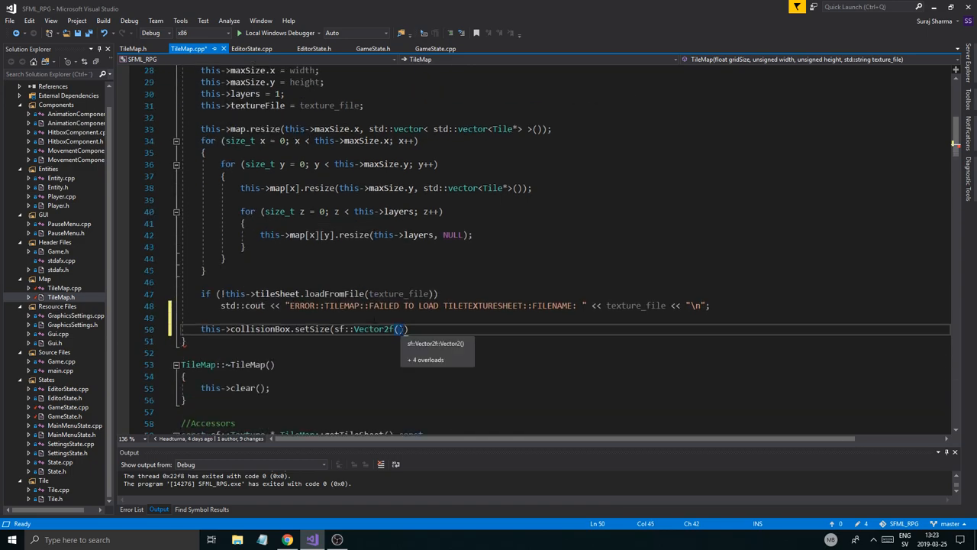
{"action": "type", "text": "gridSize, gridSize"}
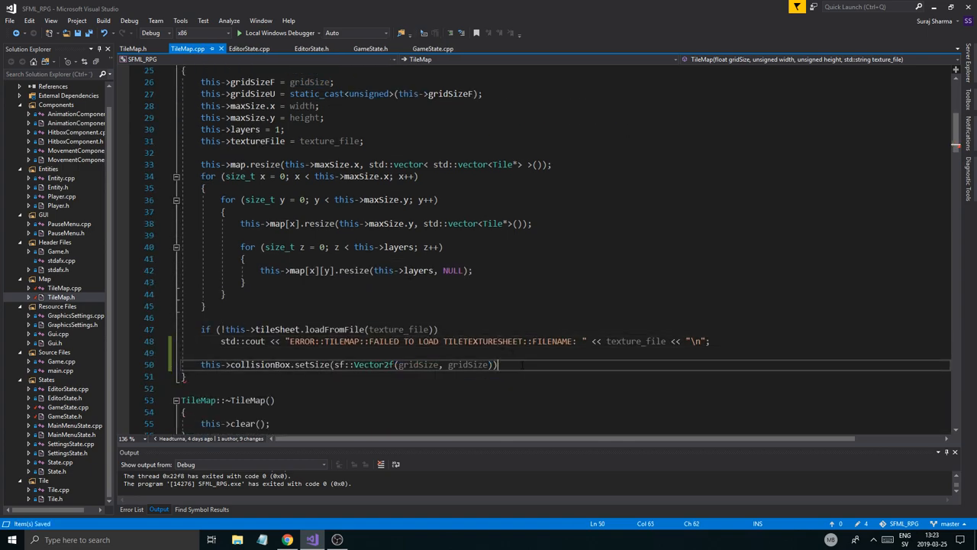
{"action": "key", "text": "enter"}
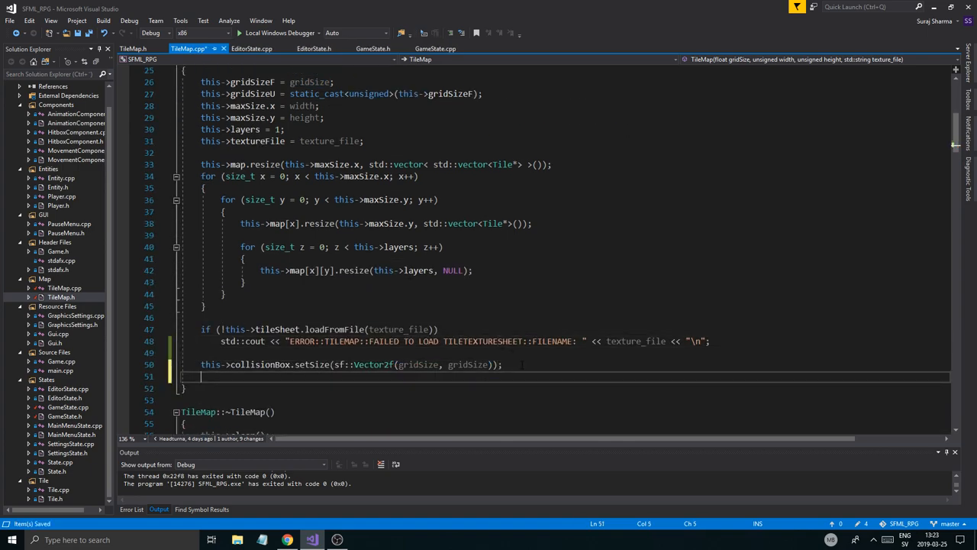
Fill collisionBox with translucent red sf::Color(255, 0, 0, 50).
{"action": "type", "text": "this->collisionBox.setFillColor"}
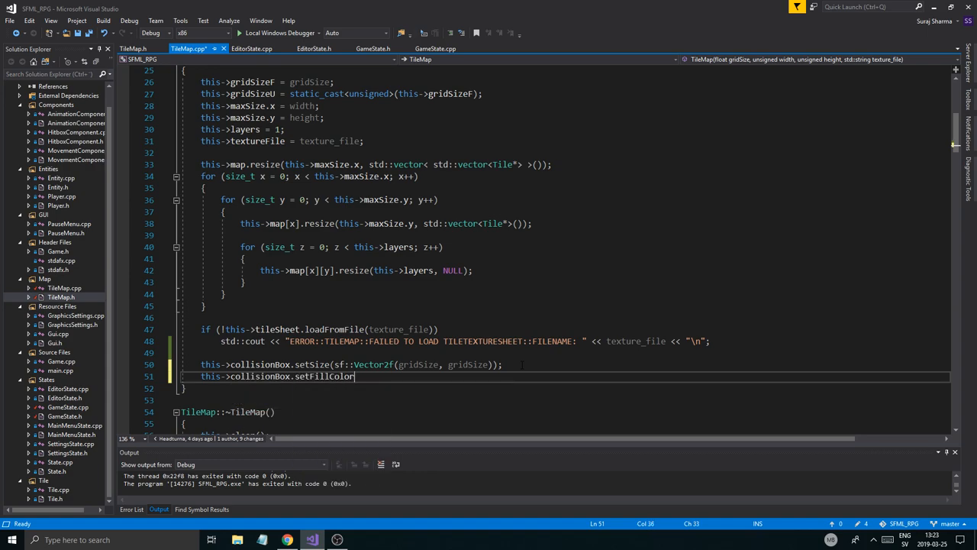
{"action": "type", "text": "(sf::Color:)"}
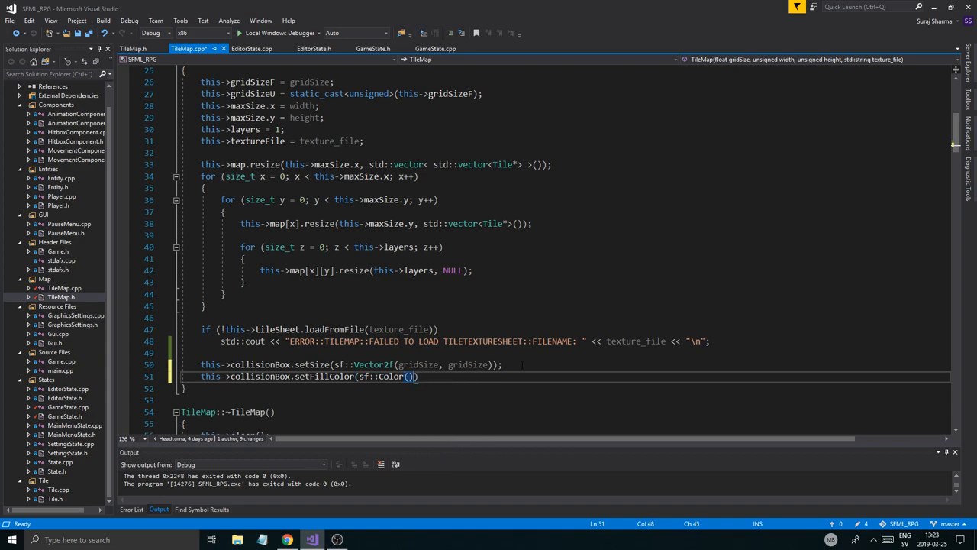
{"action": "type", "text": "255, 0, 0,"}
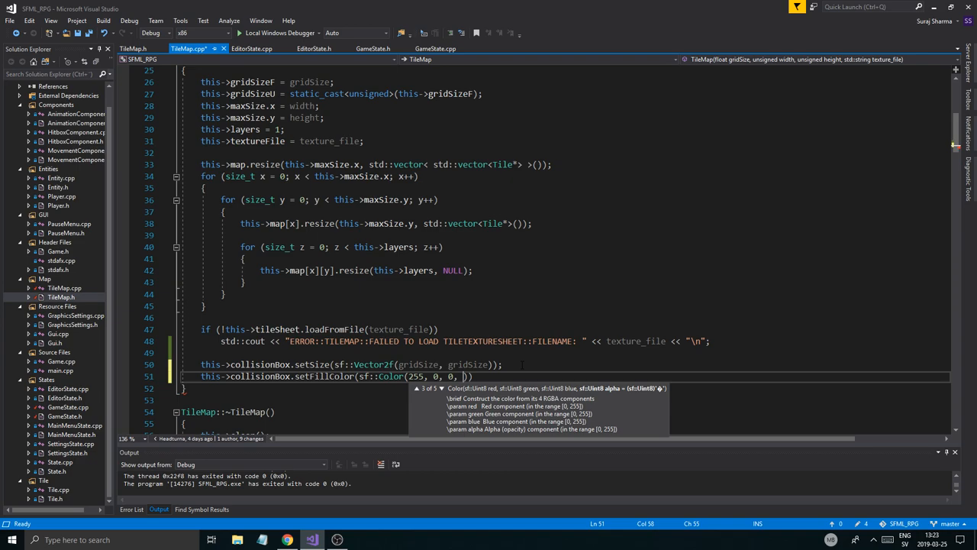
{"action": "type", "text": "50"}
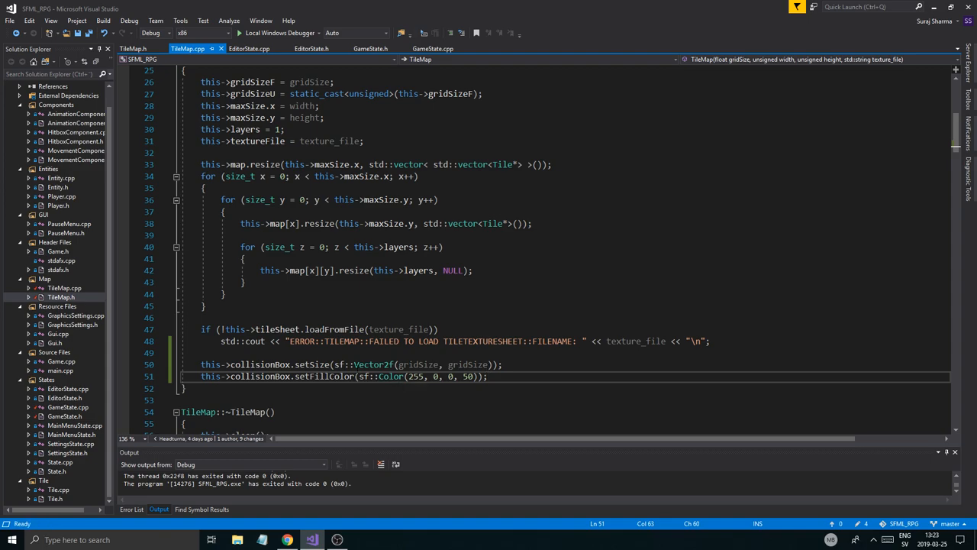
{"action": "scroll", "scroll_direction": "down", "scroll_amount": 3}
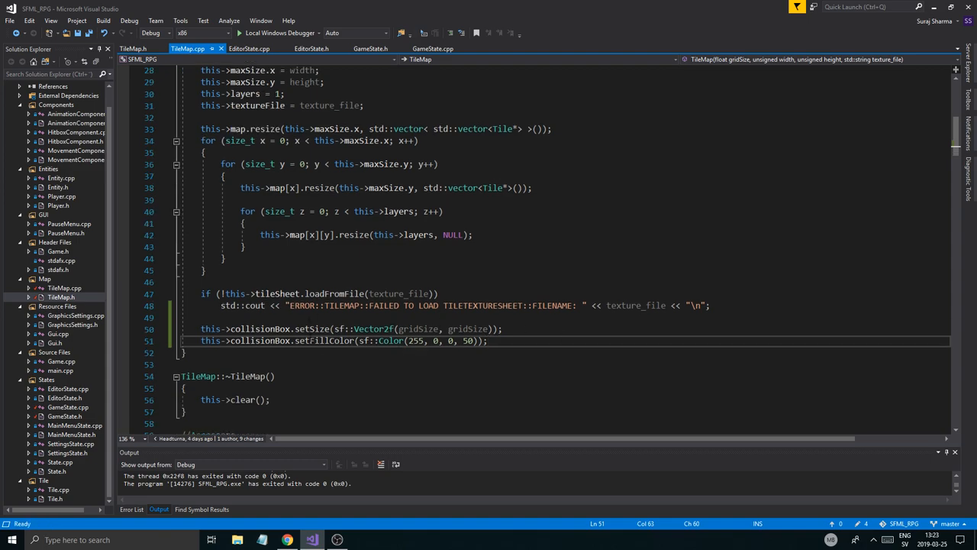
Save the constructor changes and scroll down to TileMap::render.
{"action": "key", "text": "ctrl+s"}
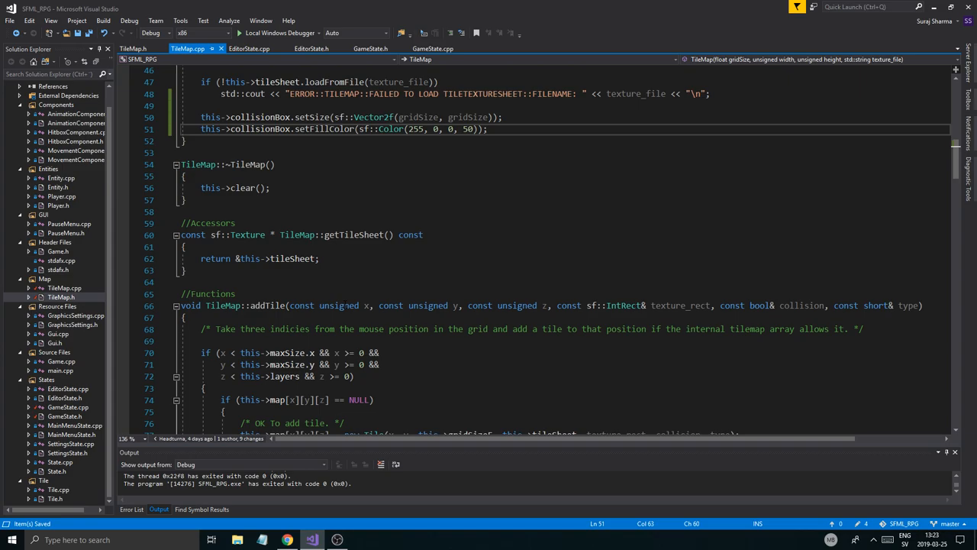
{"action": "scroll", "scroll_direction": "down", "scroll_amount": 3}
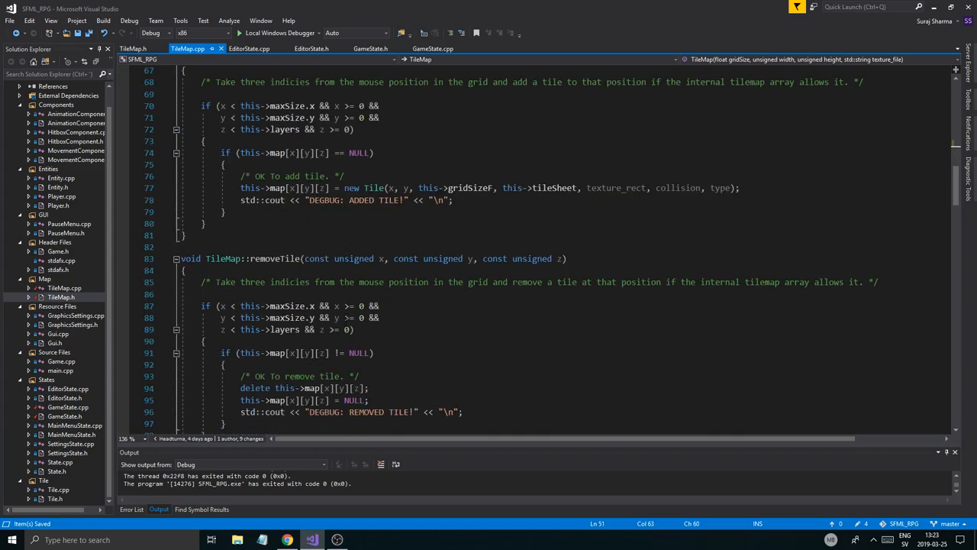
{"action": "scroll", "scroll_direction": "down", "scroll_amount": 3}
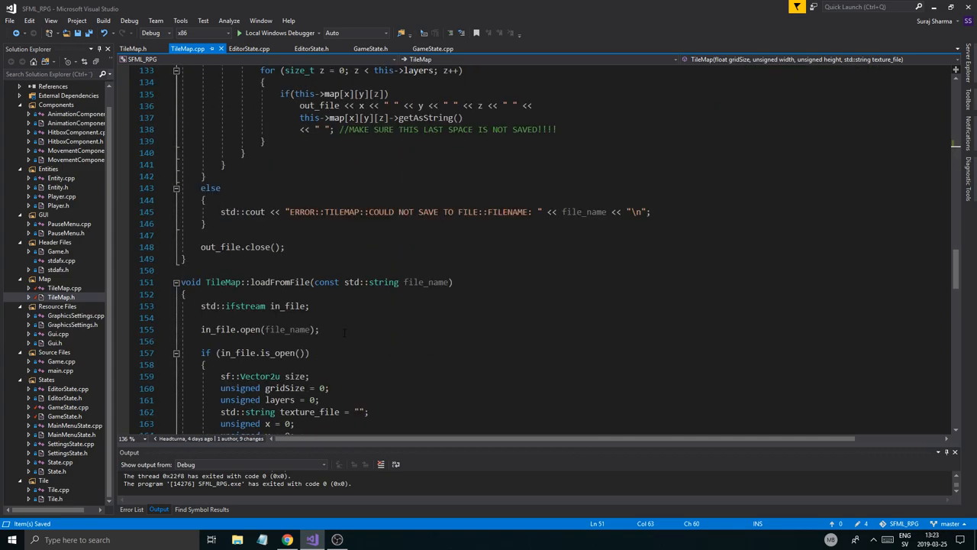
{"action": "scroll", "scroll_direction": "down", "scroll_amount": 3}
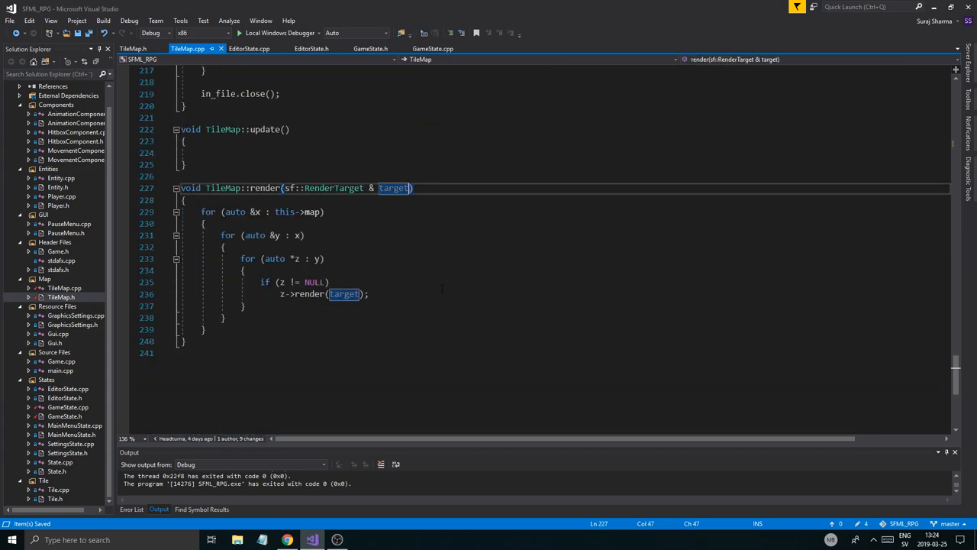
In TileMap::render, draw this->collisionBox after z->render(target) and begin a setPosition call.
{"action": "left_click", "coordinate": [320, 282]}
{"action": "type", "text": "{"}
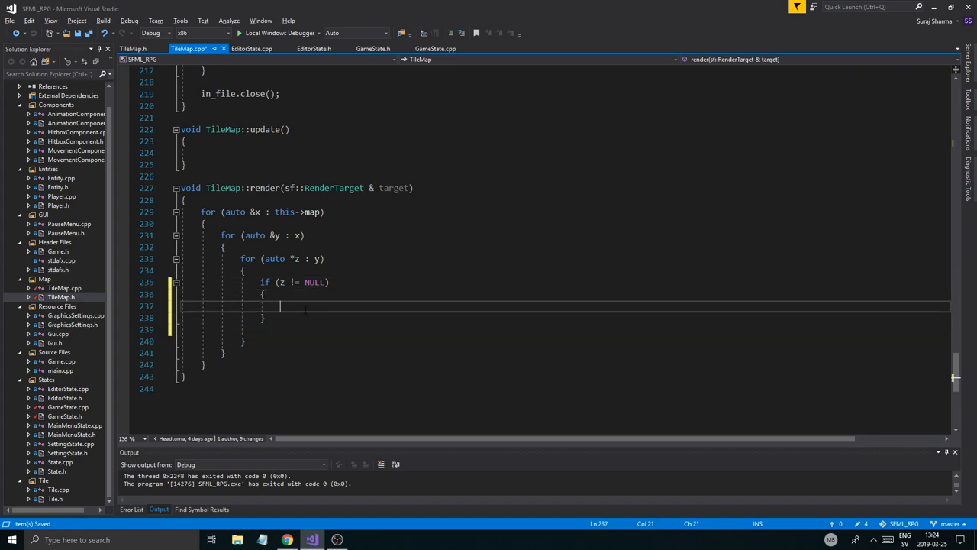
{"action": "type", "text": "z->render(target);"}
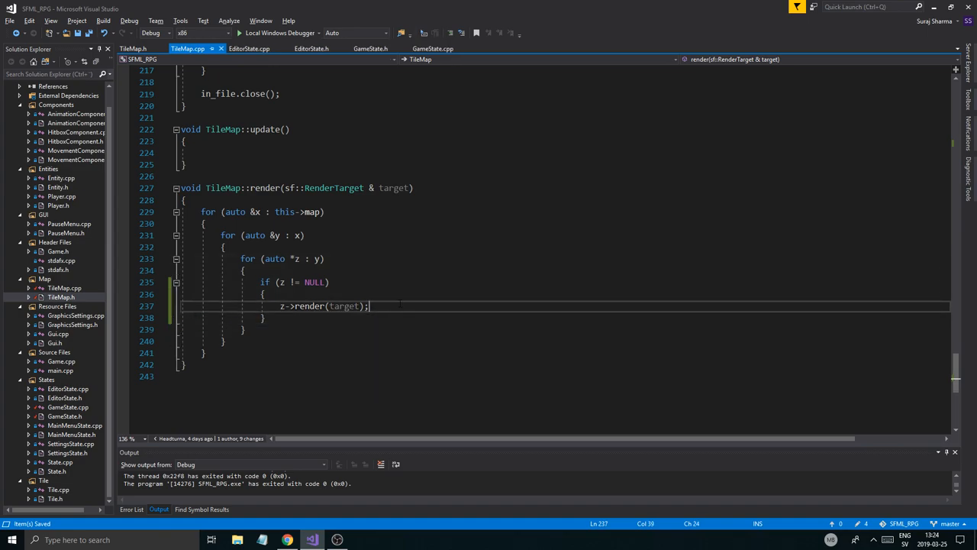
{"action": "key", "text": "Return"}
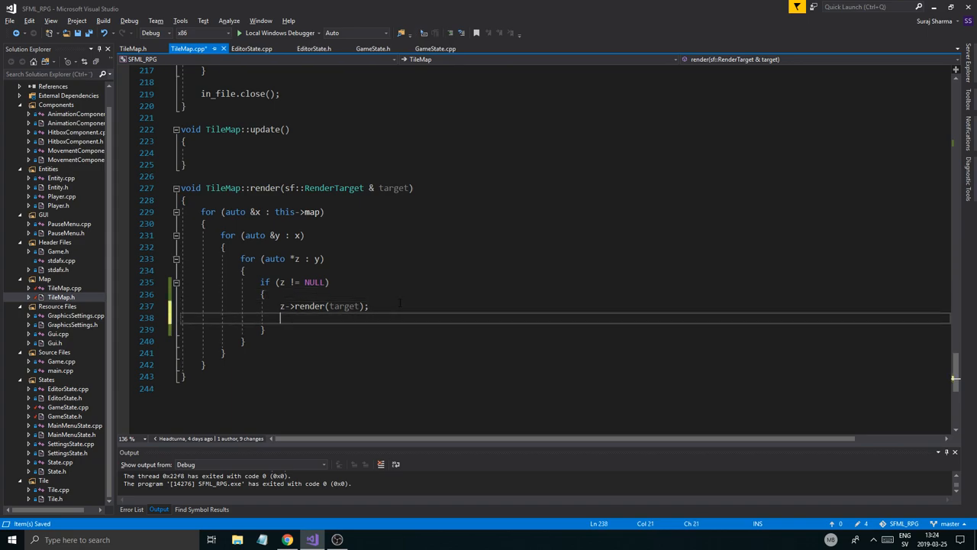
{"action": "type", "text": "t"}
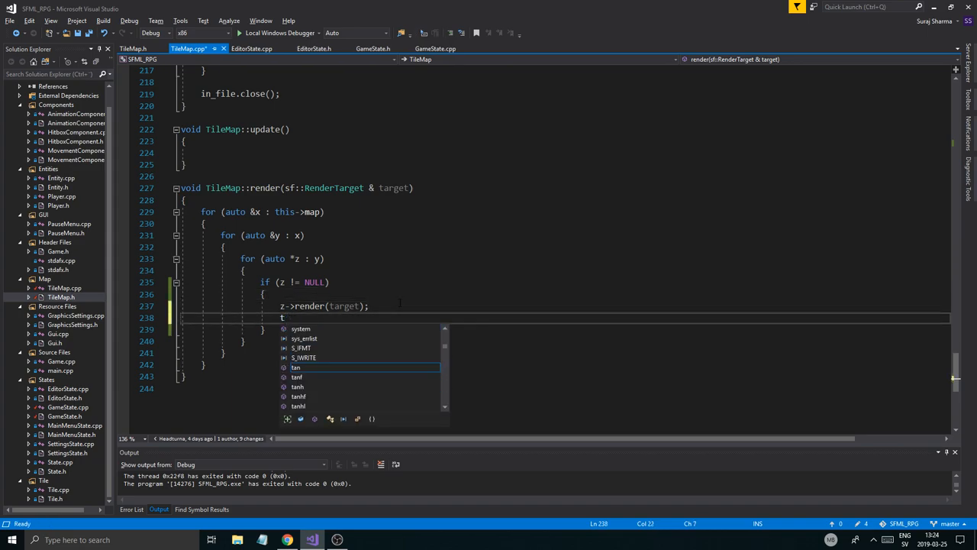
{"action": "type", "text": "arget.draw("}
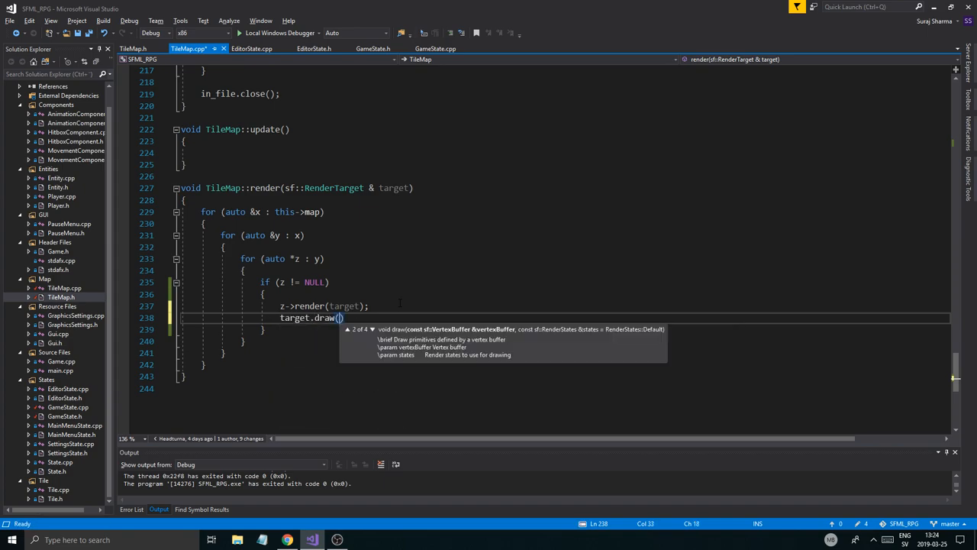
{"action": "type", "text": "this->collisionBox);"}
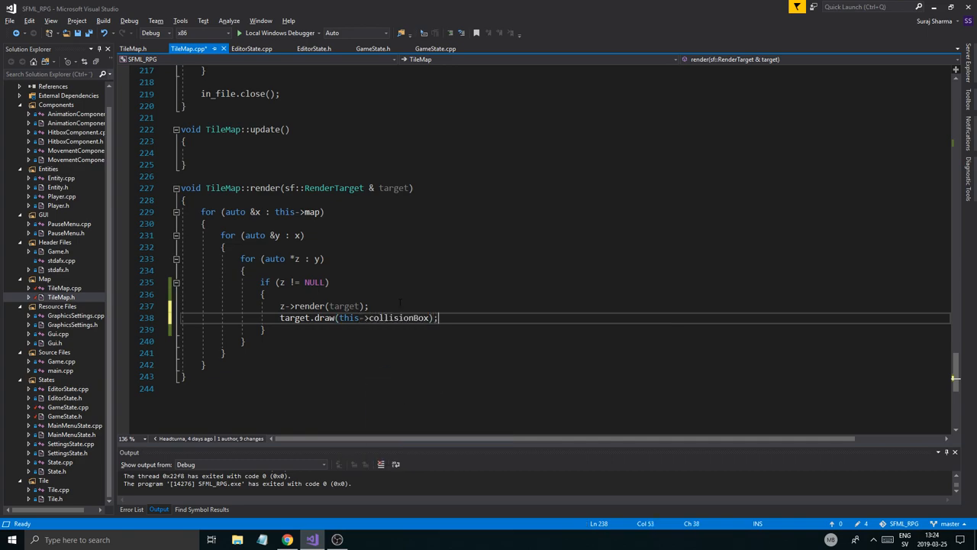
{"action": "key", "text": "ctrl+s"}
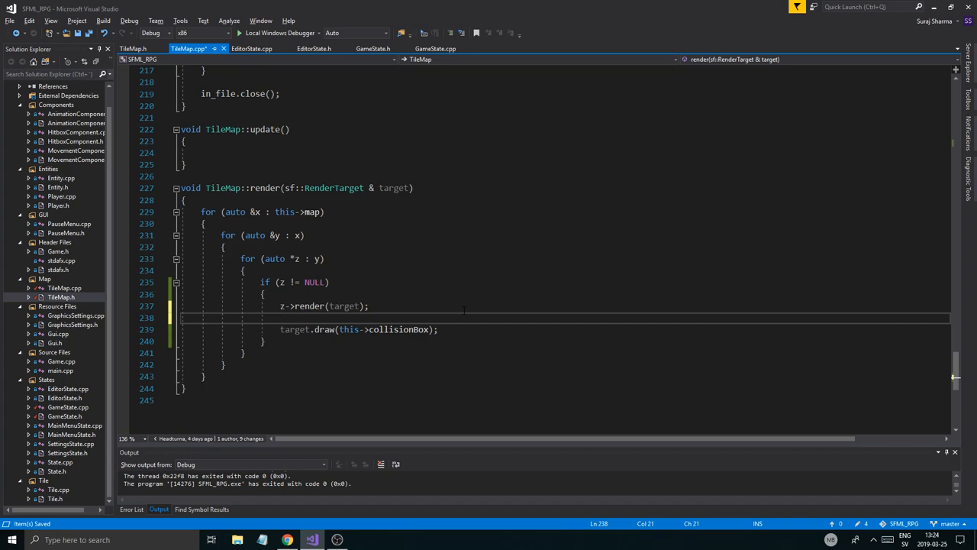
{"action": "type", "text": "this->collisionBox.setPosition("}
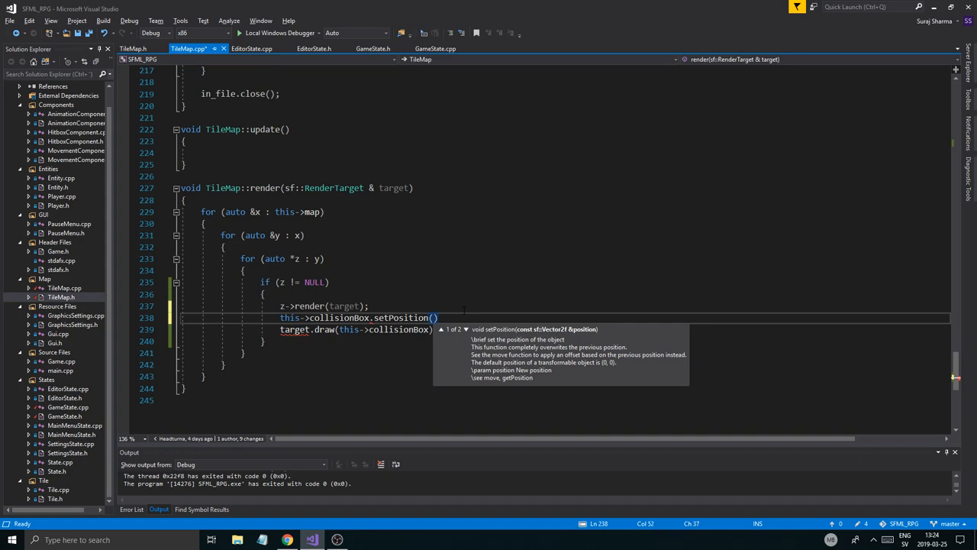
{"action": "type", "text": "z."}
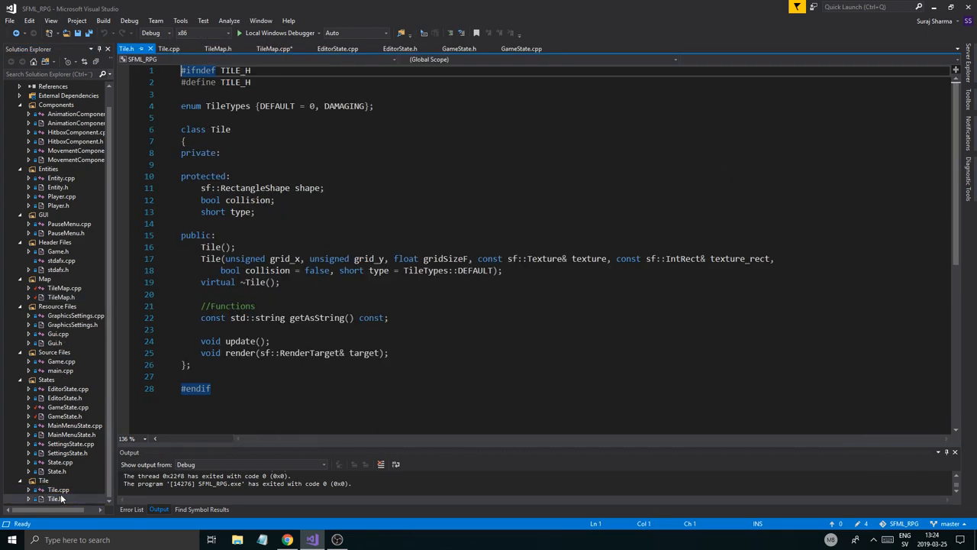
Declare 'const sf::Vector2f& getPosition() const' in Tile.h.
{"action": "left_click", "coordinate": [324, 188]}
{"action": "type", "text": "const s"}
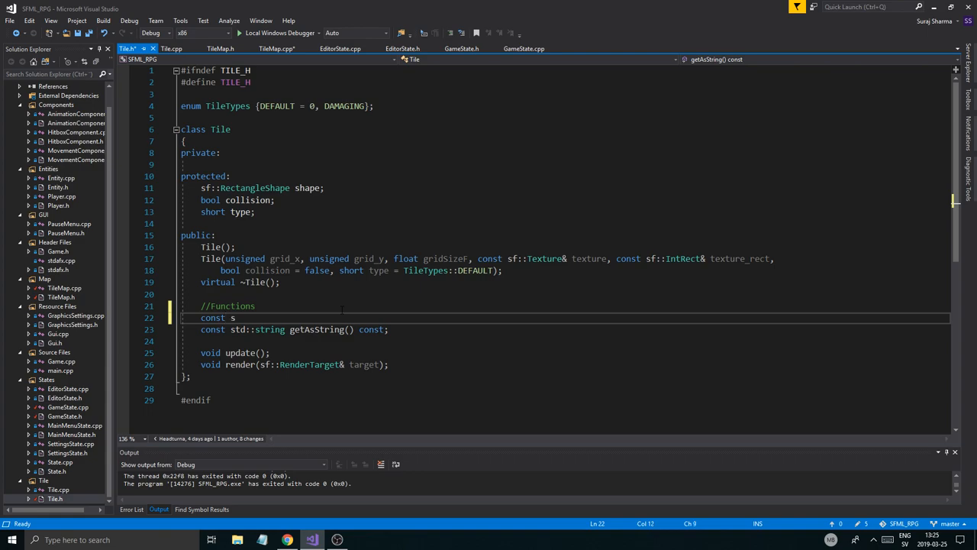
{"action": "type", "text": "f::Vector2f("}
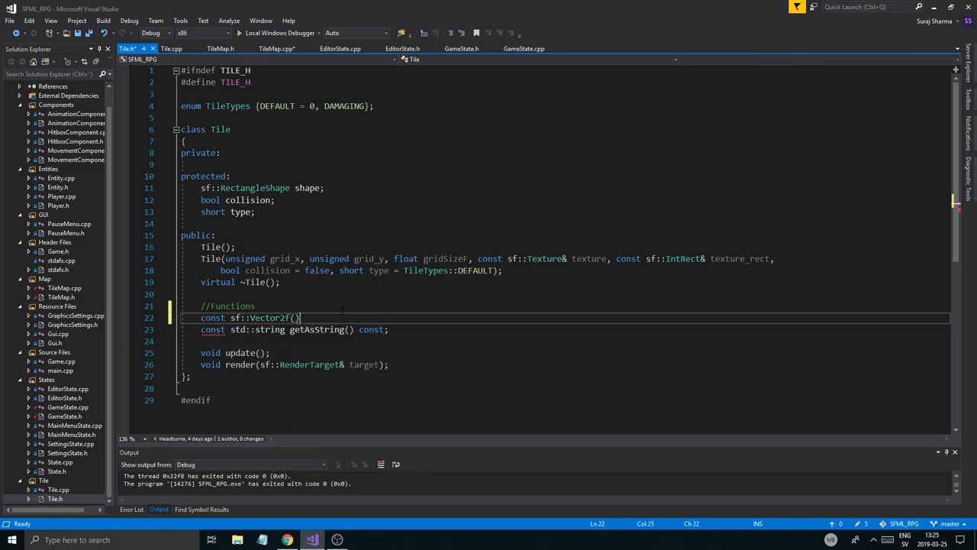
{"action": "type", "text": "&"}
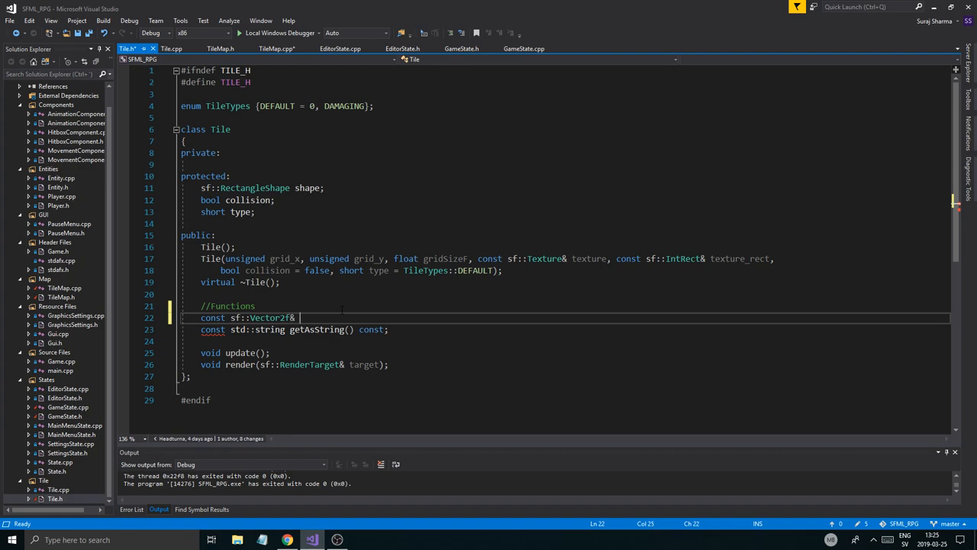
{"action": "type", "text": "getPosition"}
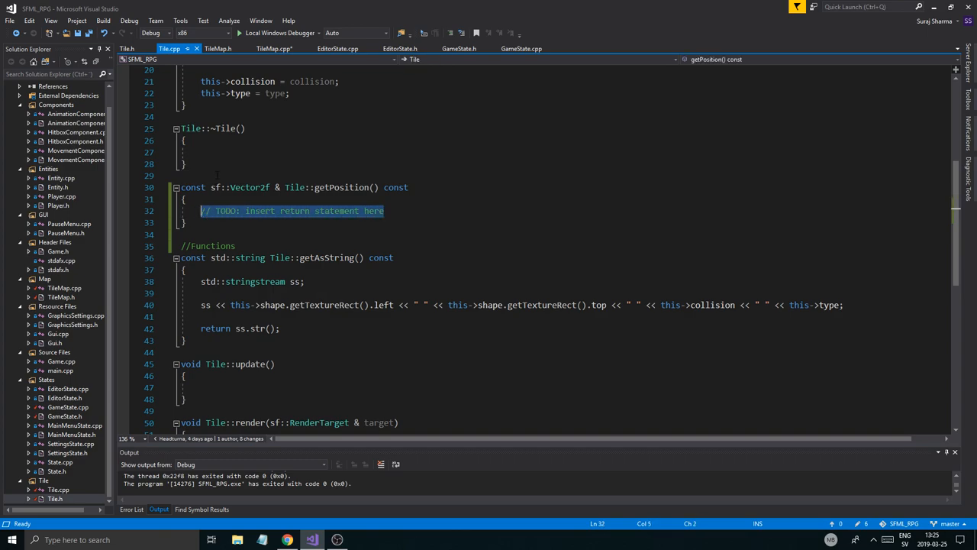
Add an //Accessors comment and define getPosition returning this->shape.getPosition().
{"action": "type", "text": "//Acc"}
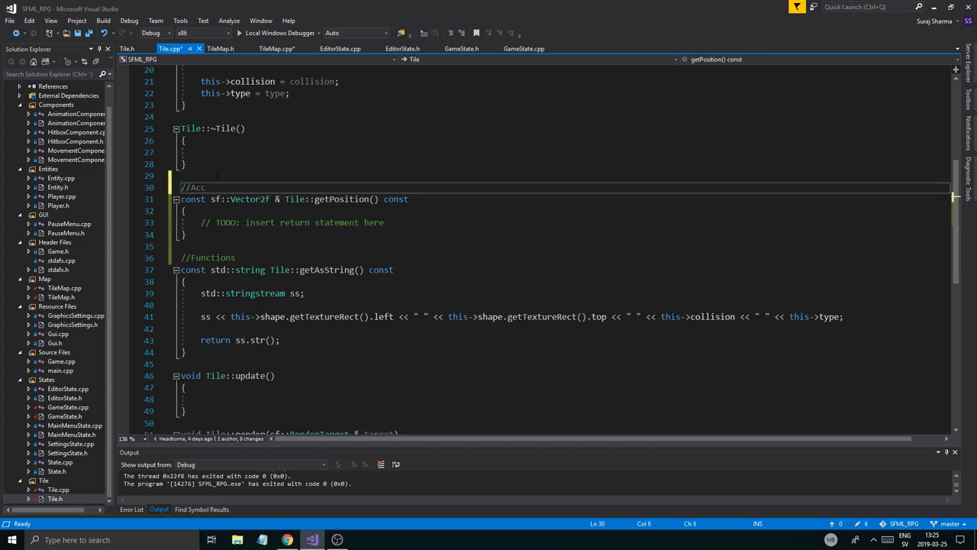
{"action": "type", "text": "essors"}
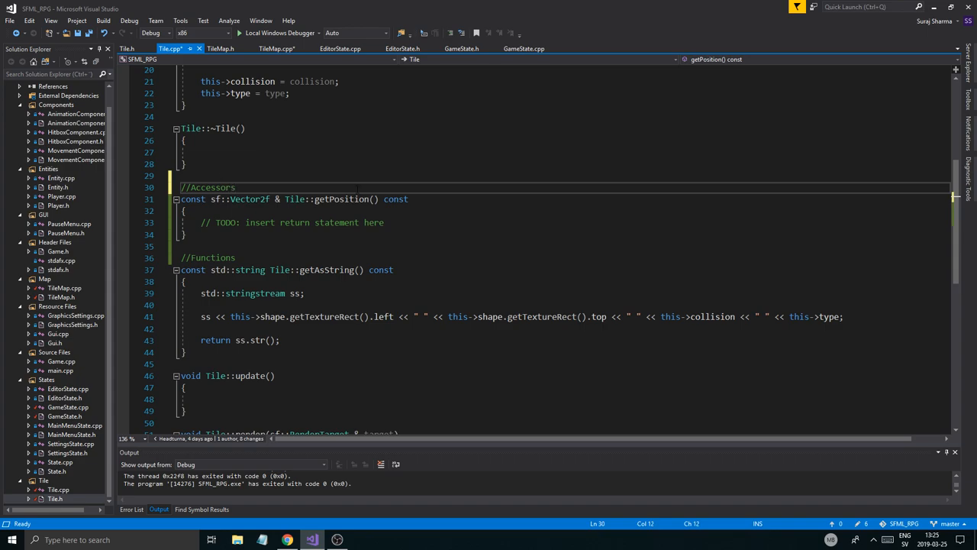
{"action": "type", "text": "return this->shape."}
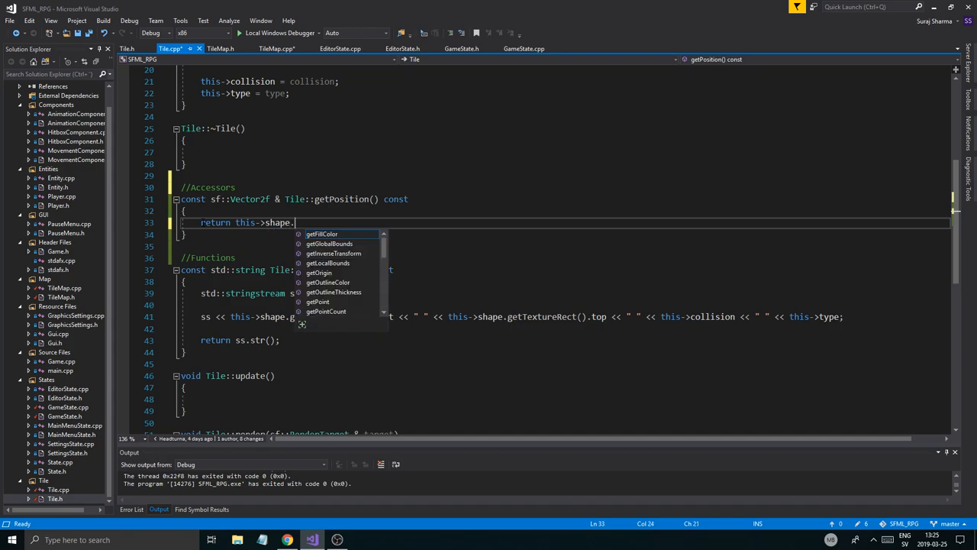
{"action": "type", "text": "getPosition();"}
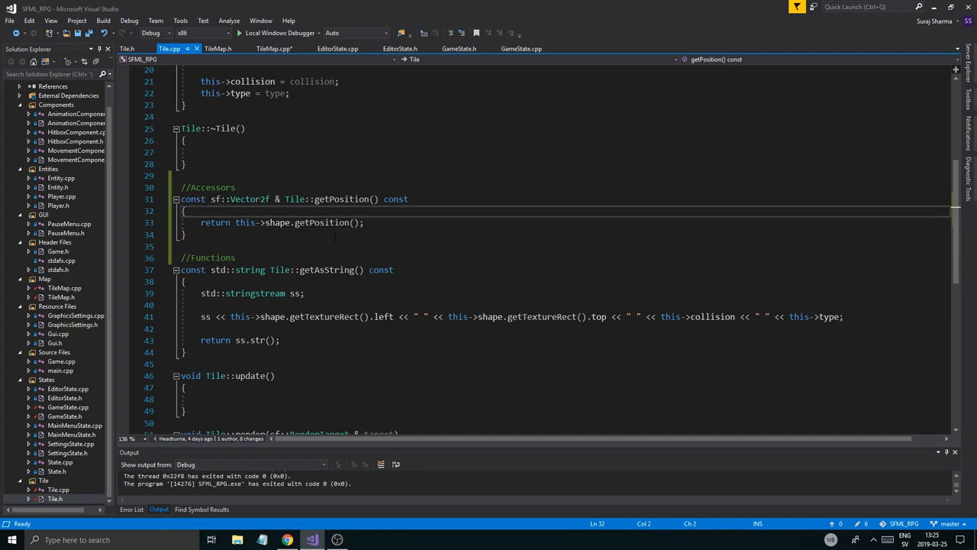
{"action": "left_click", "coordinate": [218, 48]}
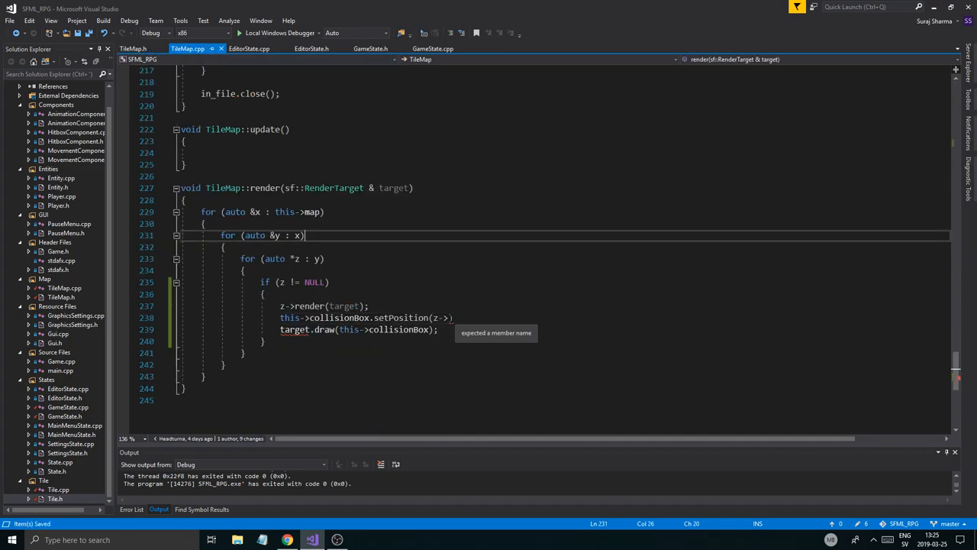
Complete collisionBox.setPosition(z->getPosition()), save TileMap.cpp, and begin an if (z->get…) check.
{"action": "type", "text": "getPosition("}
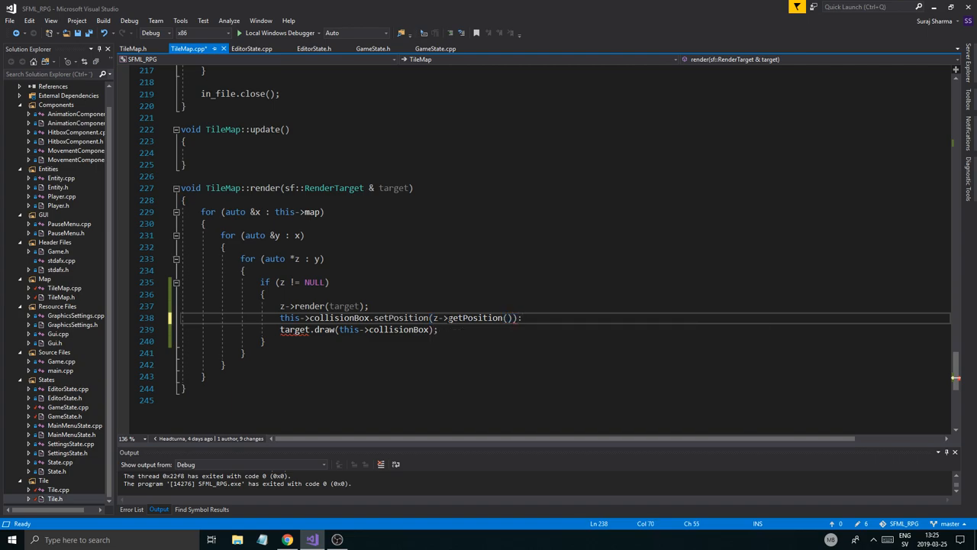
{"action": "key", "text": "ctrl+s"}
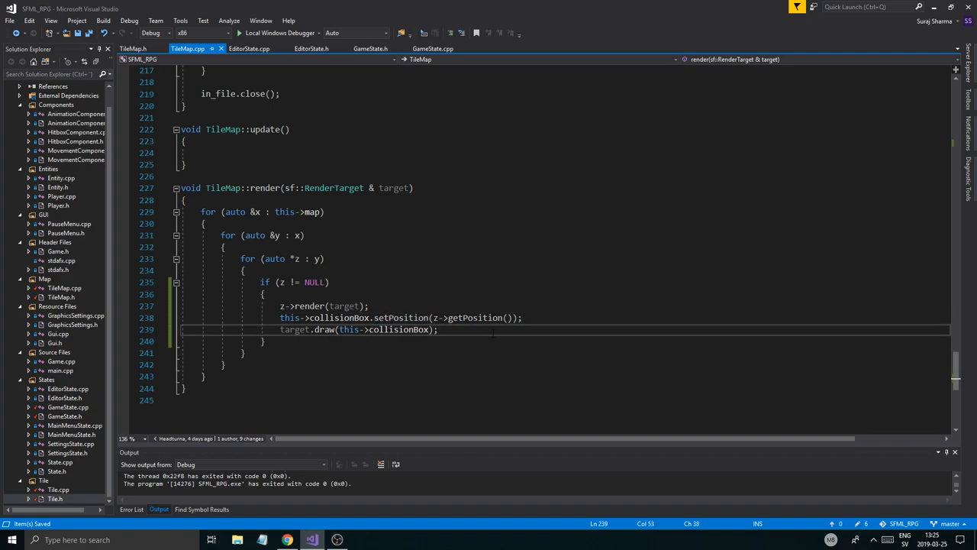
{"action": "left_click", "coordinate": [280, 318]}
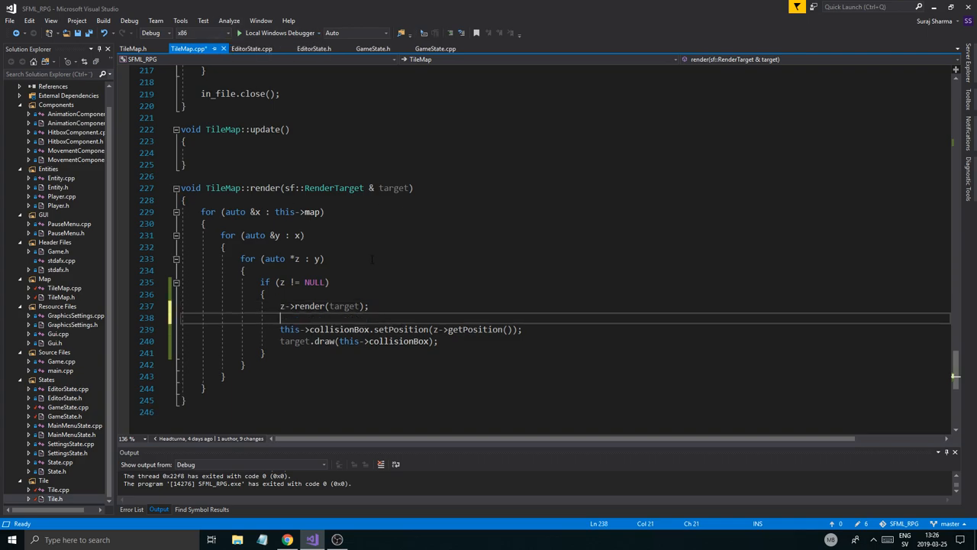
{"action": "type", "text": "if()"}
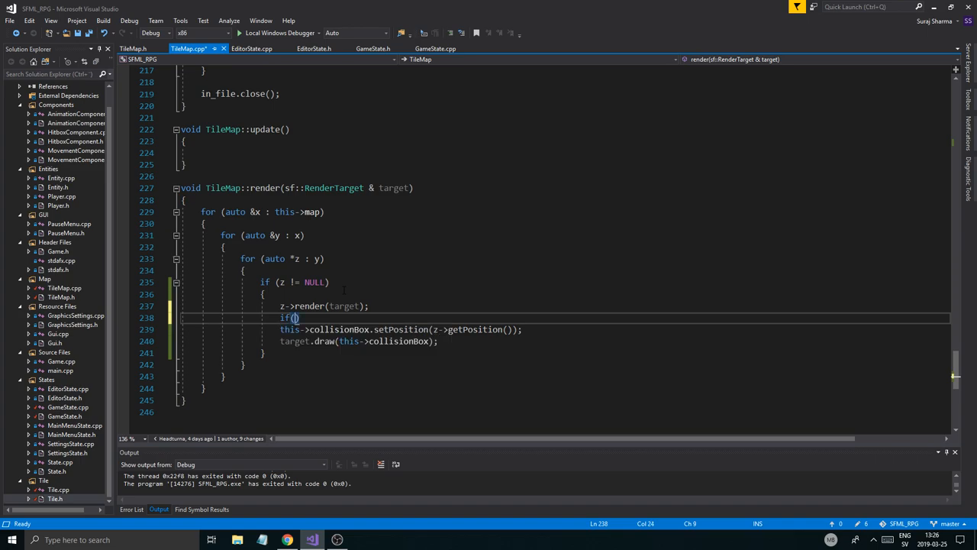
{"action": "type", "text": "z"}
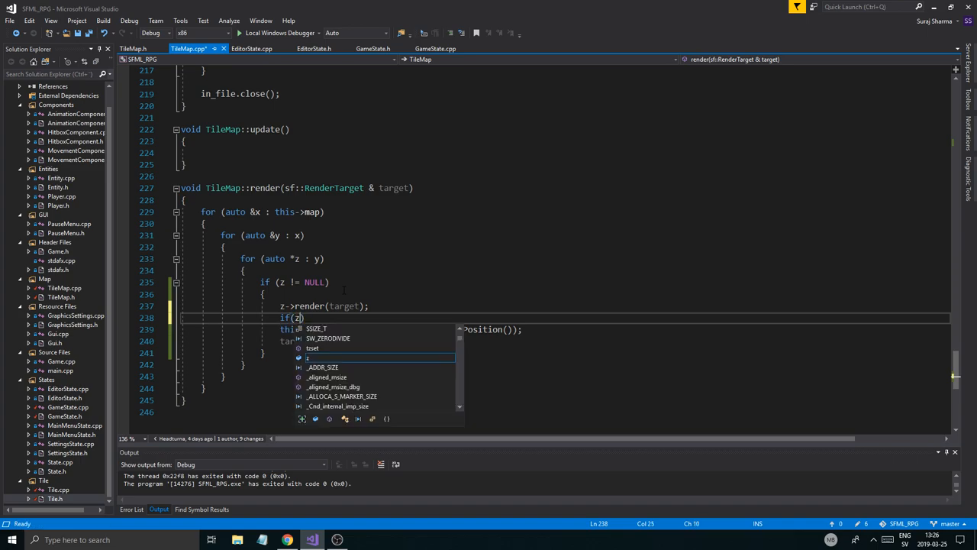
{"action": "type", "text": "get"}
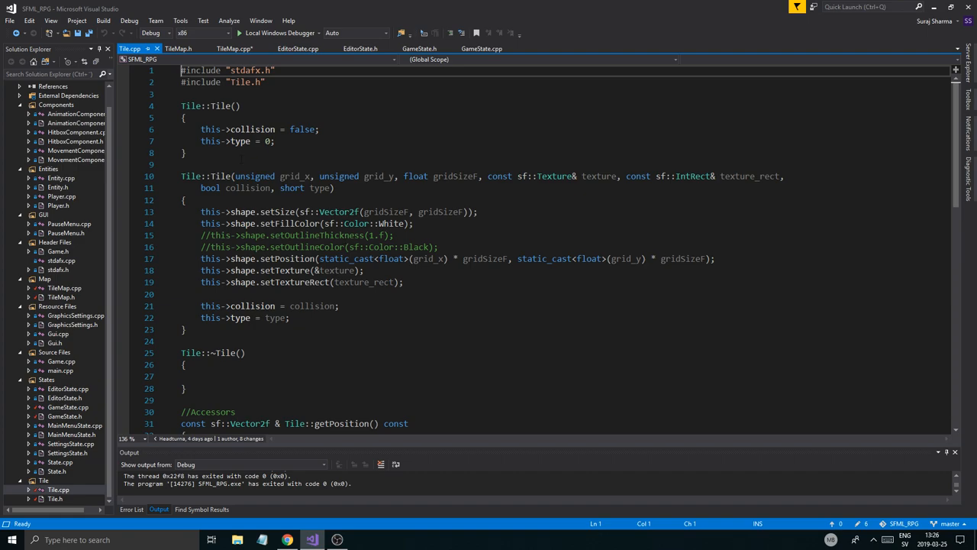
In Tile.cpp, turn a copied getPosition accessor into a bool-returning getCollision.
{"action": "scroll", "scroll_direction": "down", "scroll_amount": 3}
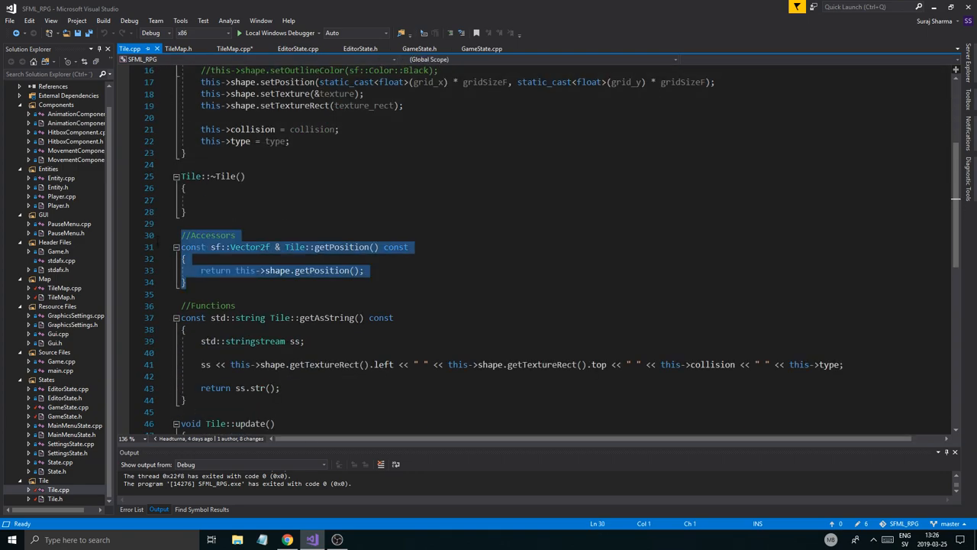
{"action": "left_click", "coordinate": [235, 235]}
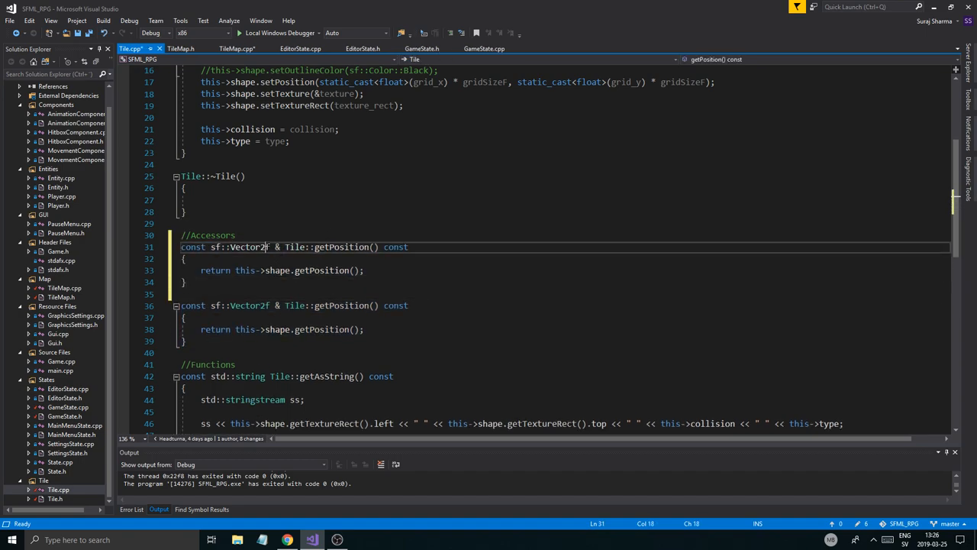
{"action": "double_click", "coordinate": [215, 246]}
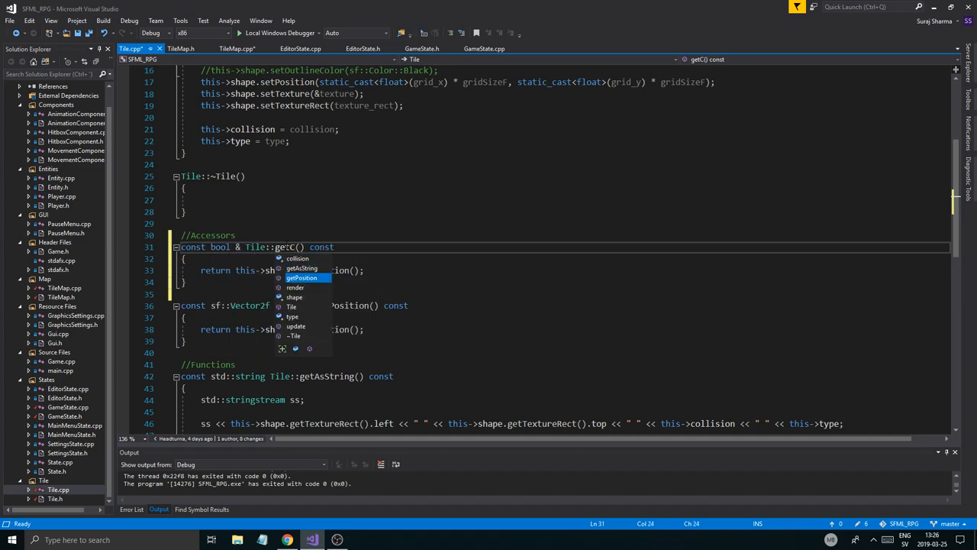
{"action": "type", "text": "ollisionBox;"}
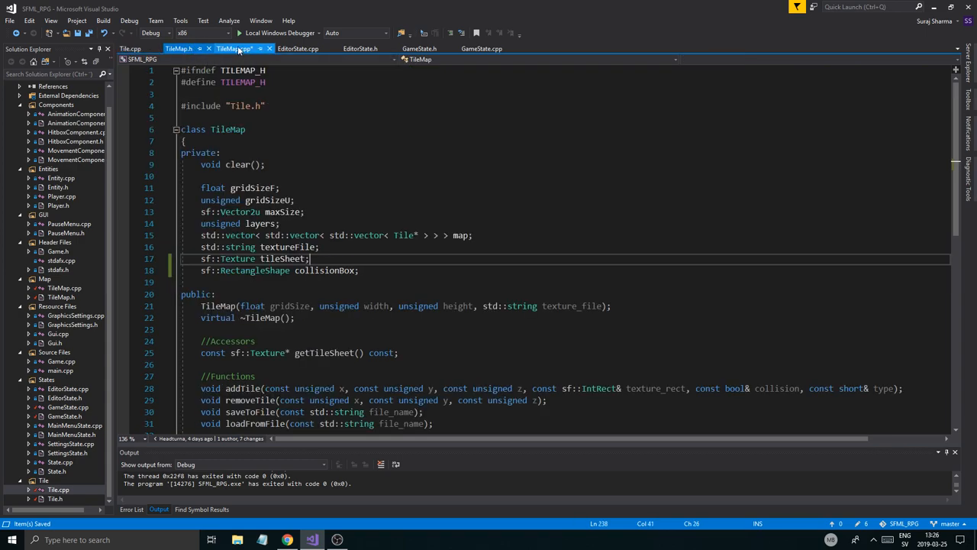
Declare 'const bool & Tile::getCollision() const' in Tile.h.
{"action": "left_click", "coordinate": [126, 48]}
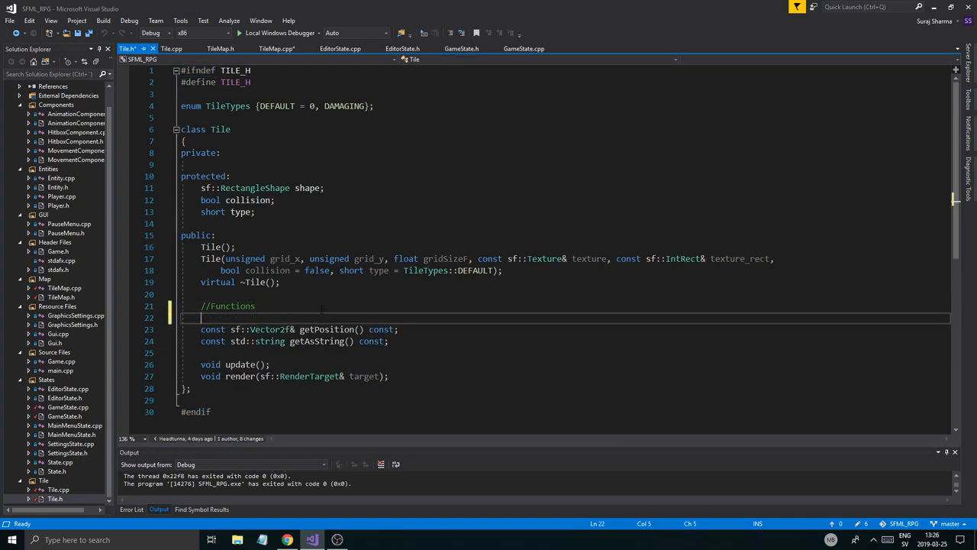
{"action": "type", "text": "const bool & Tile::getCollision() const"}
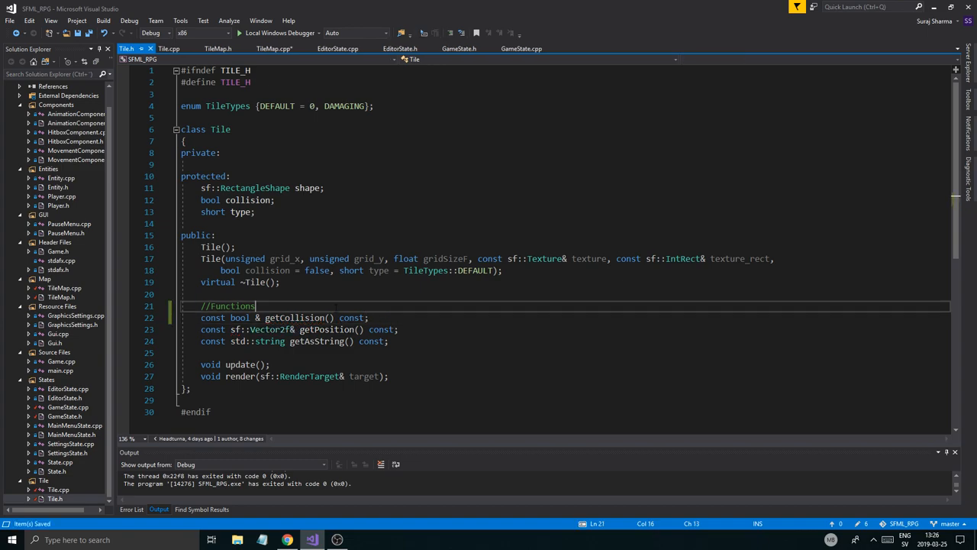
{"action": "left_click", "coordinate": [170, 48]}
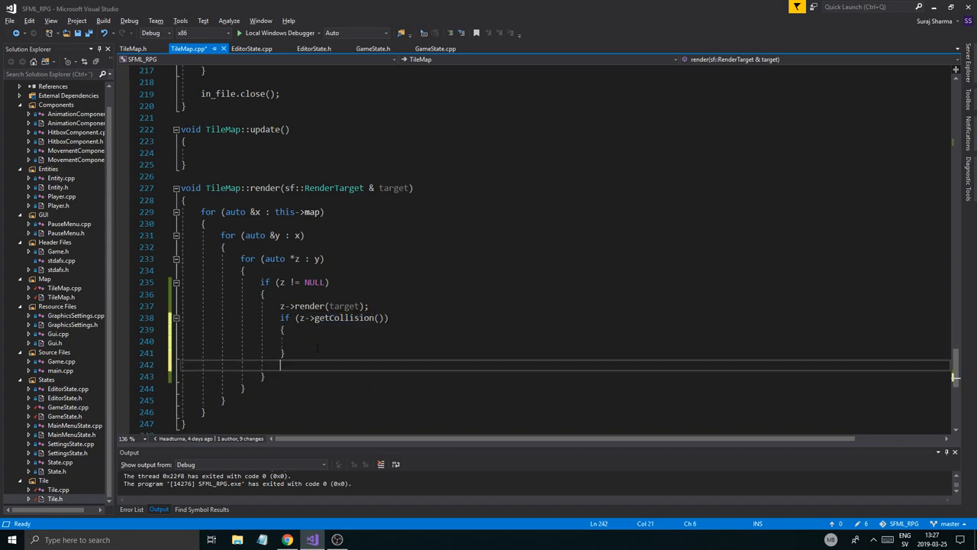
Position collisionBox at z->getPosition() inside the collision check and start the build.
{"action": "type", "text": "this->collisionBox.setPosition(z->getPosition());"}
{"action": "type", "text": "target.draw(this->collisionBox);"}
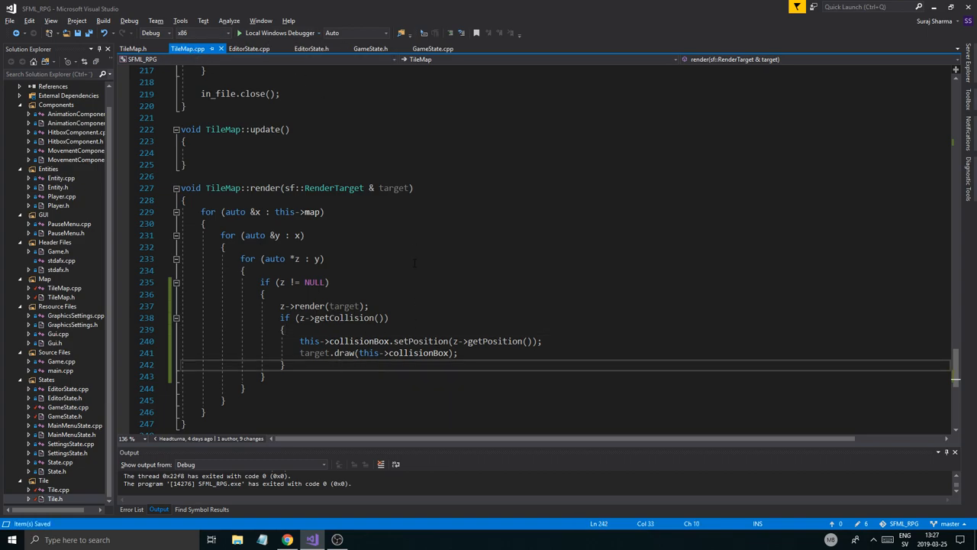
{"action": "scroll", "scroll_direction": "up", "scroll_amount": 3}
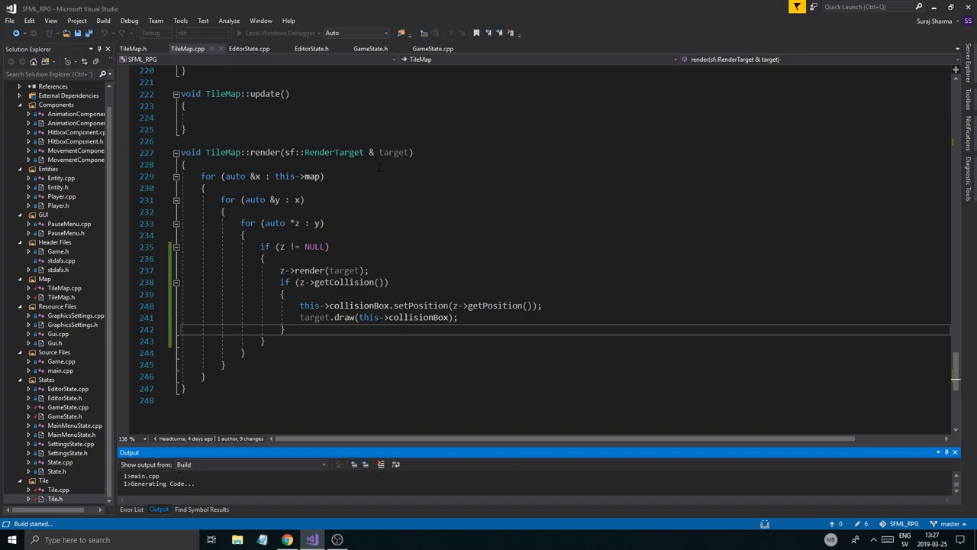
{"action": "left_click", "coordinate": [402, 33]}
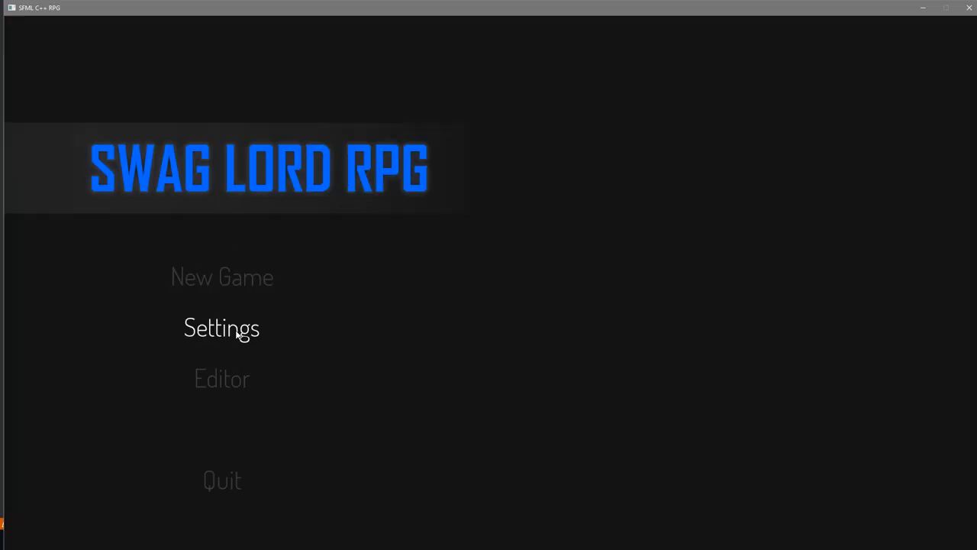
Test the tile map in the game's Editor, return to the menu, and quit.
{"action": "left_click", "coordinate": [221, 276]}
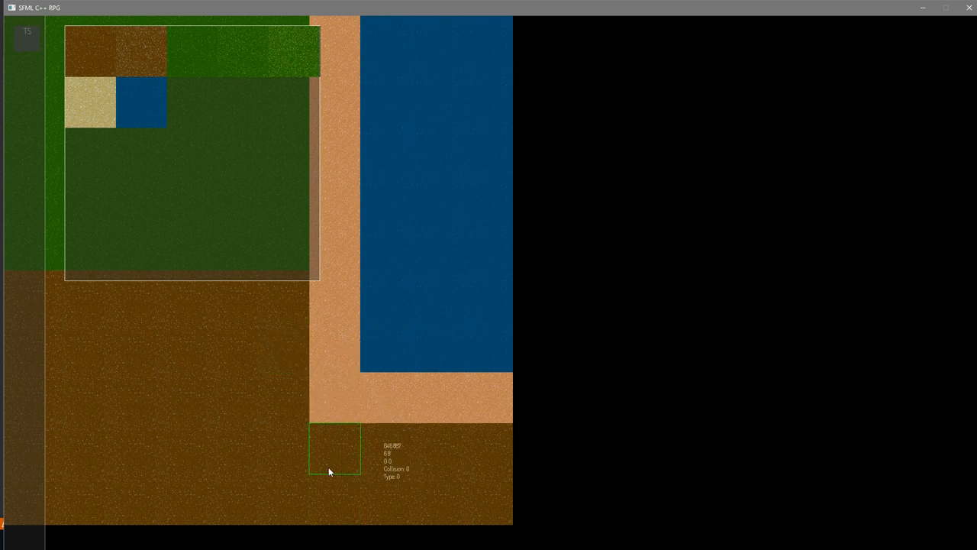
{"action": "key", "text": "Escape"}
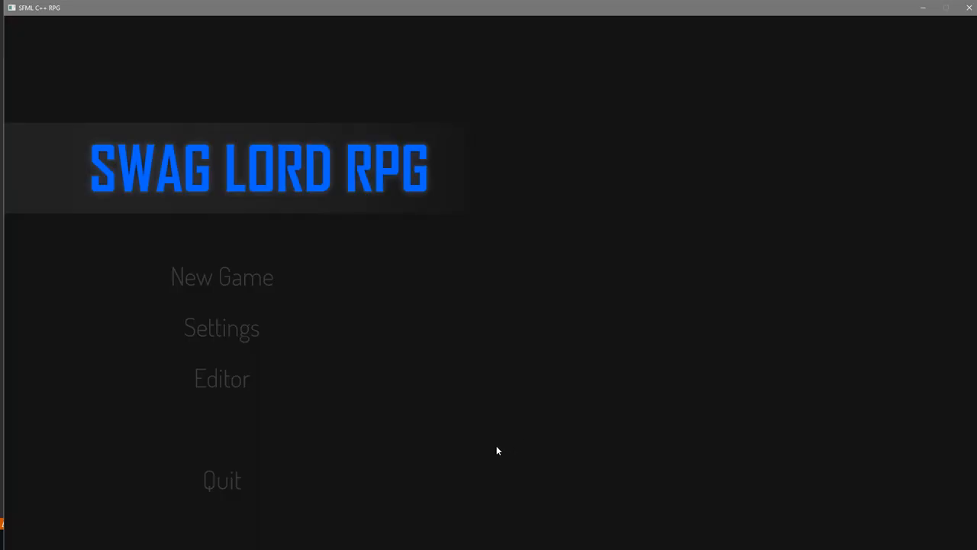
{"action": "left_click", "coordinate": [310, 540]}
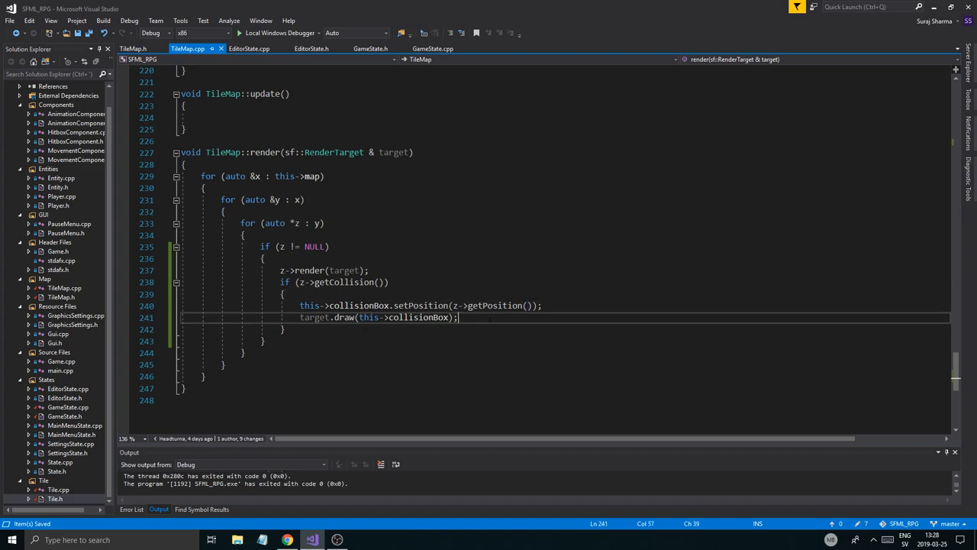
In TileMap's constructor, set collisionBox's outline colour to sf::Color::Red and thickness to 1.f.
{"action": "left_click", "coordinate": [283, 294]}
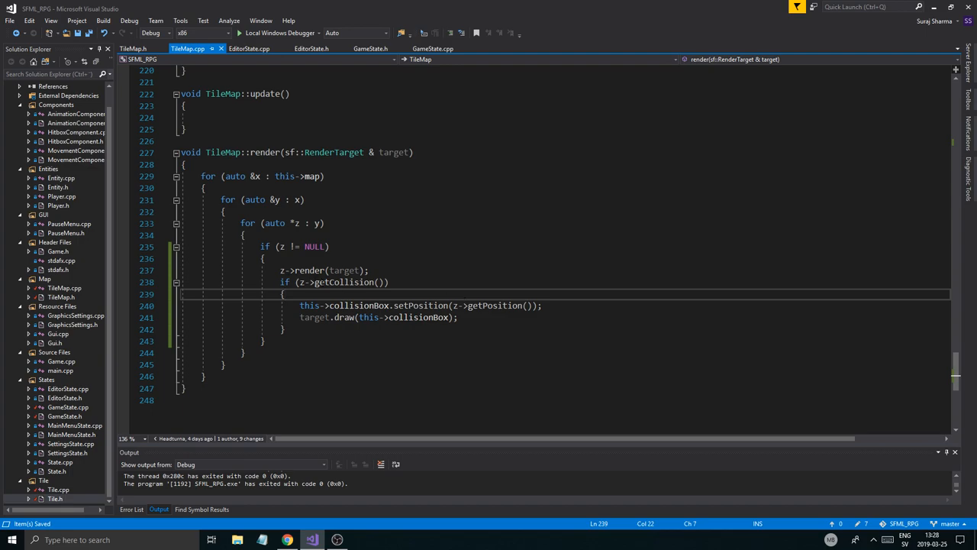
{"action": "scroll", "scroll_direction": "up", "scroll_amount": 3}
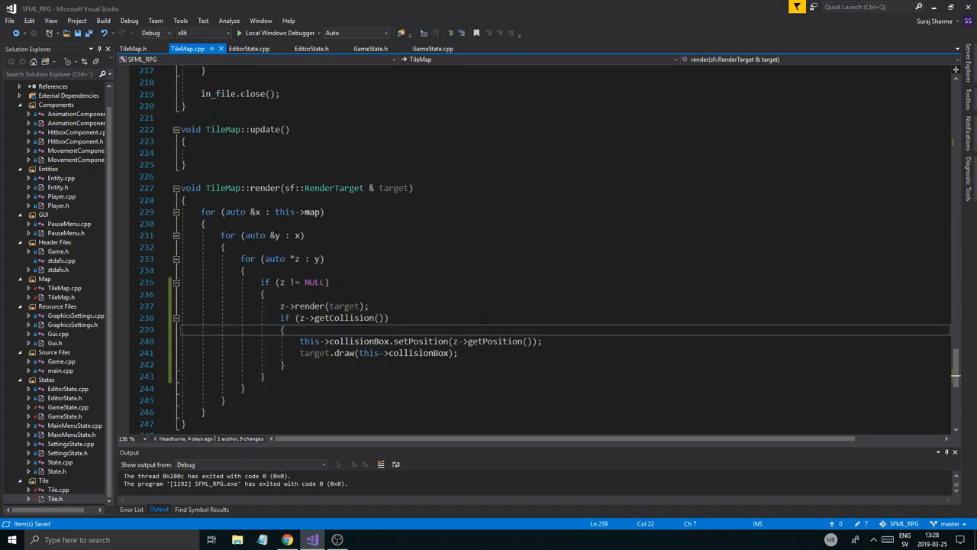
{"action": "scroll", "scroll_direction": "up", "scroll_amount": 3}
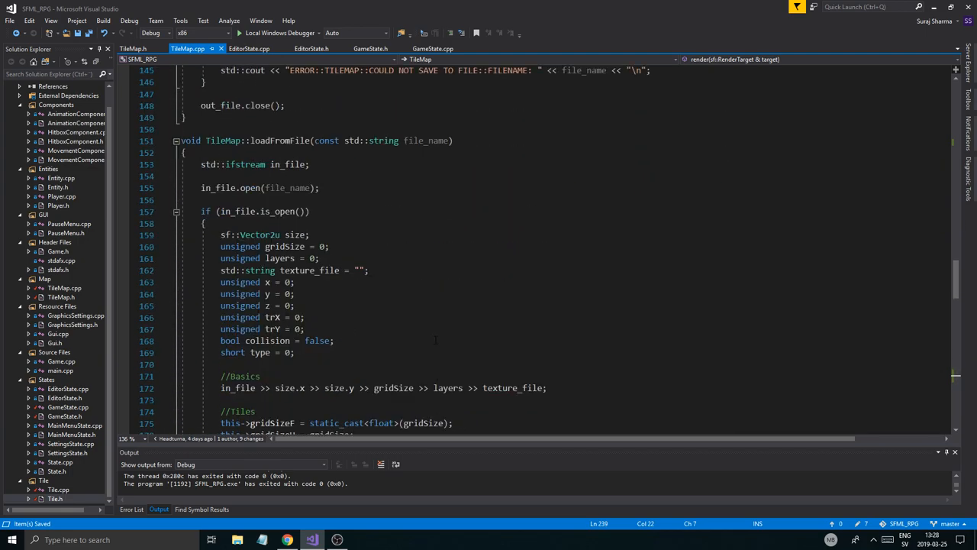
{"action": "scroll", "scroll_direction": "up", "scroll_amount": 3}
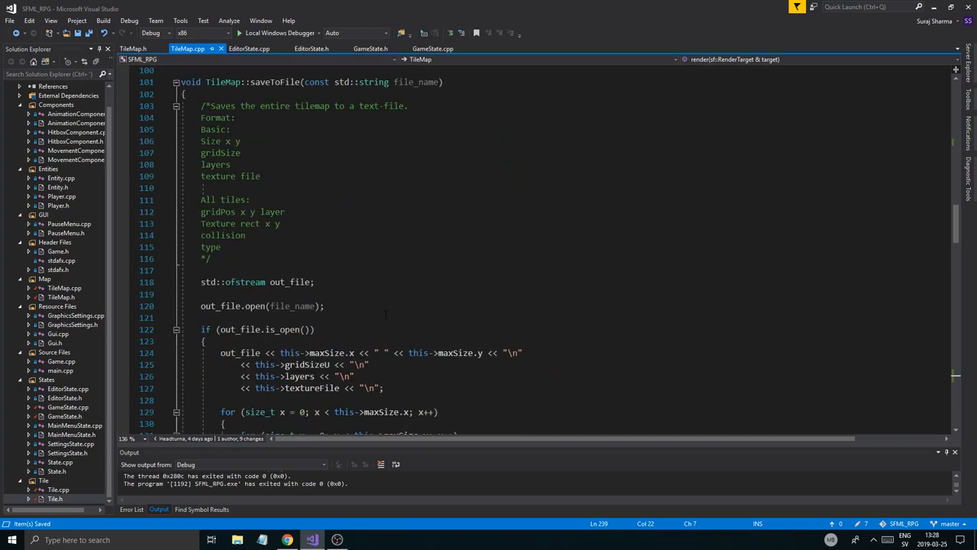
{"action": "scroll", "scroll_direction": "up", "scroll_amount": 3}
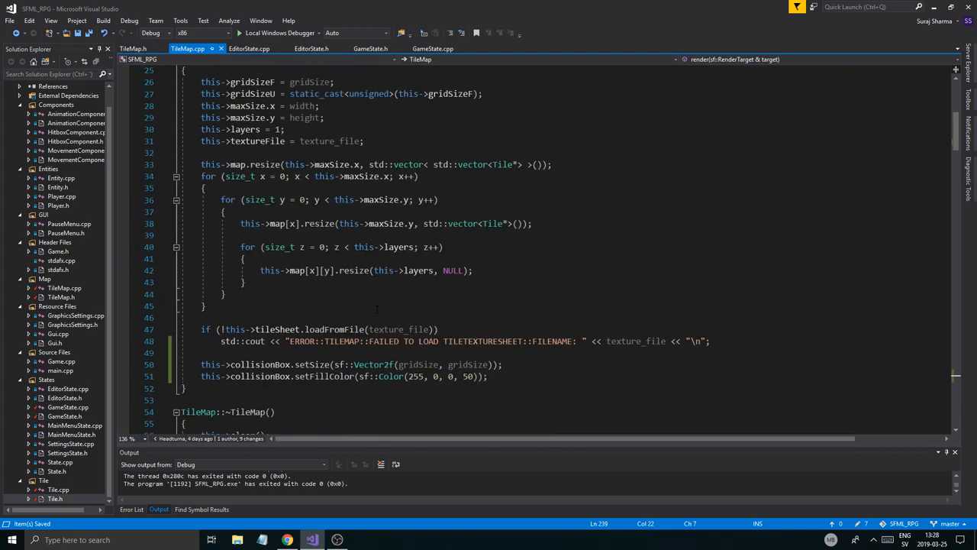
{"action": "scroll", "scroll_direction": "up", "scroll_amount": 3}
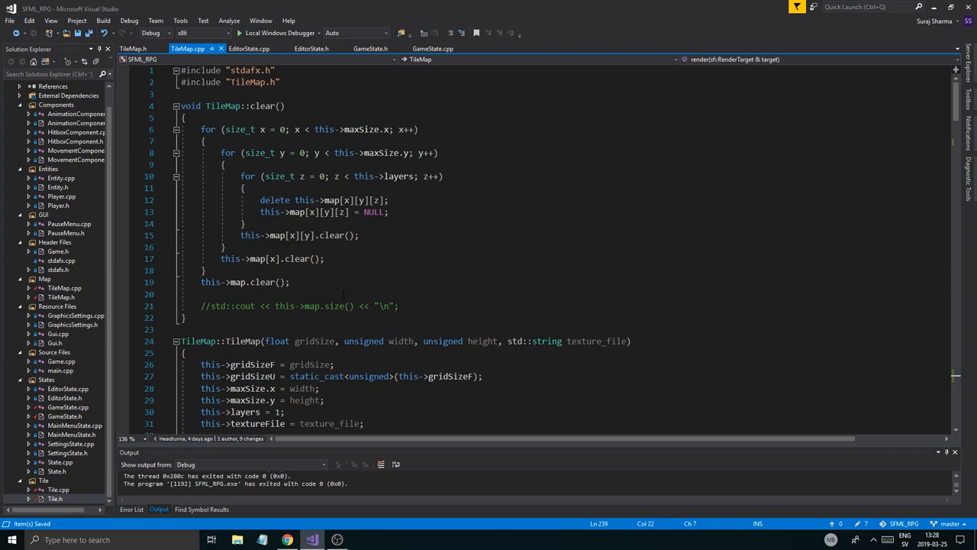
{"action": "scroll", "scroll_direction": "down", "scroll_amount": 3}
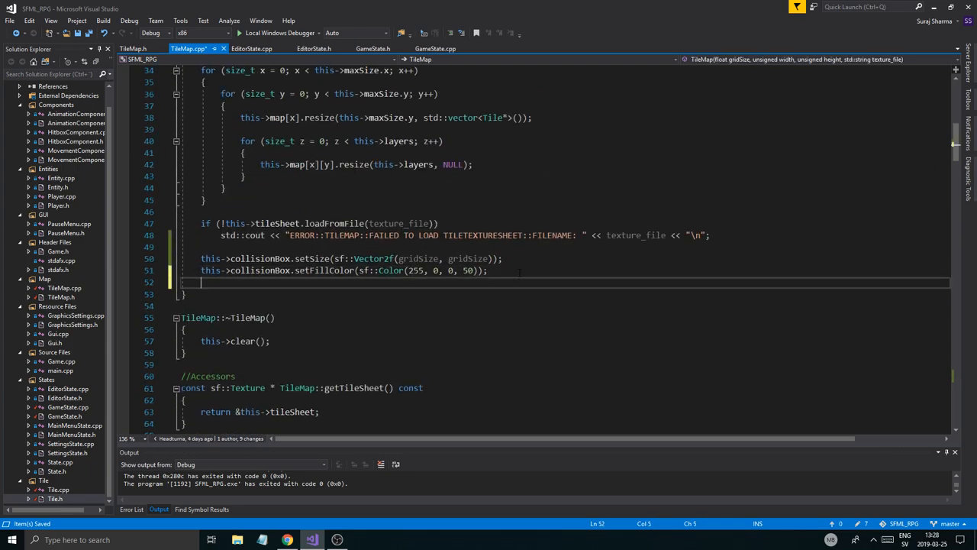
{"action": "type", "text": "this->collisionBox.setOutlineColor(sf::Color::Red);"}
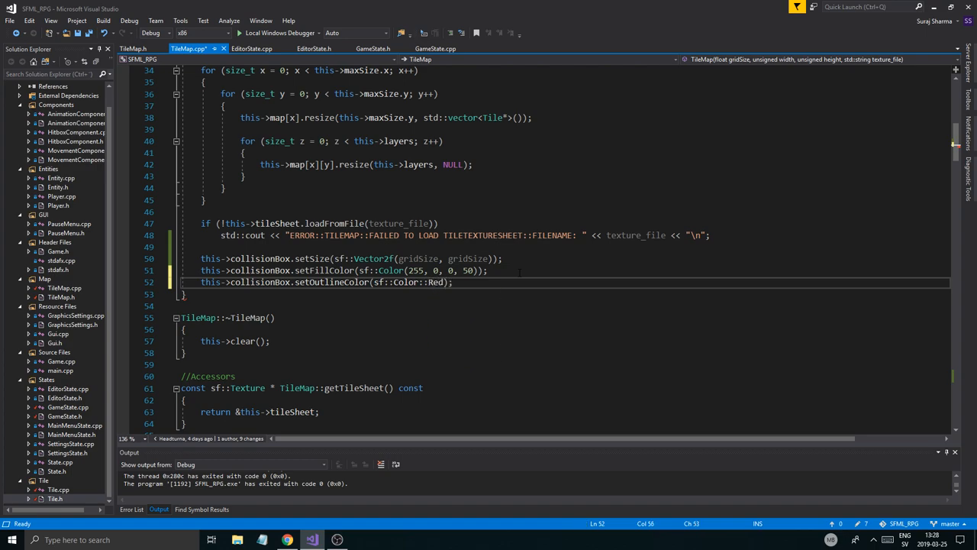
{"action": "type", "text": "this->collisionBox.setOutlineThickness(1.f);"}
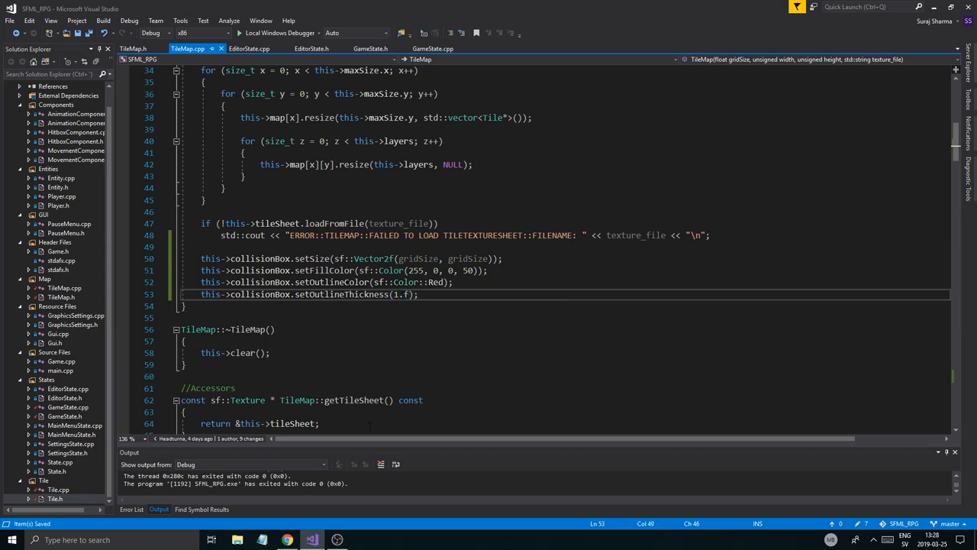
{"action": "left_click", "coordinate": [337, 539]}
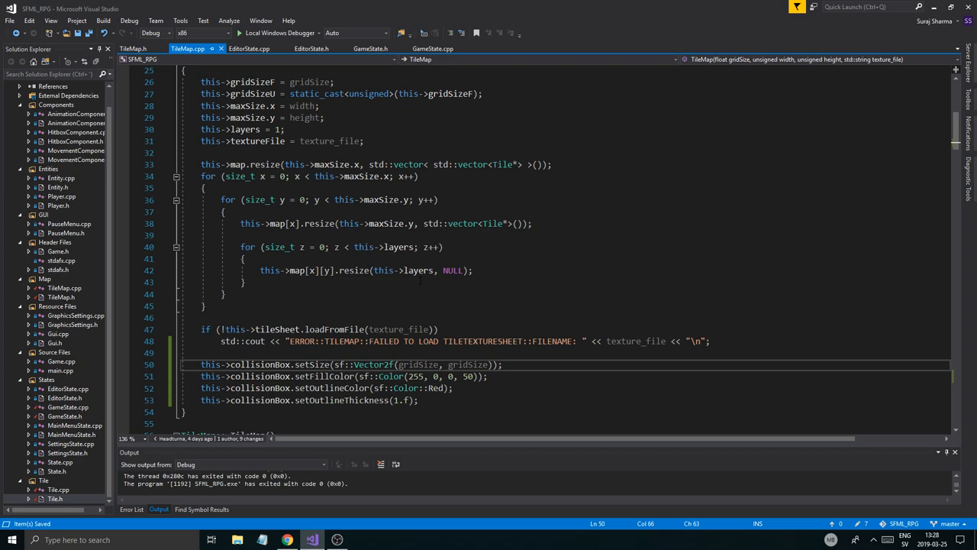
{"action": "scroll", "scroll_direction": "up", "scroll_amount": 3}
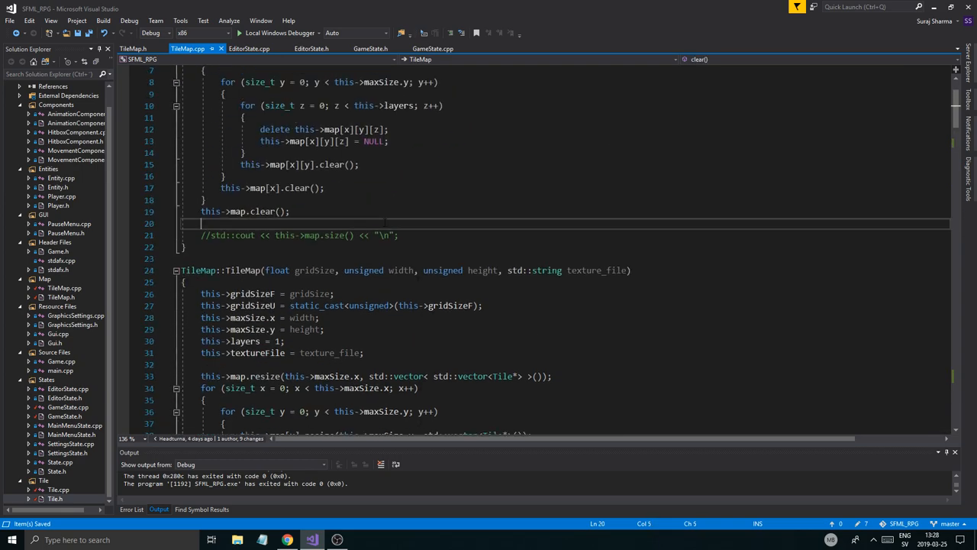
{"action": "scroll", "scroll_direction": "up", "scroll_amount": 3}
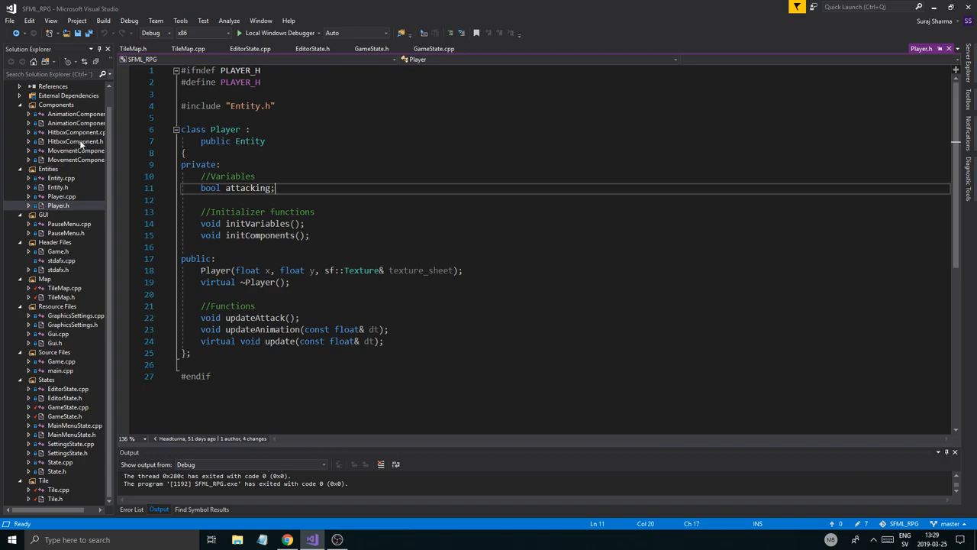
{"action": "mouse_move", "coordinate": [259, 235]}
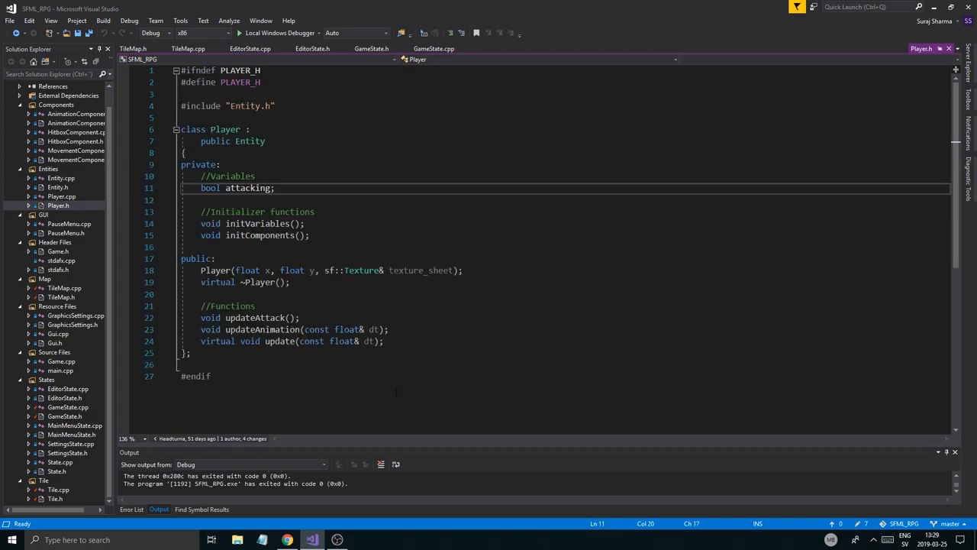
Return from Player.h to the TileMap.cpp source file.
{"action": "left_click", "coordinate": [250, 48]}
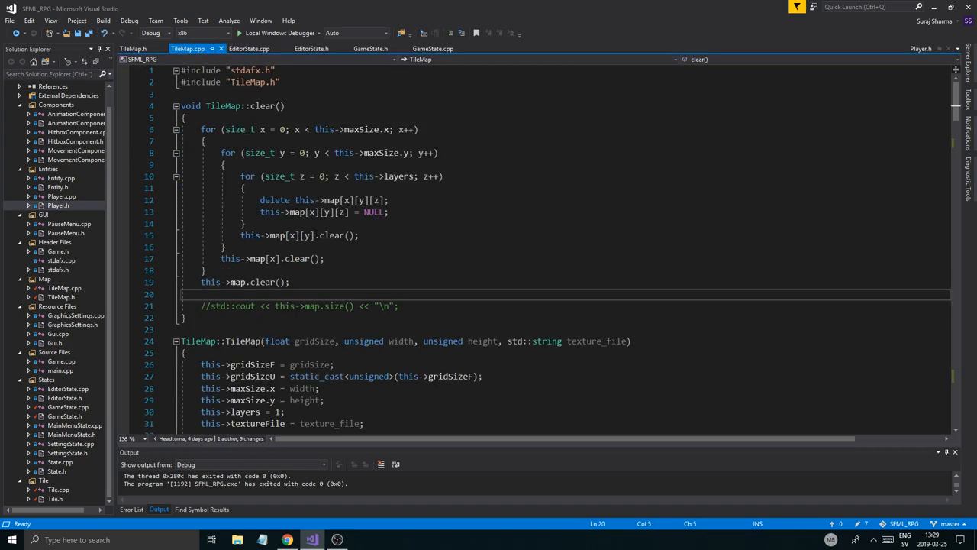
Under loadFromFile in TileMap.h, declare void checkCollision(Entity* entity, ).
{"action": "left_click", "coordinate": [133, 48]}
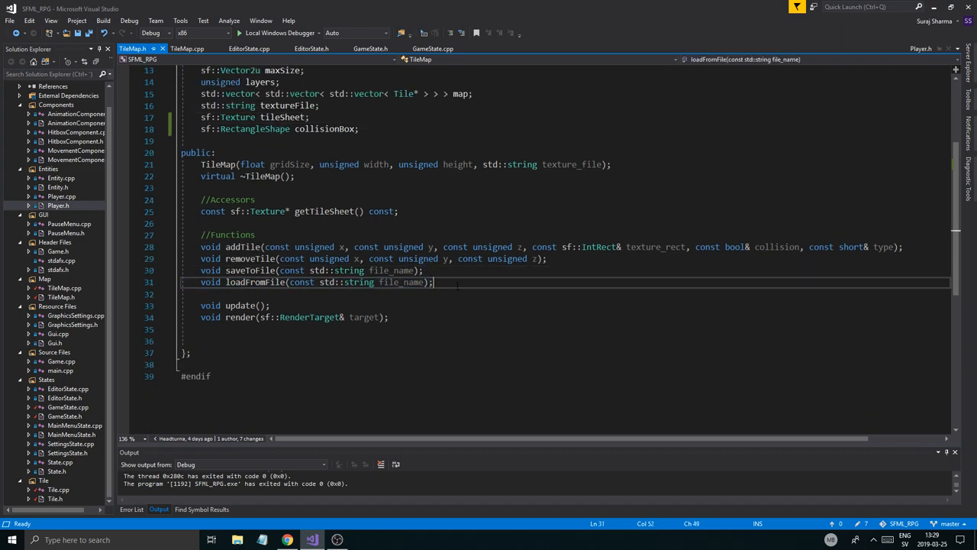
{"action": "key", "text": "Enter"}
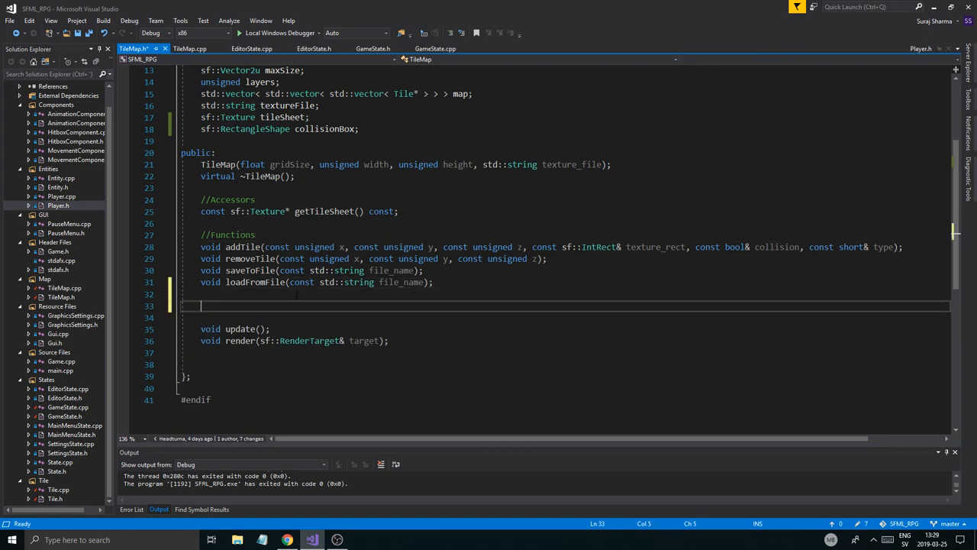
{"action": "type", "text": "bool"}
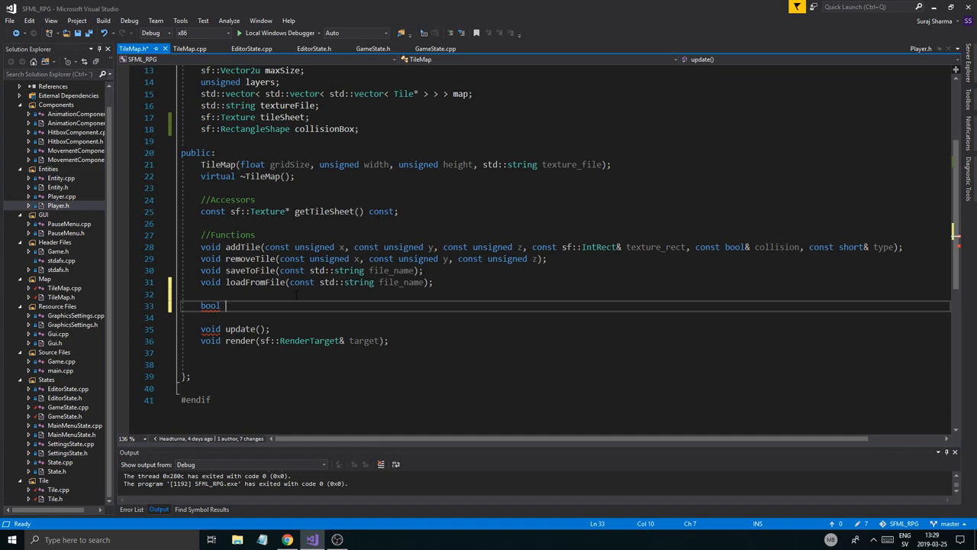
{"action": "type", "text": "vi"}
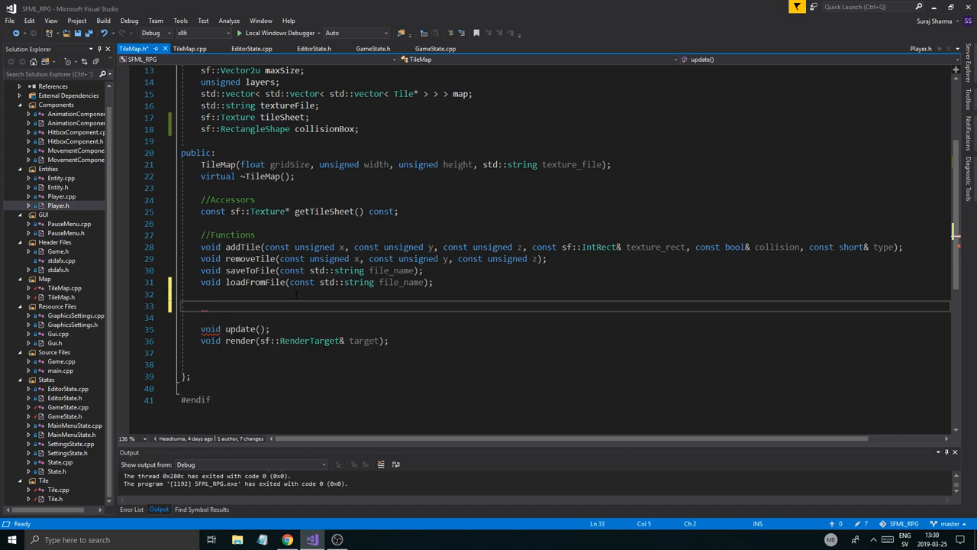
{"action": "type", "text": "void u"}
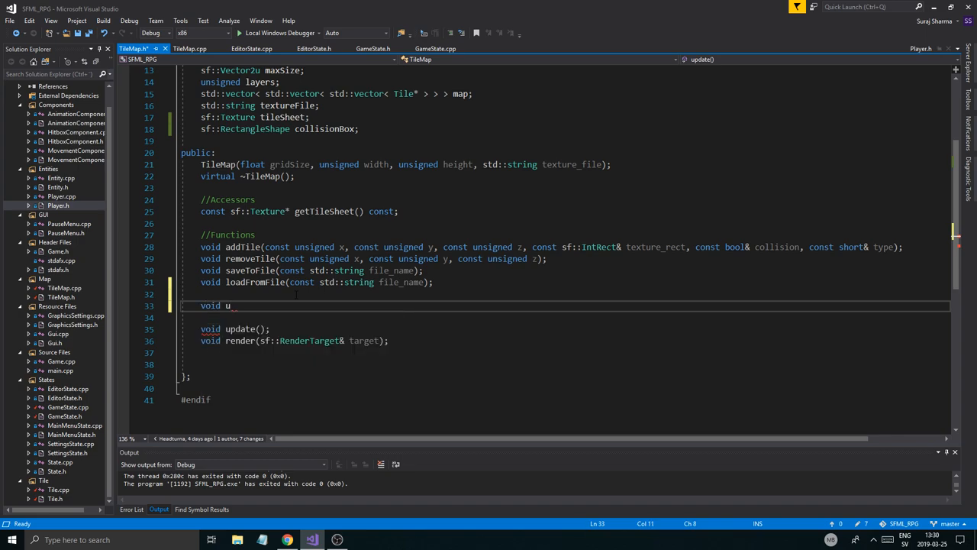
{"action": "type", "text": "heckColl"}
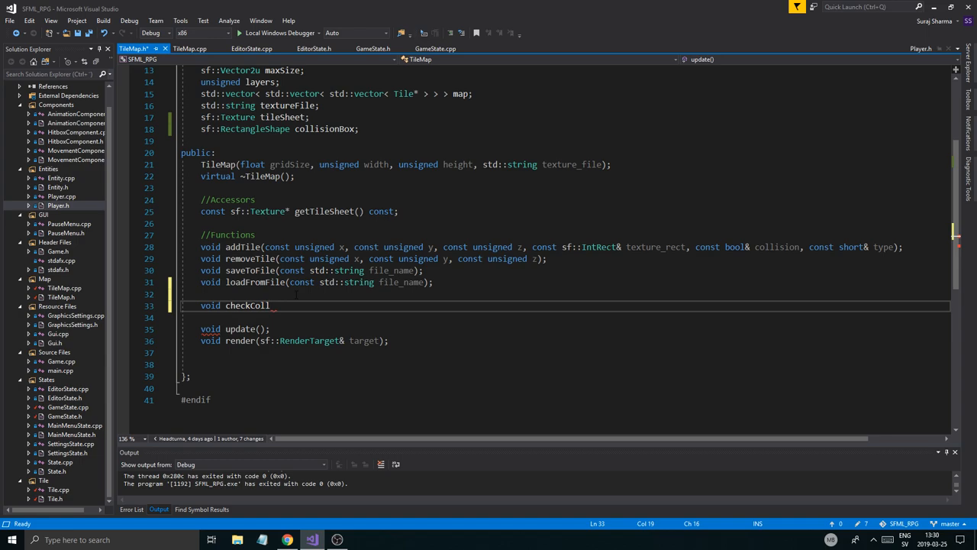
{"action": "type", "text": "ision()"}
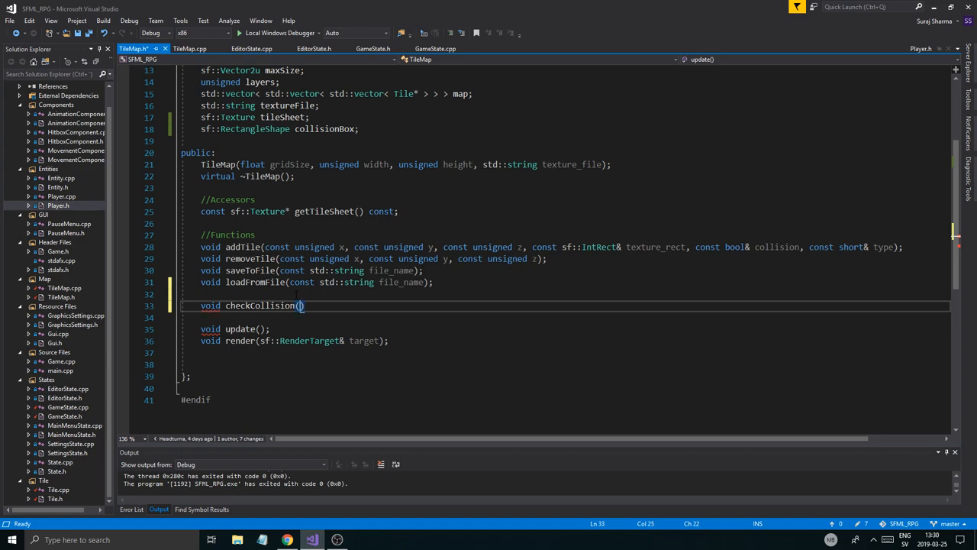
{"action": "type", "text": "E"}
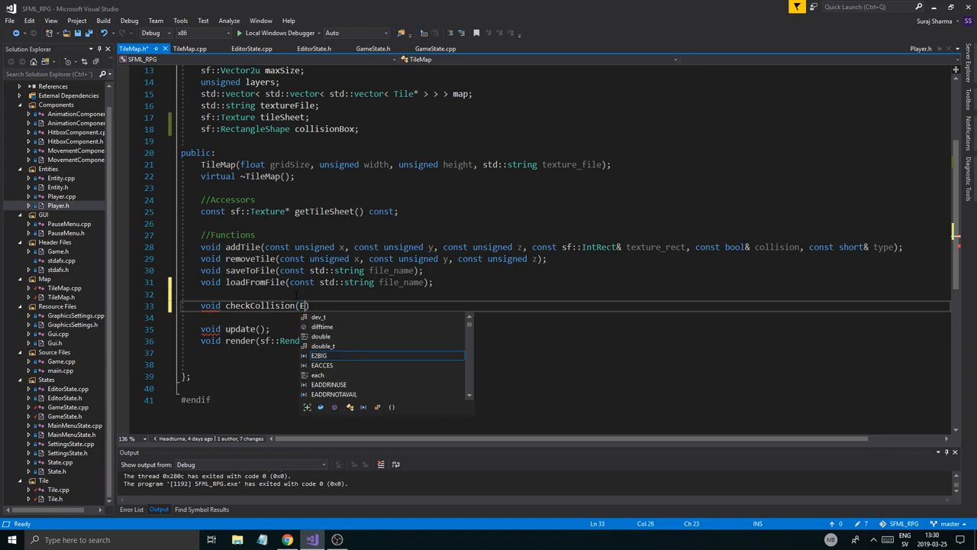
{"action": "type", "text": "ntity* entiy"}
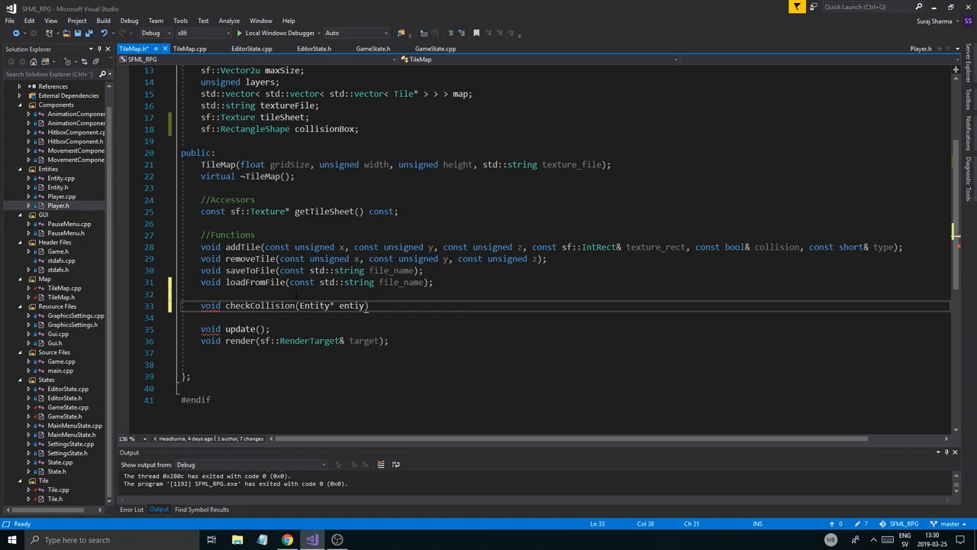
{"action": "type", "text": "tm"}
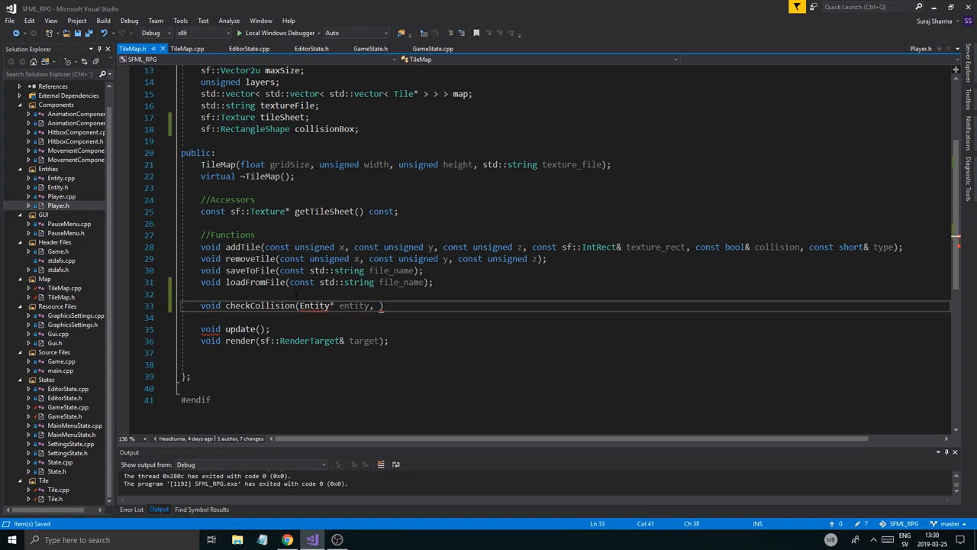
{"action": "mouse_move", "coordinate": [313, 305]}
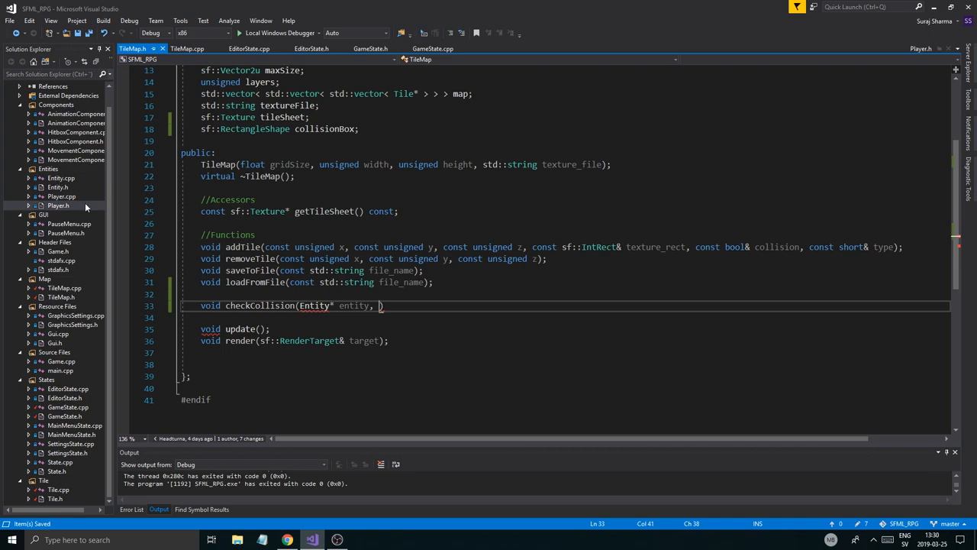
{"action": "double_click", "coordinate": [313, 305]}
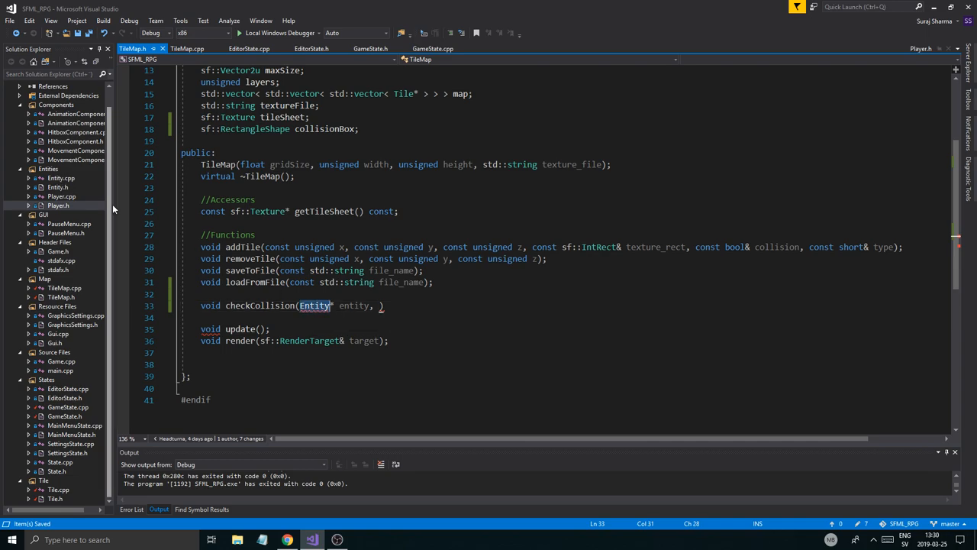
{"action": "scroll", "scroll_direction": "up", "scroll_amount": 3}
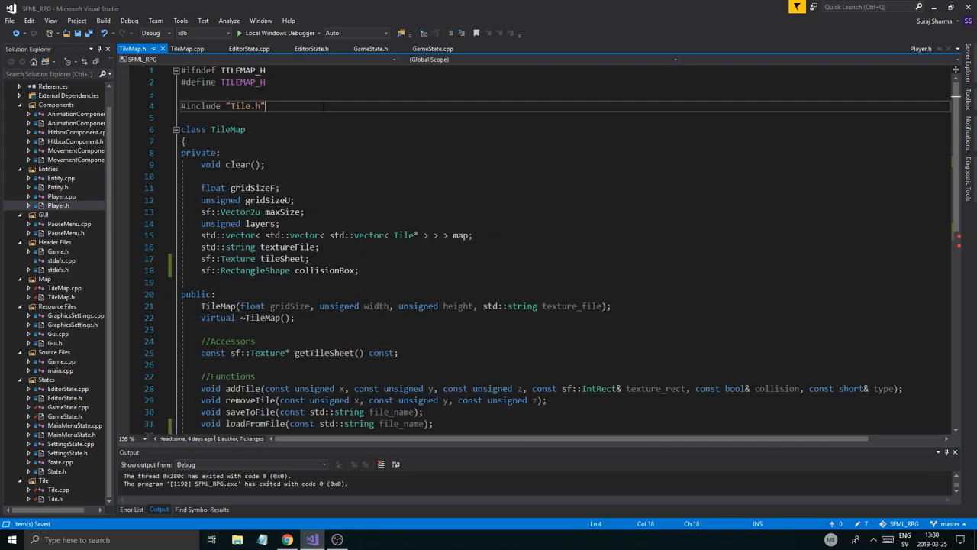
Add #include "Entity.h" at the top of TileMap.h.
{"action": "type", "text": "#incl"}
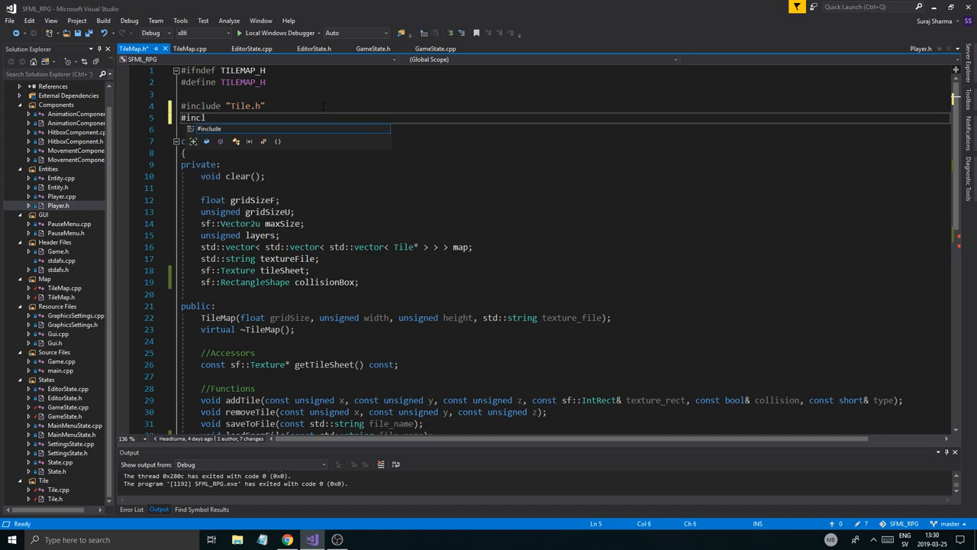
{"action": "type", "text": "Entity\""}
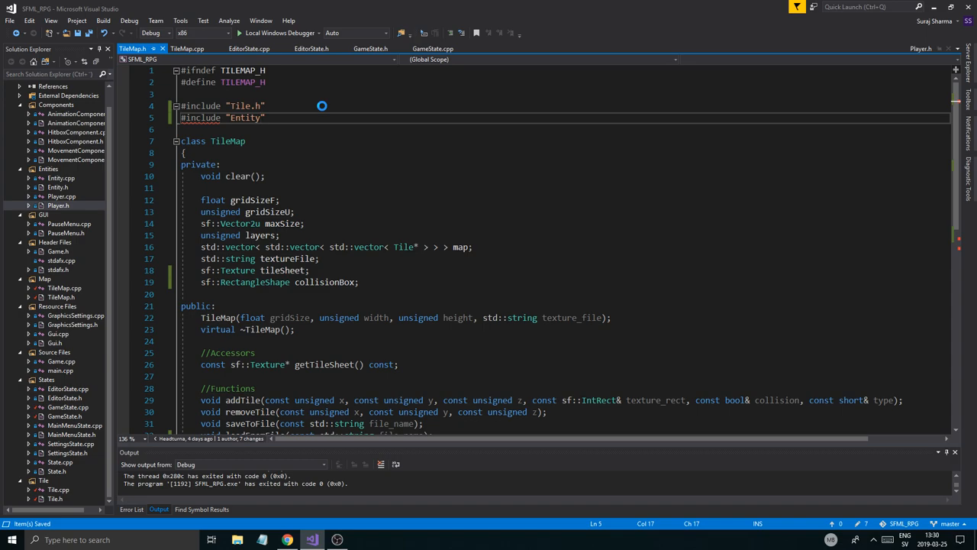
{"action": "type", "text": ".h"}
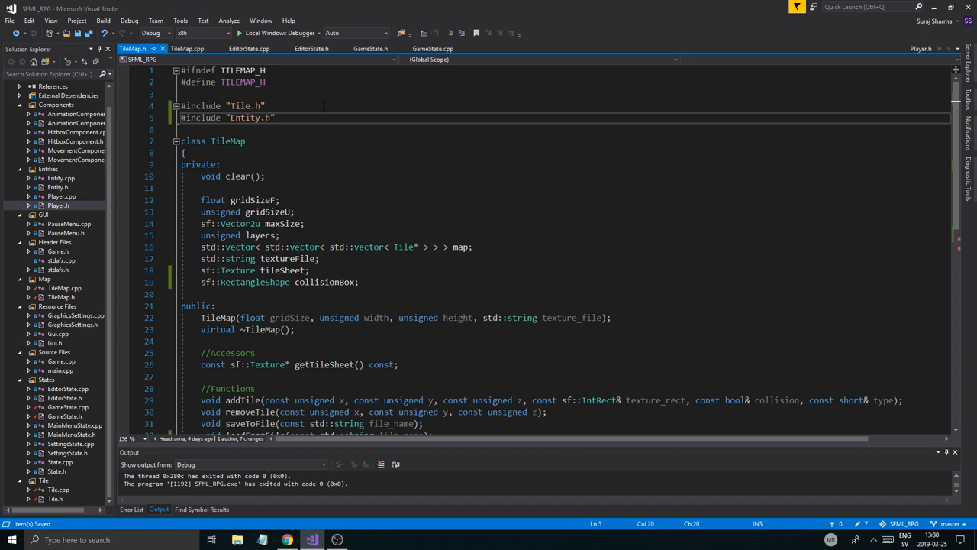
{"action": "key", "text": "enter"}
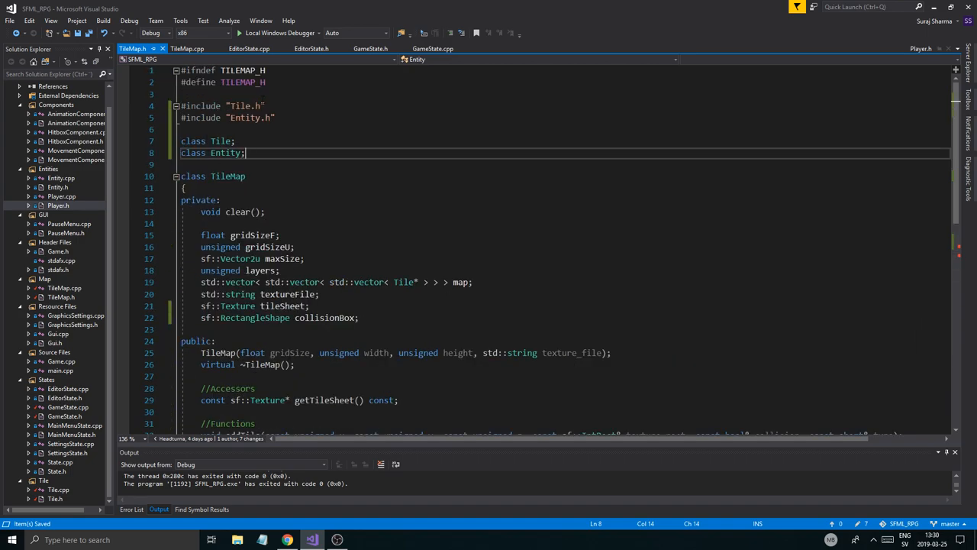
{"action": "scroll", "scroll_direction": "down", "scroll_amount": 3}
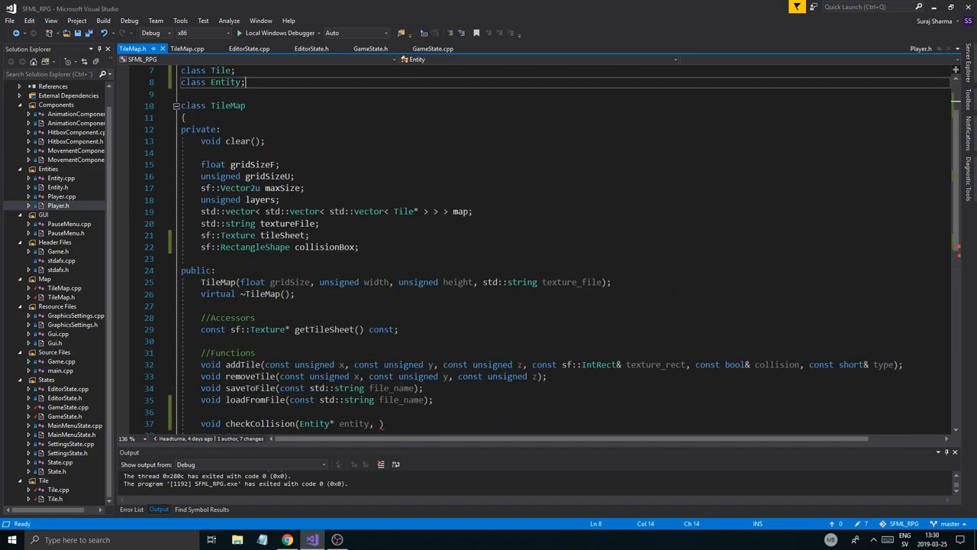
{"action": "scroll", "scroll_direction": "down", "scroll_amount": 3}
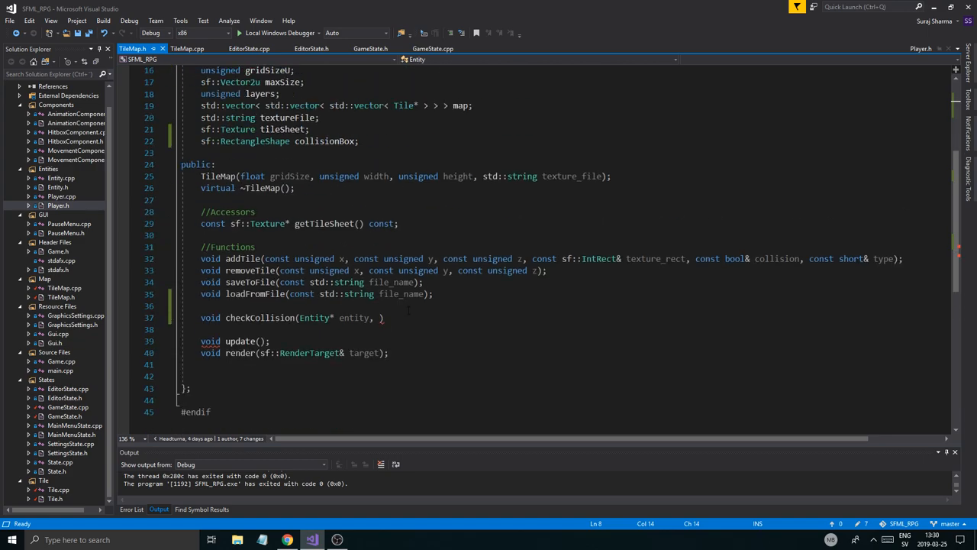
Rename checkCollision to updateCollision, remove the trailing comma, and end the declaration with a semicolon.
{"action": "left_click", "coordinate": [384, 317]}
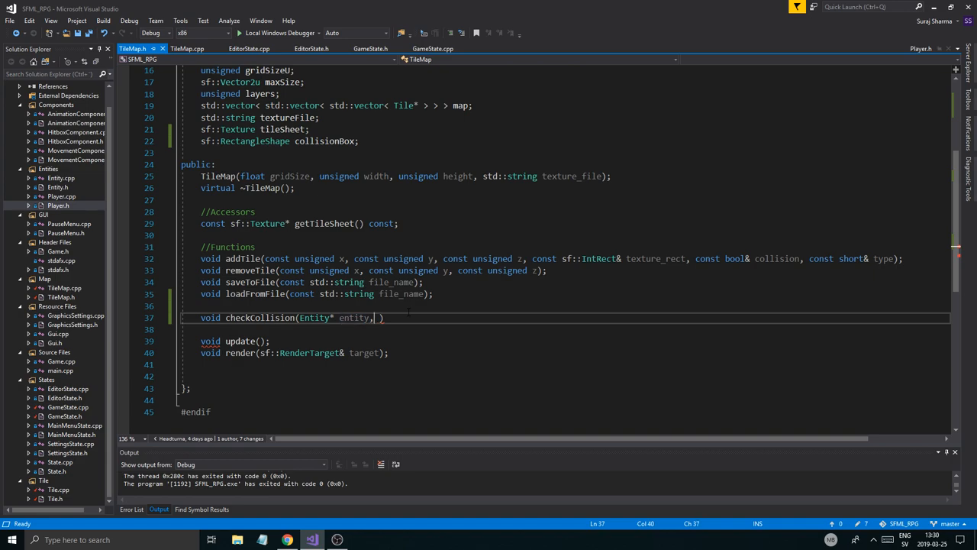
{"action": "left_click", "coordinate": [252, 318]}
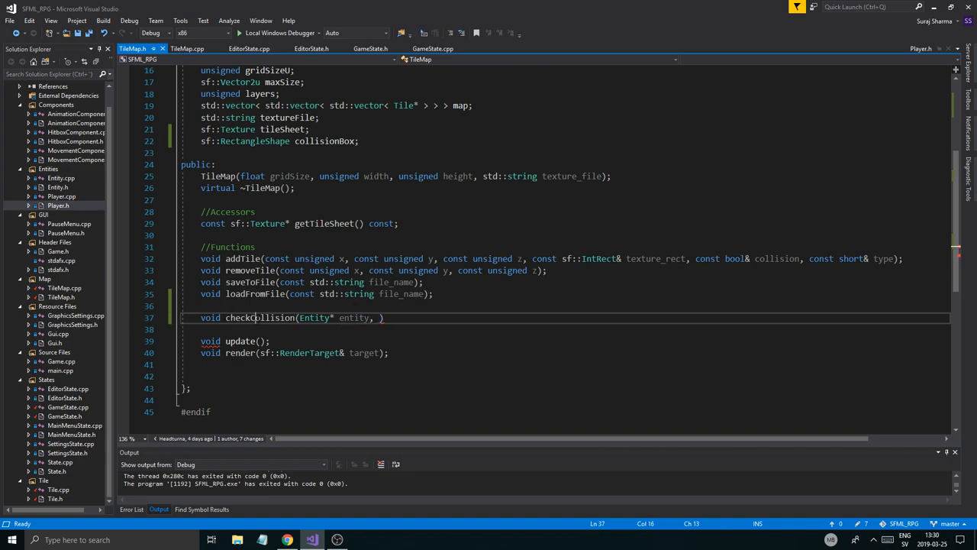
{"action": "type", "text": "update"}
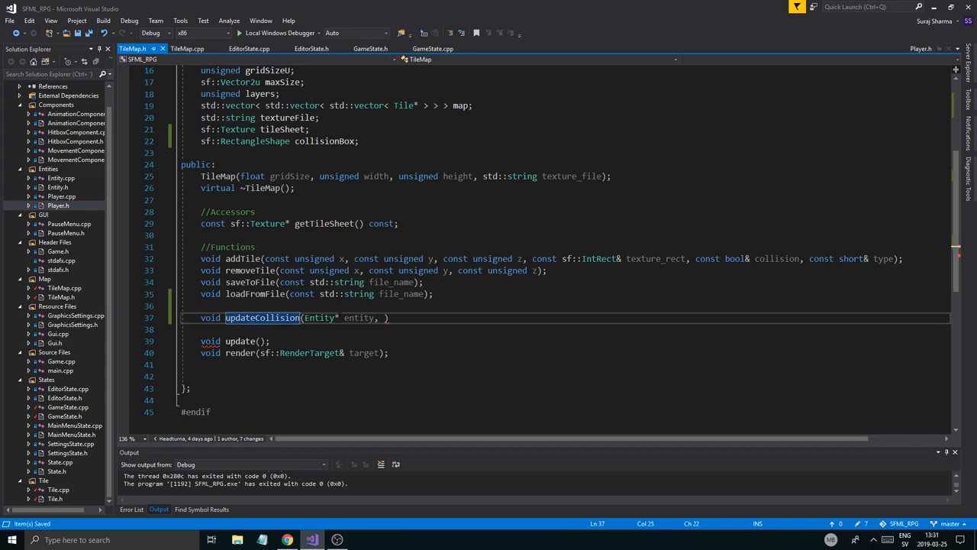
{"action": "left_click", "coordinate": [388, 318]}
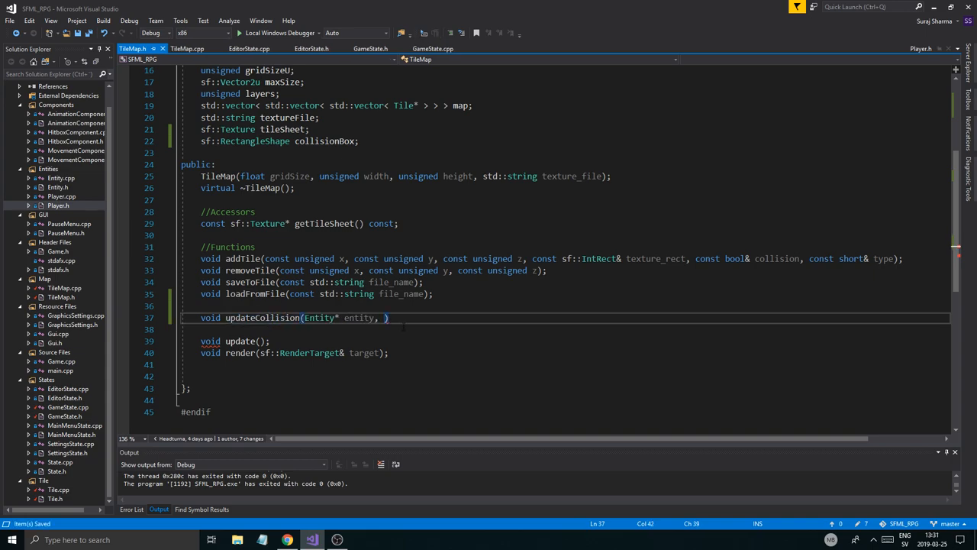
{"action": "key", "text": "BackSpace"}
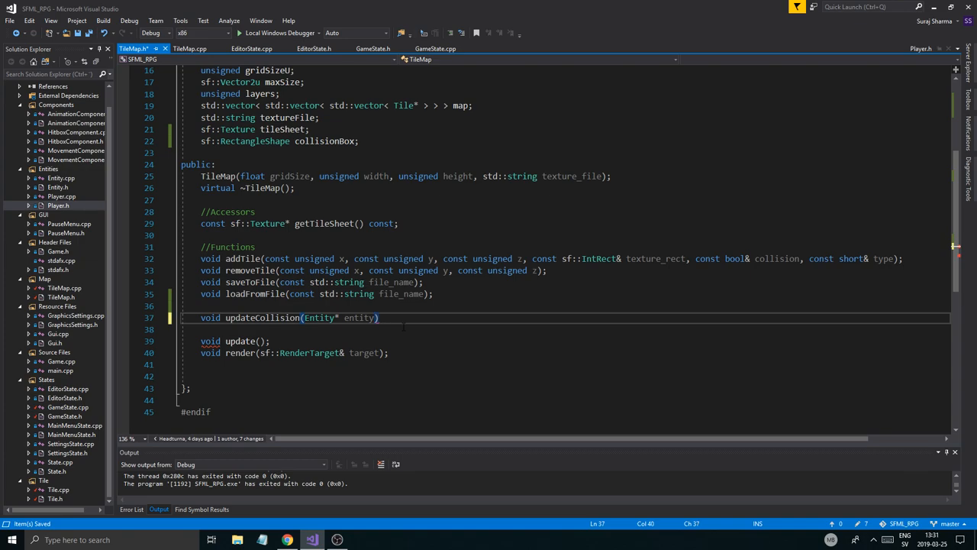
{"action": "type", "text": ";"}
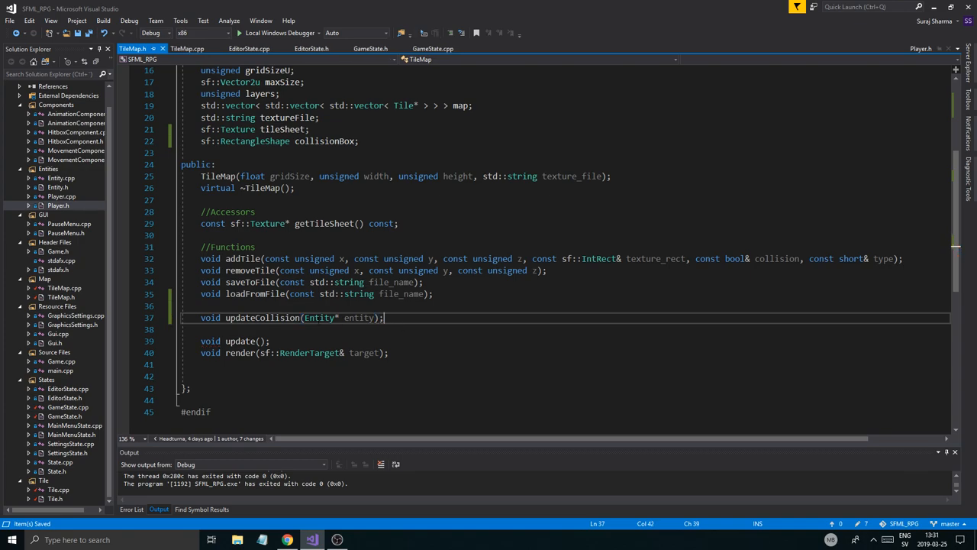
{"action": "double_click", "coordinate": [263, 318]}
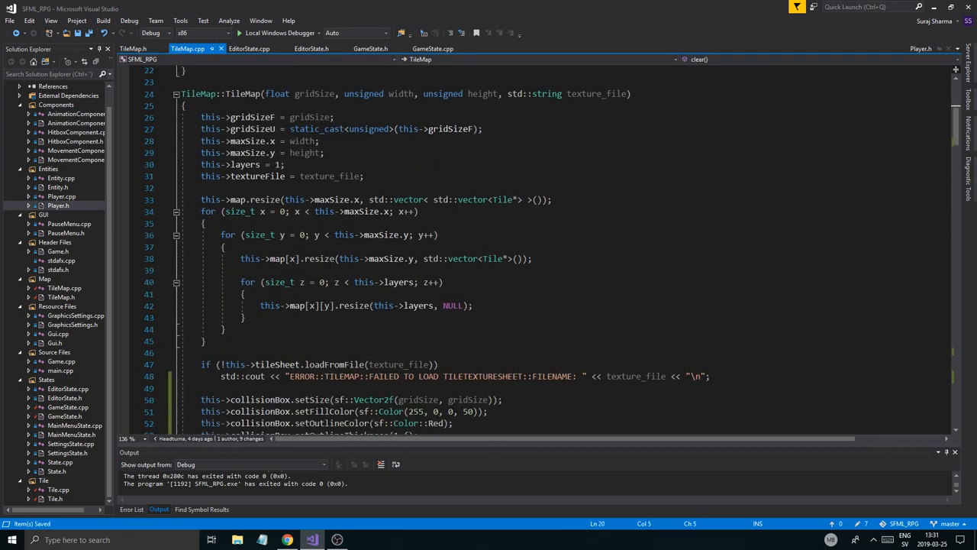
Add a blank line inside TileMap::updateCollision's empty body in TileMap.cpp.
{"action": "scroll", "scroll_direction": "down", "scroll_amount": 3}
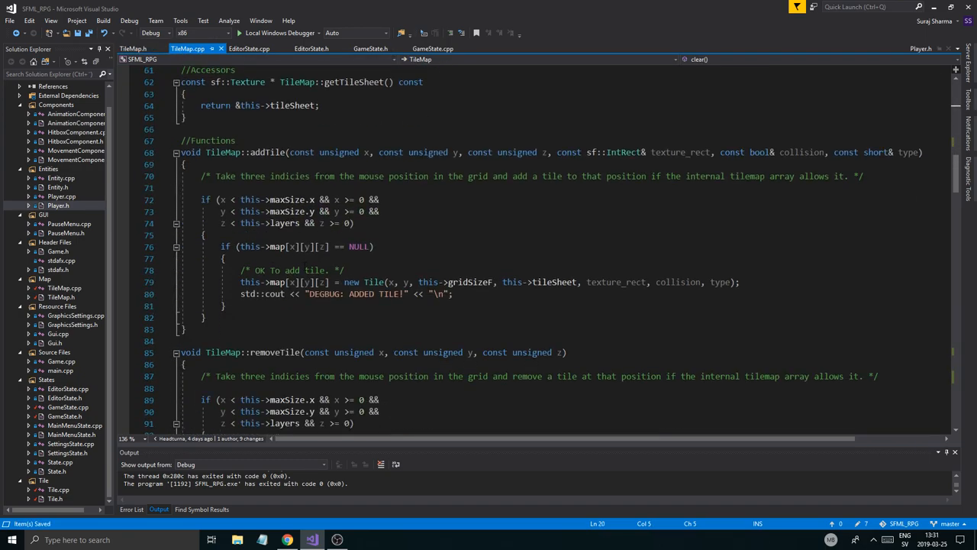
{"action": "scroll", "scroll_direction": "down", "scroll_amount": 3}
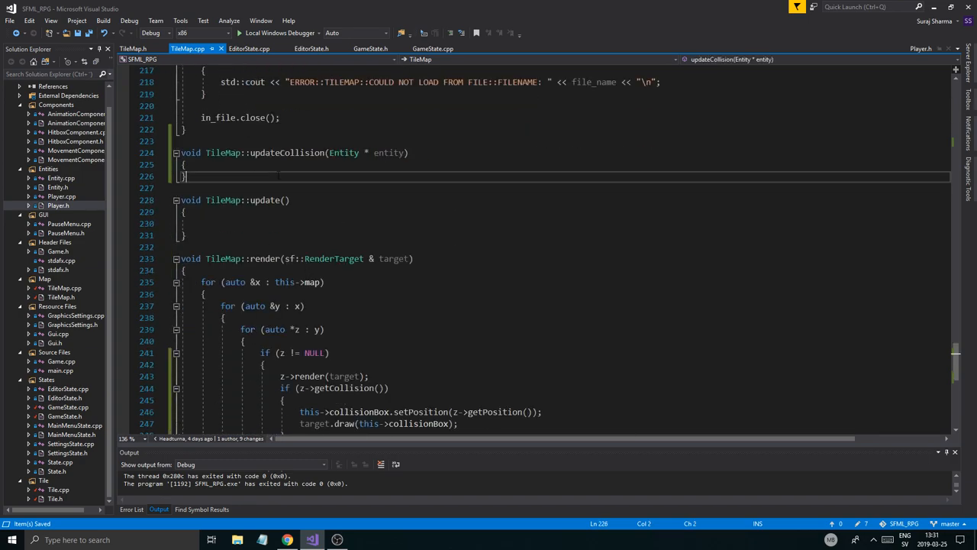
{"action": "key", "text": "Return"}
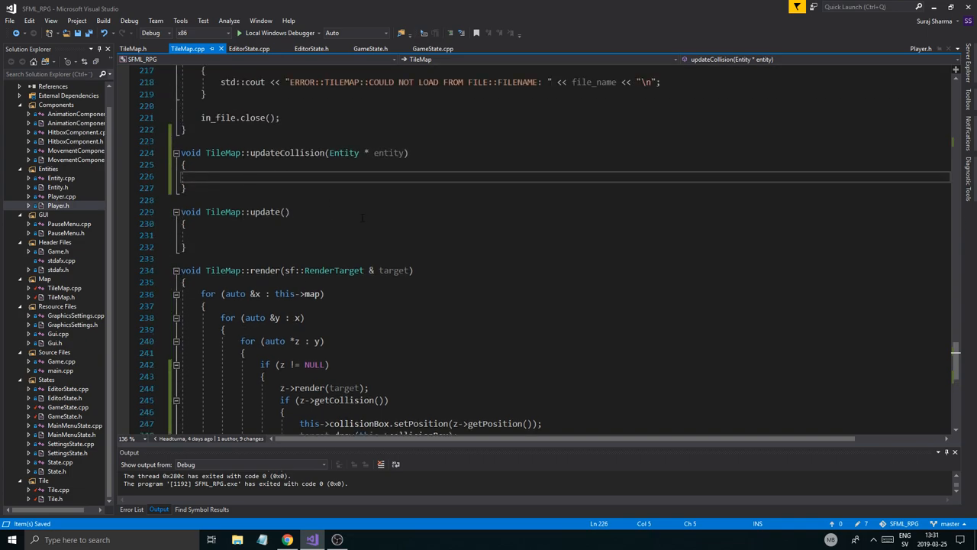
Look over the render definition's parameter list, then return to TileMap.h.
{"action": "scroll", "scroll_direction": "up", "scroll_amount": 3}
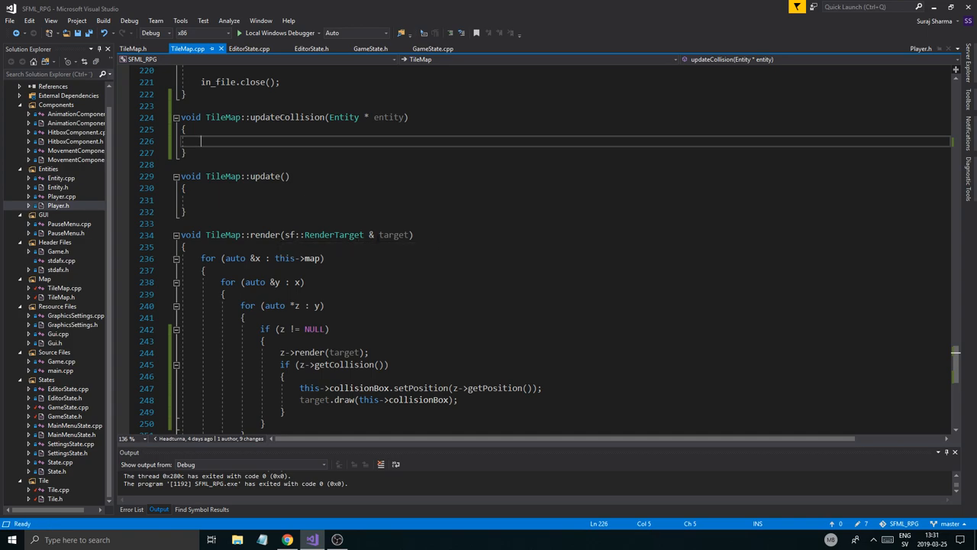
{"action": "left_click", "coordinate": [414, 235]}
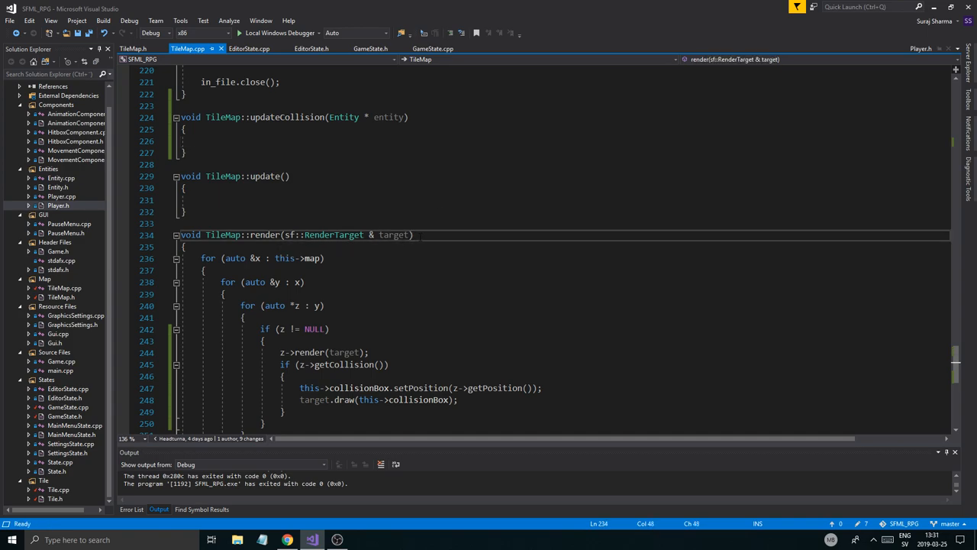
{"action": "double_click", "coordinate": [290, 234]}
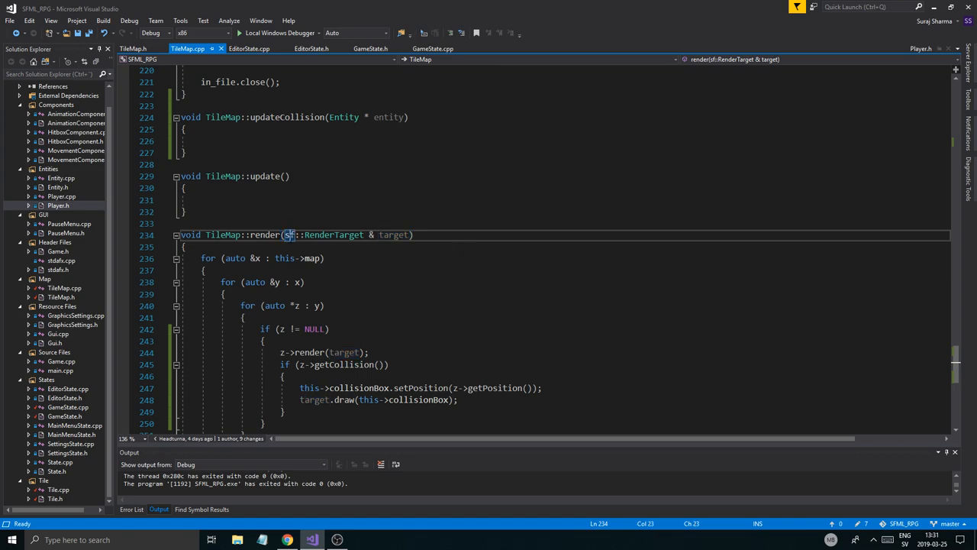
{"action": "left_click", "coordinate": [134, 48]}
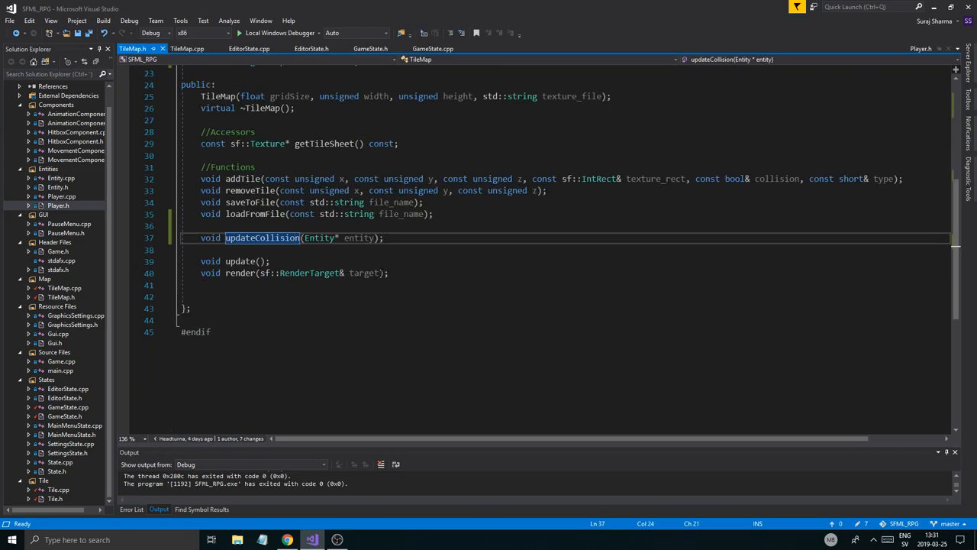
Add 'Entity* entity = NULL' to render in TileMap.h and 'Entity* entity' in TileMap.cpp.
{"action": "left_click", "coordinate": [365, 273]}
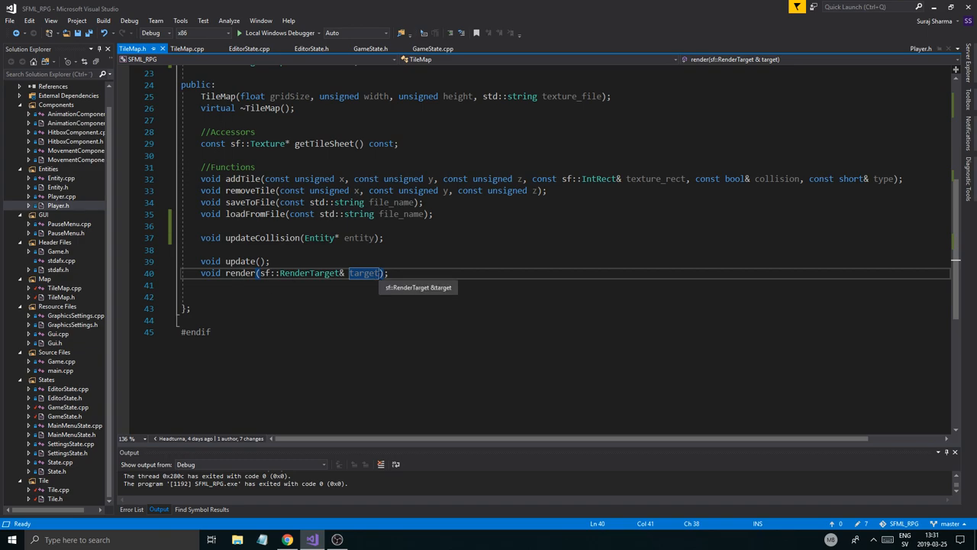
{"action": "type", "text": ","}
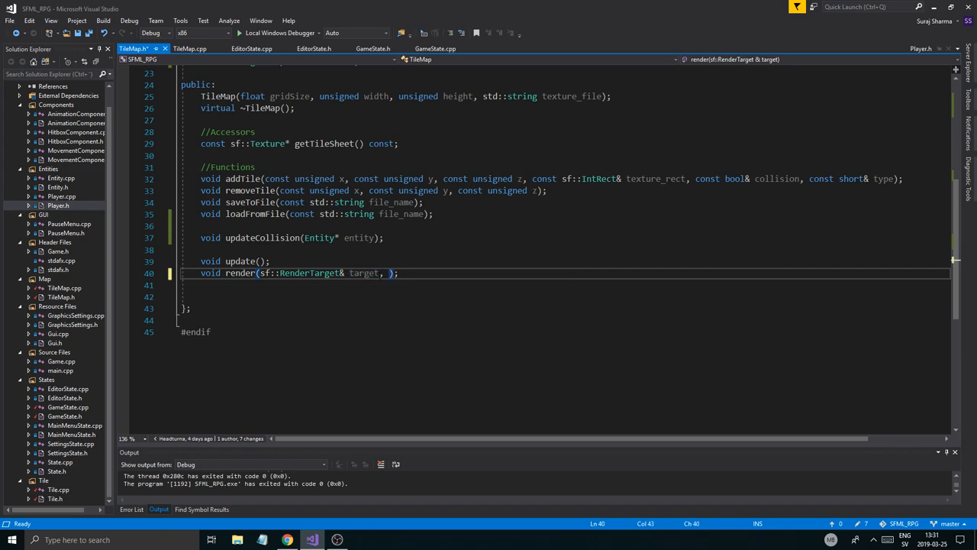
{"action": "type", "text": "Entity* entity"}
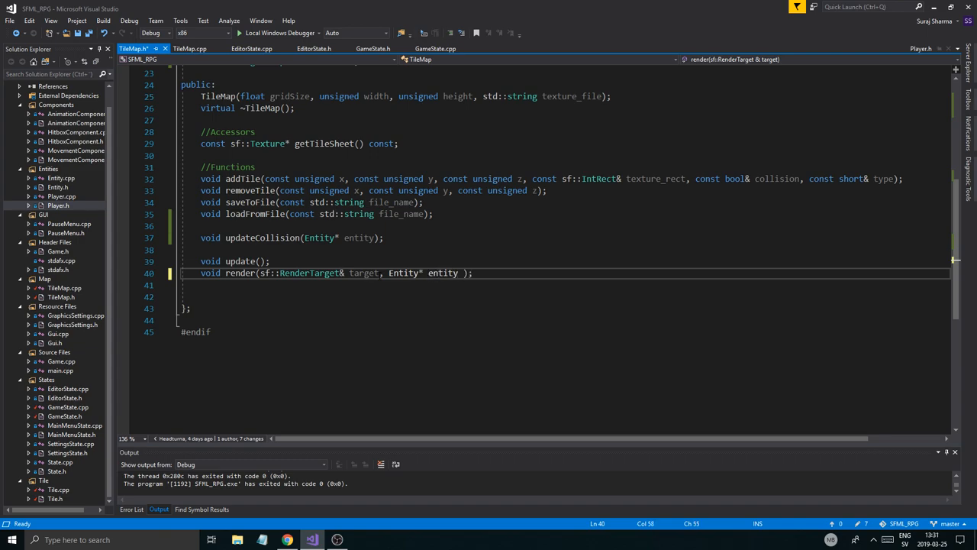
{"action": "type", "text": "= N"}
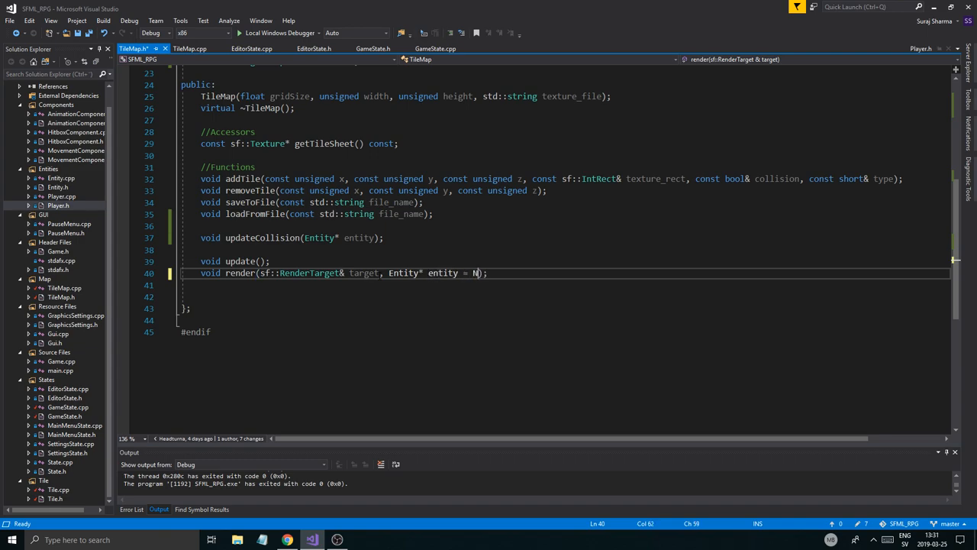
{"action": "type", "text": "ULL"}
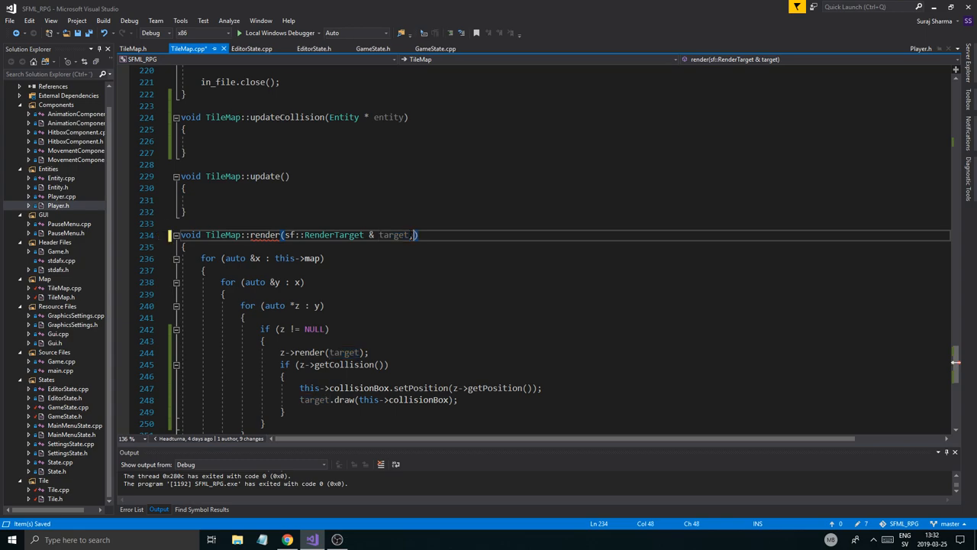
{"action": "type", "text": ", Entity* entity"}
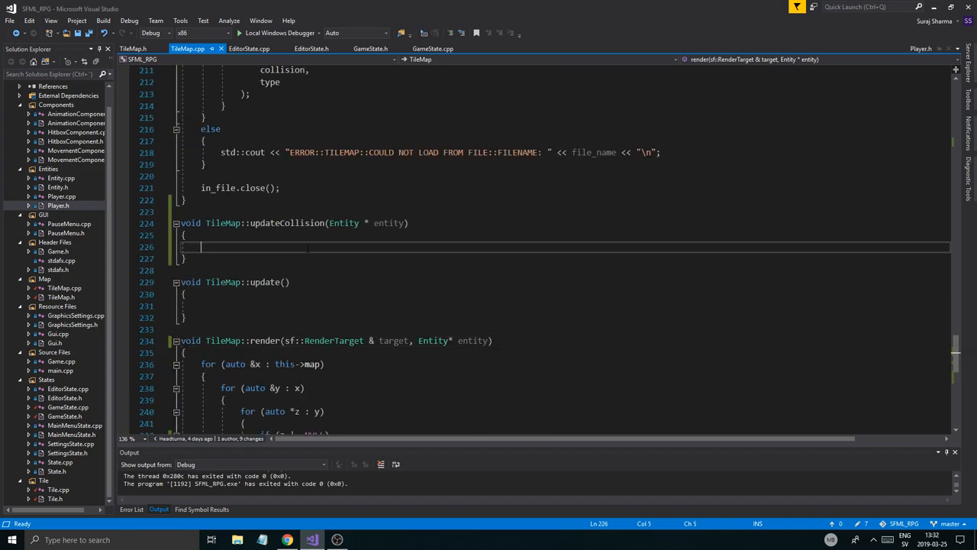
{"action": "left_click", "coordinate": [187, 234]}
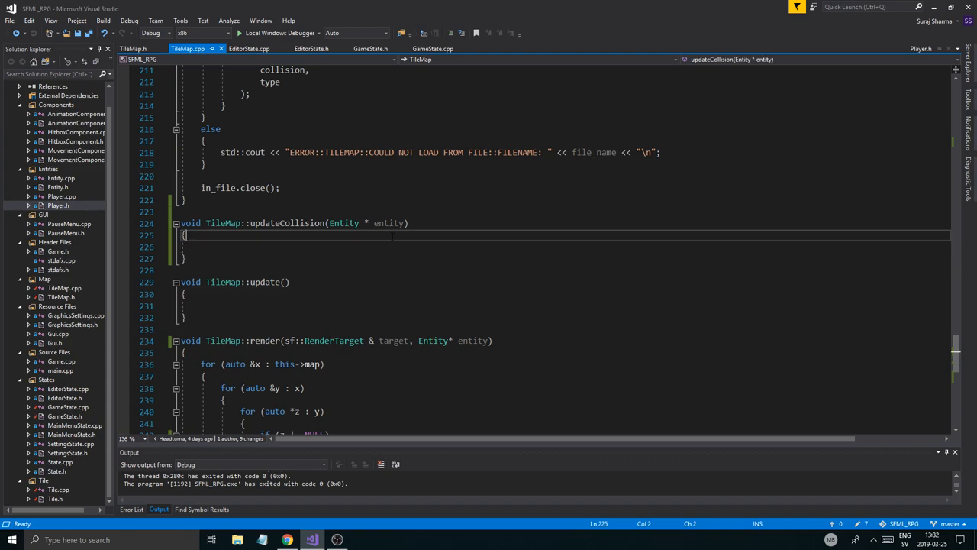
{"action": "double_click", "coordinate": [390, 222]}
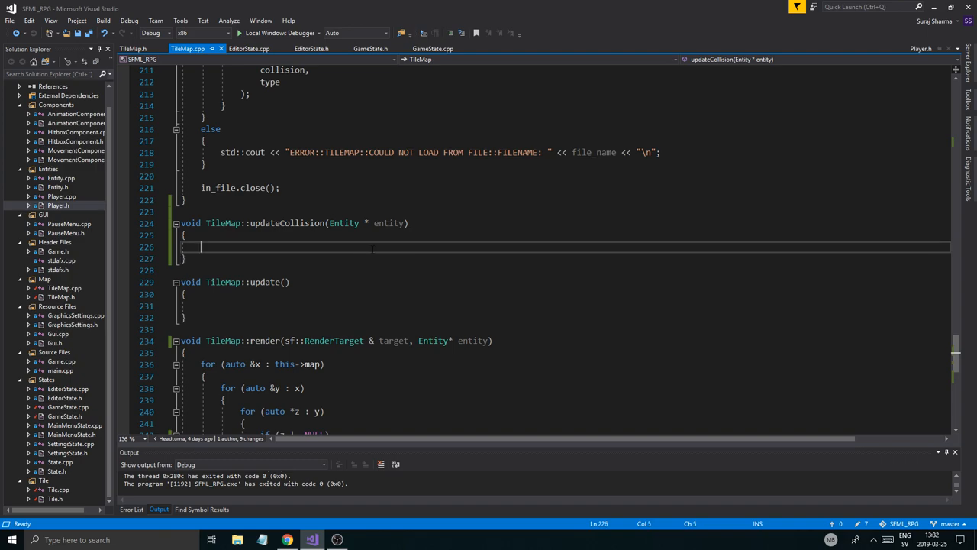
{"action": "scroll", "scroll_direction": "down", "scroll_amount": 3}
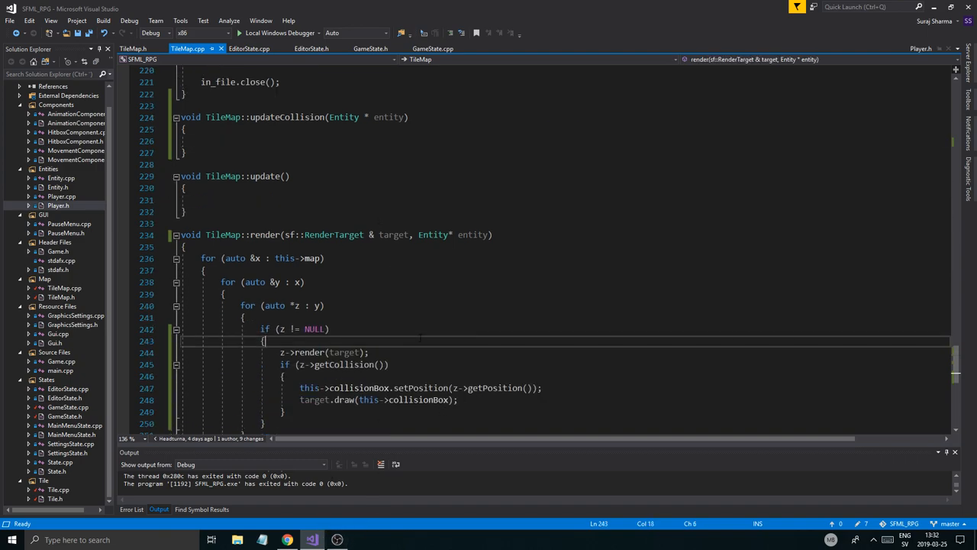
{"action": "scroll", "scroll_direction": "up", "scroll_amount": 3}
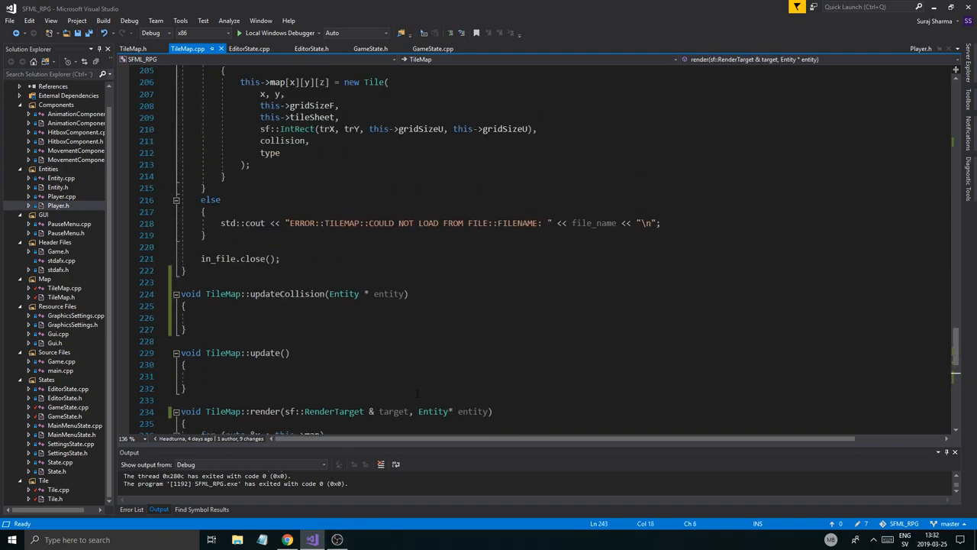
{"action": "scroll", "scroll_direction": "down", "scroll_amount": 3}
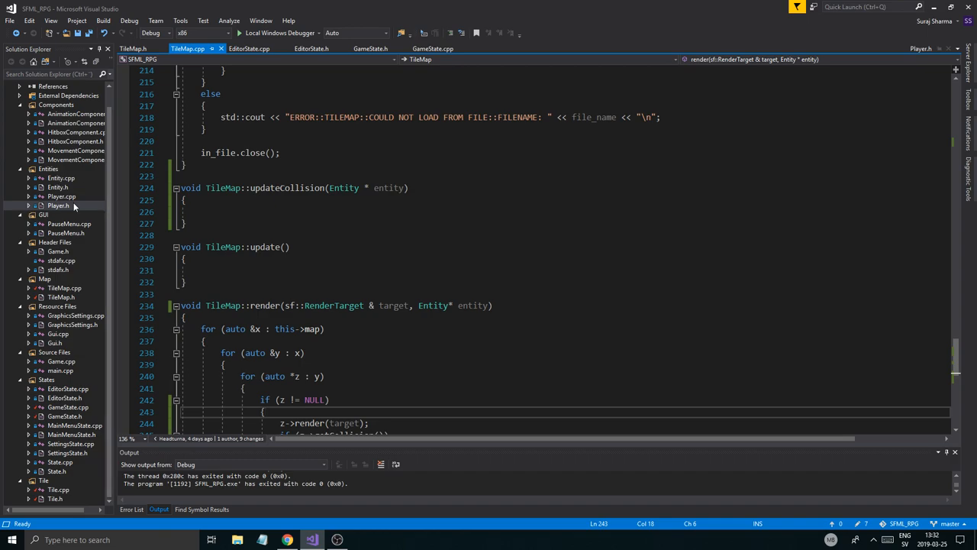
{"action": "mouse_move", "coordinate": [394, 305]}
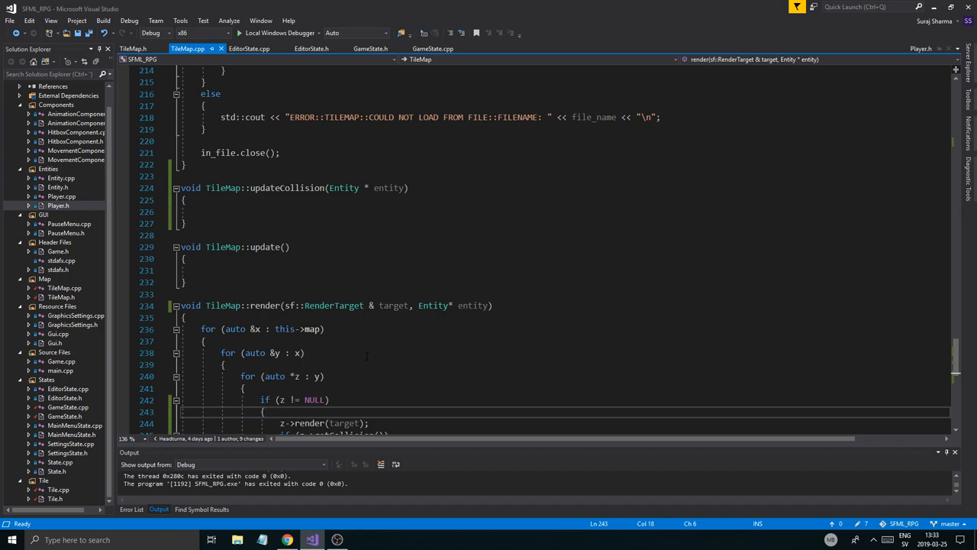
{"action": "left_click", "coordinate": [336, 540]}
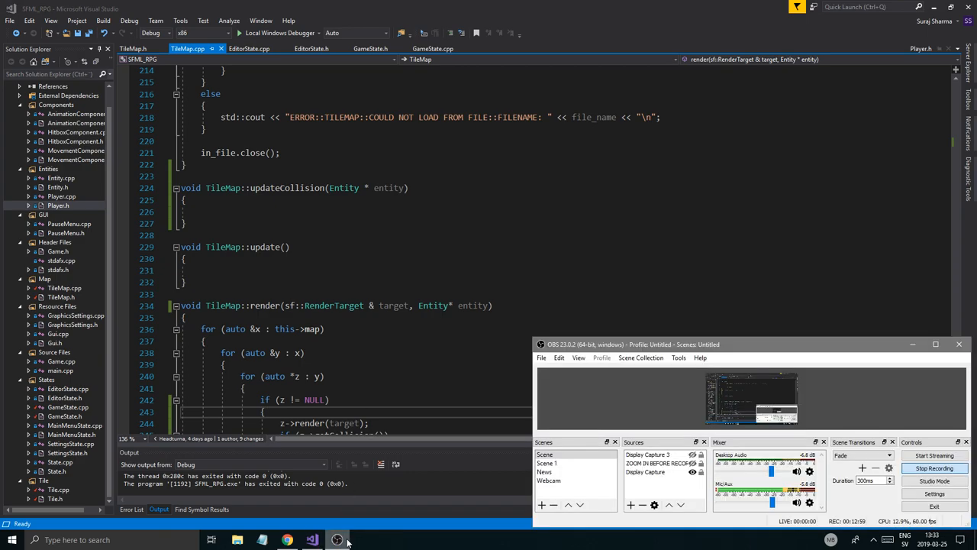